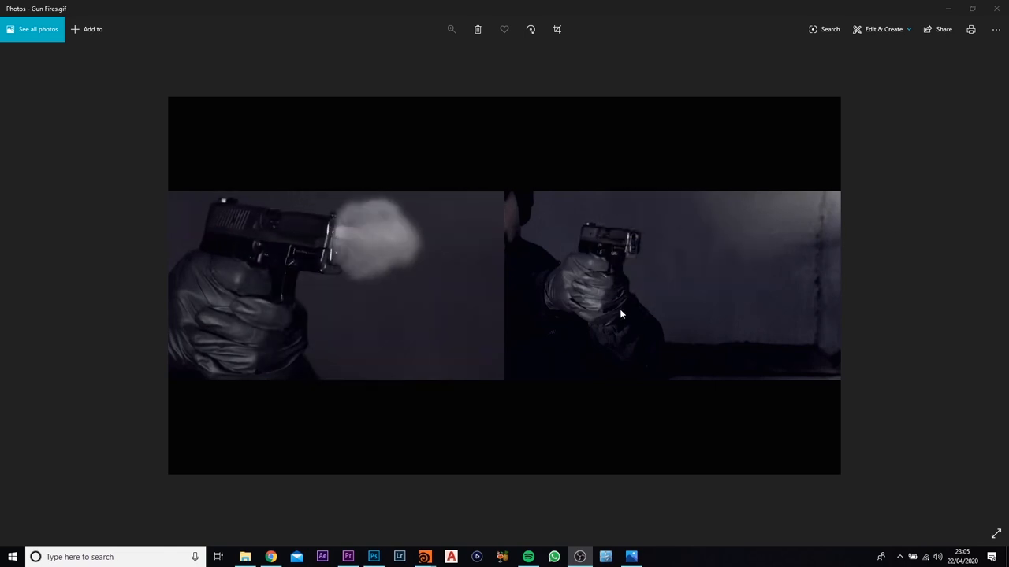
mouse_move(687, 268)
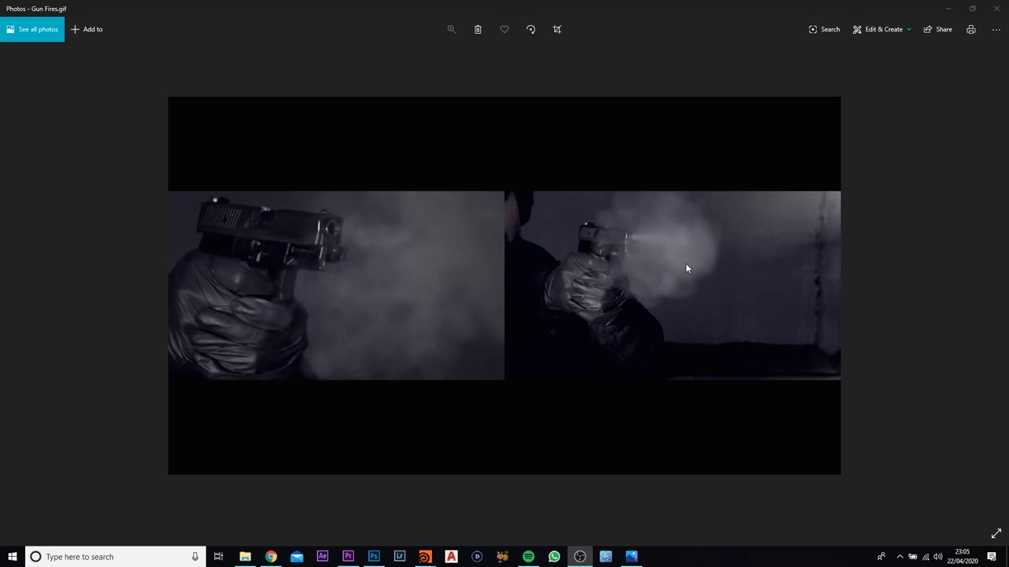
mouse_move(816, 151)
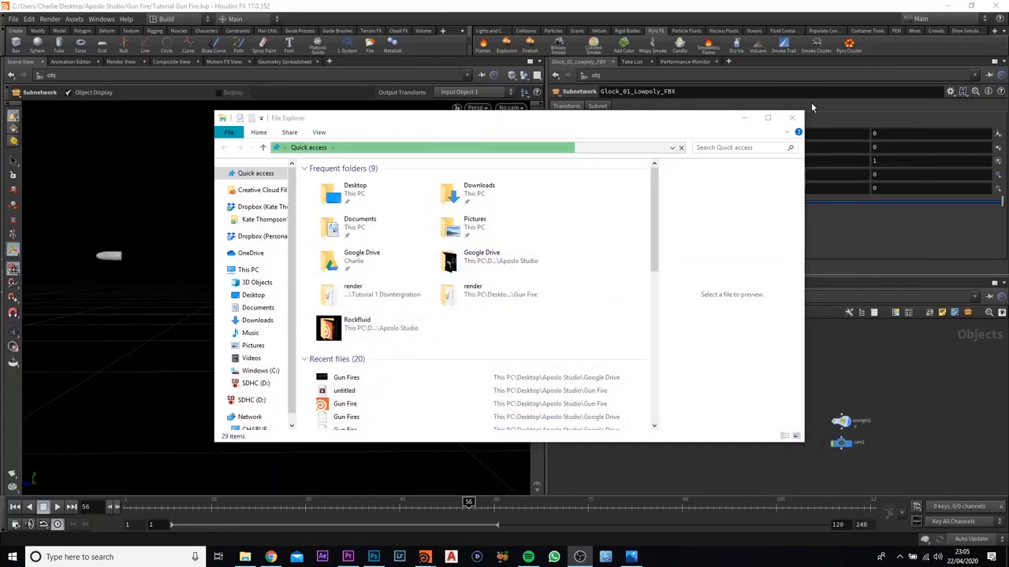
- Leave the file browser and view the Glock 01 model in 3D Model Haven's Guns category
left_click(791, 117)
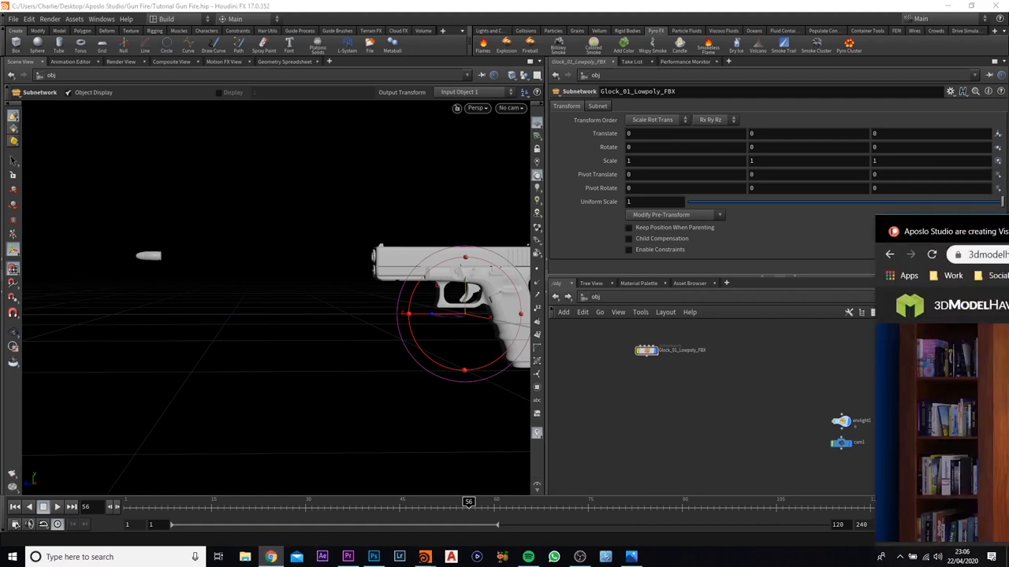
left_click(307, 10)
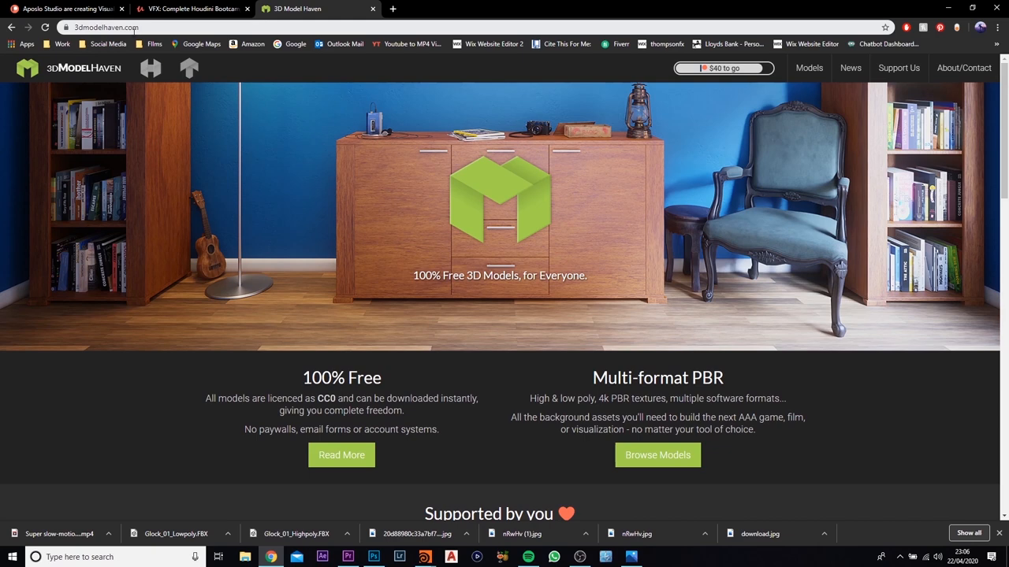
mouse_move(620, 486)
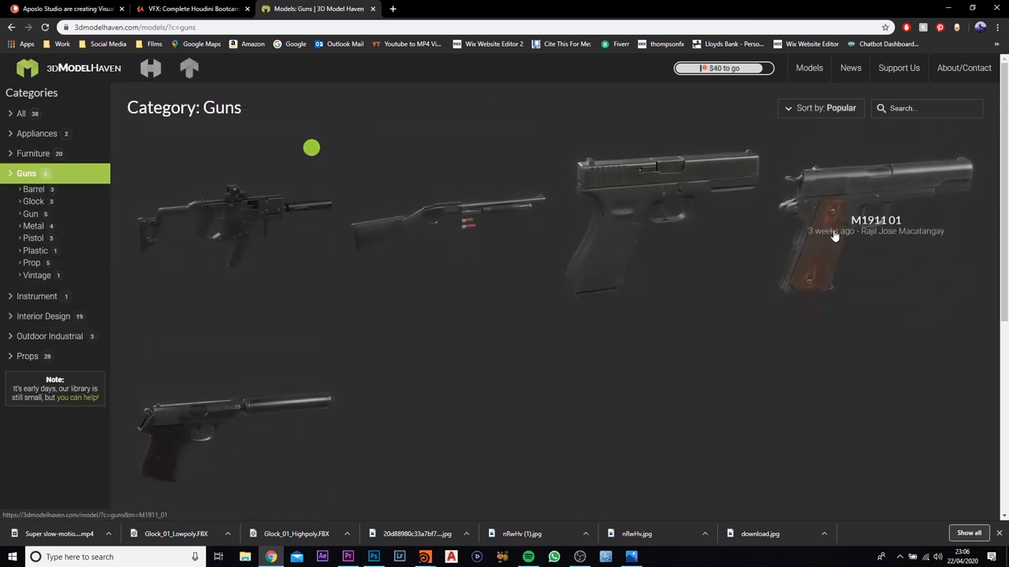
mouse_move(587, 263)
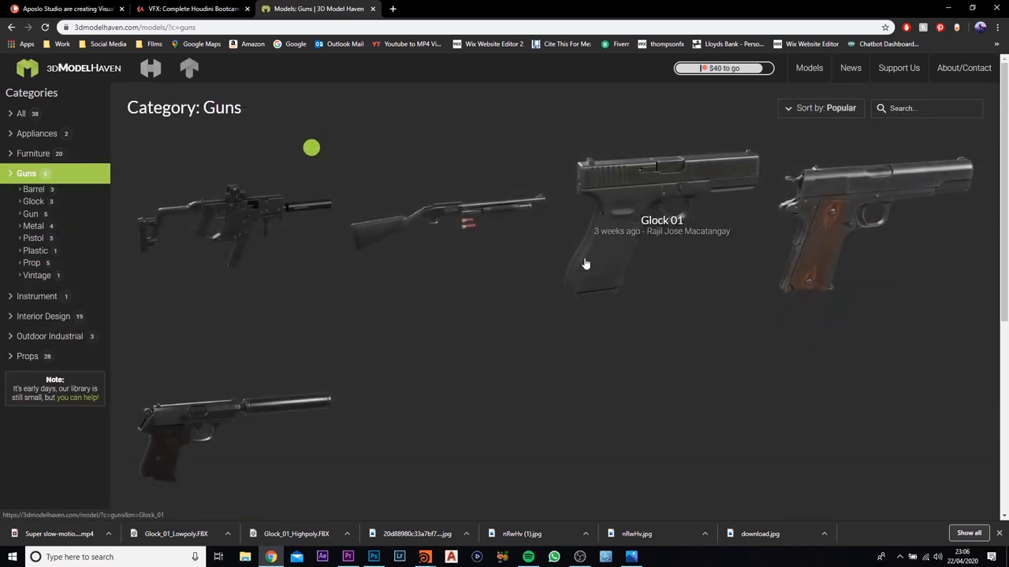
mouse_move(670, 177)
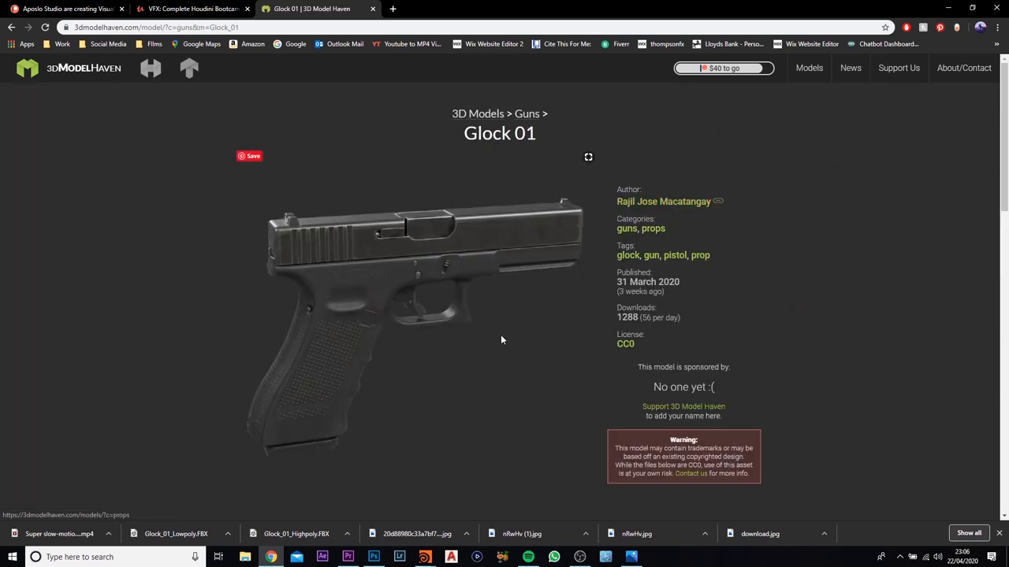
scroll("down", 3)
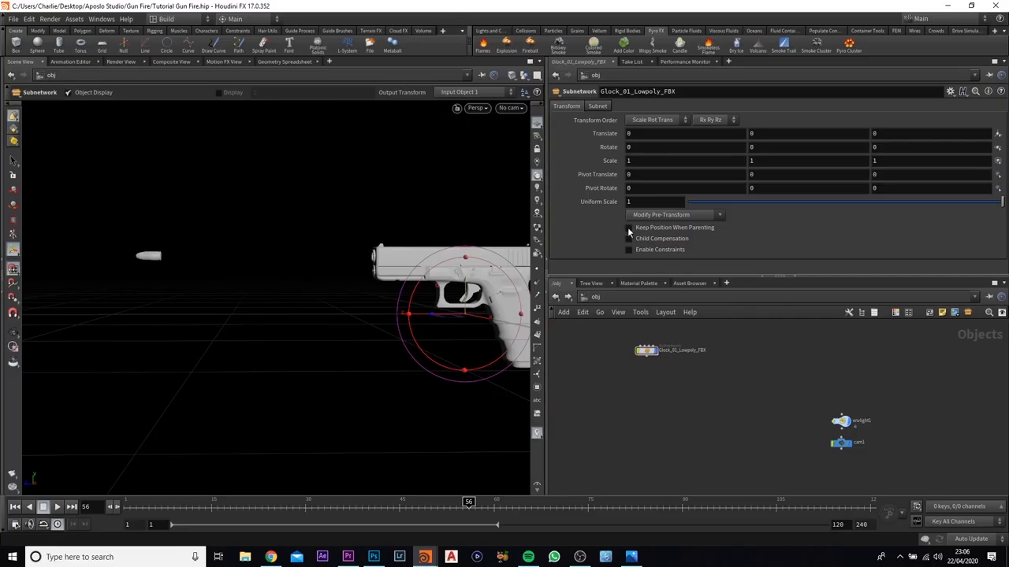
left_click(12, 19)
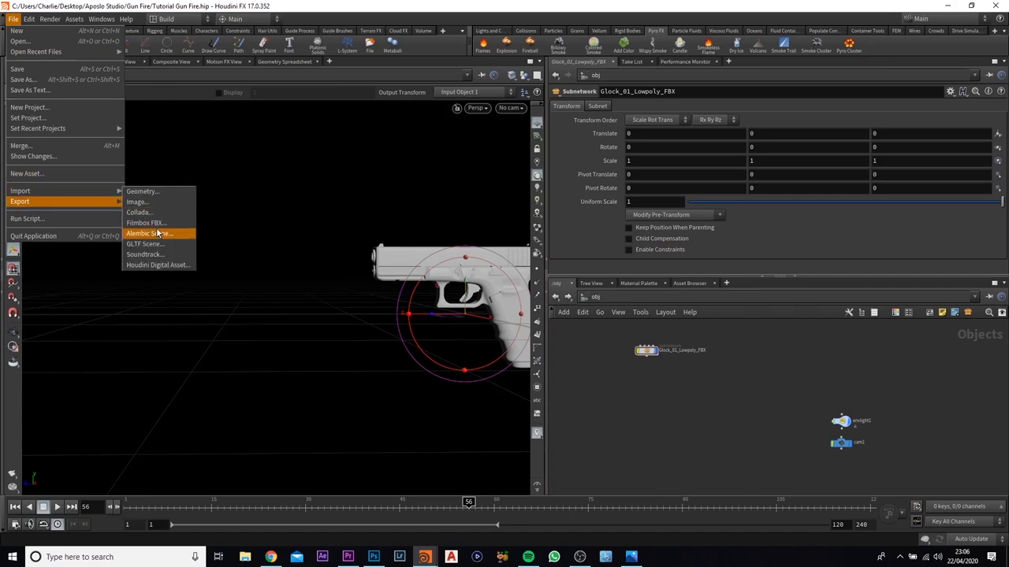
left_click(145, 224)
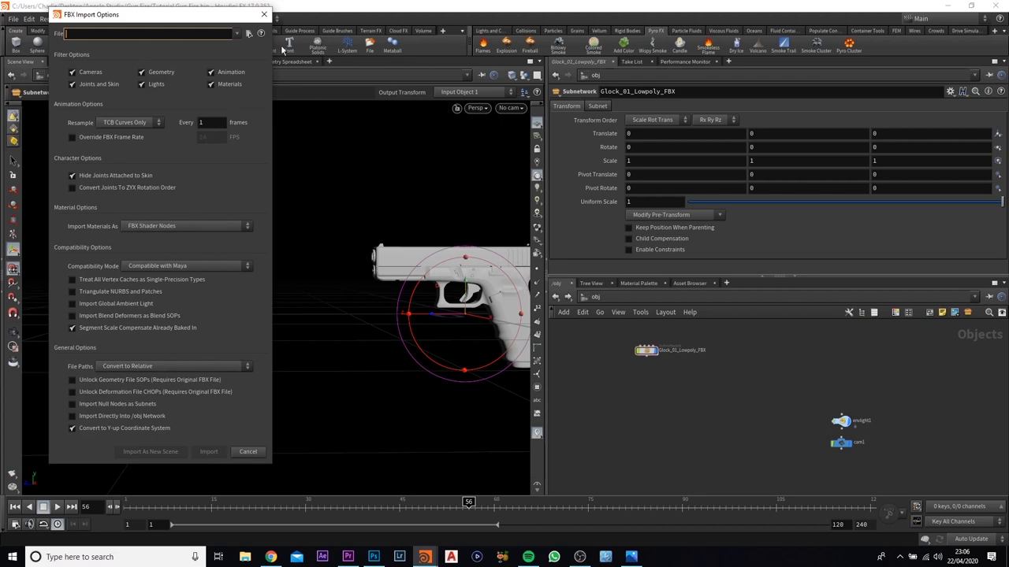
left_click(208, 451)
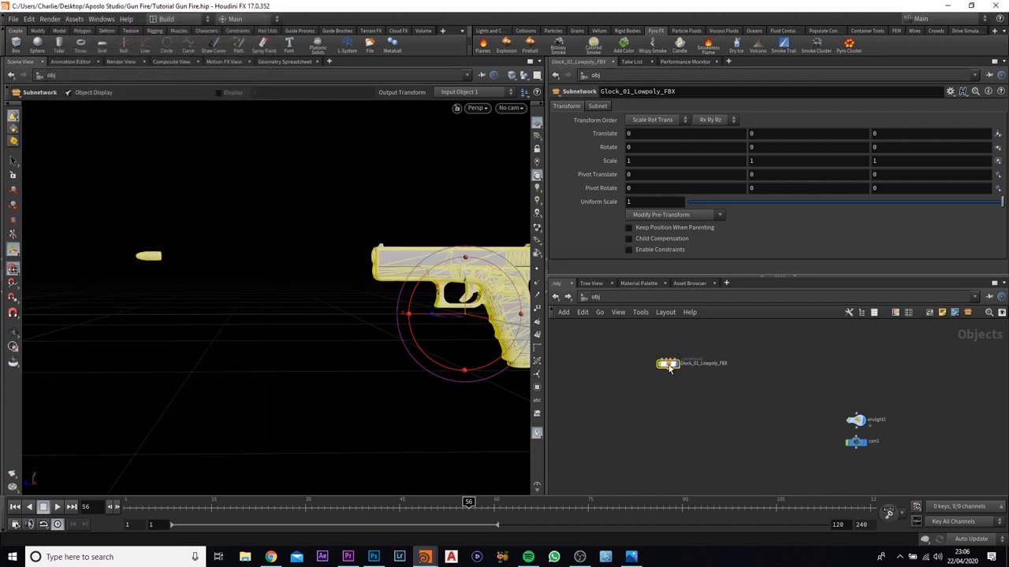
- Dive into Glock_01_Lowpoly_FBX, check the Magazine_Full_low and Bullet_low transforms, then enter Bullet_low
double_click(668, 362)
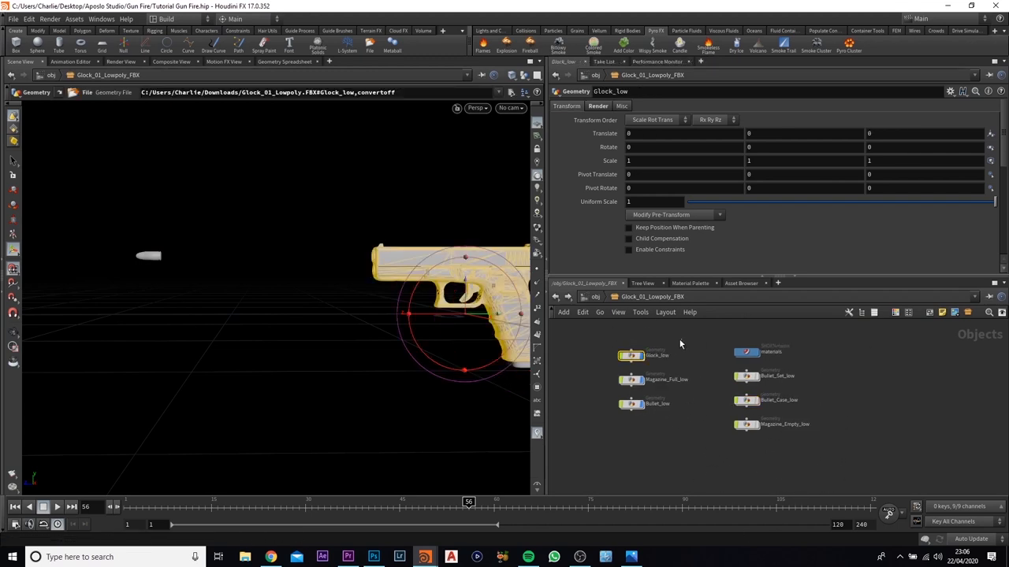
left_click(630, 380)
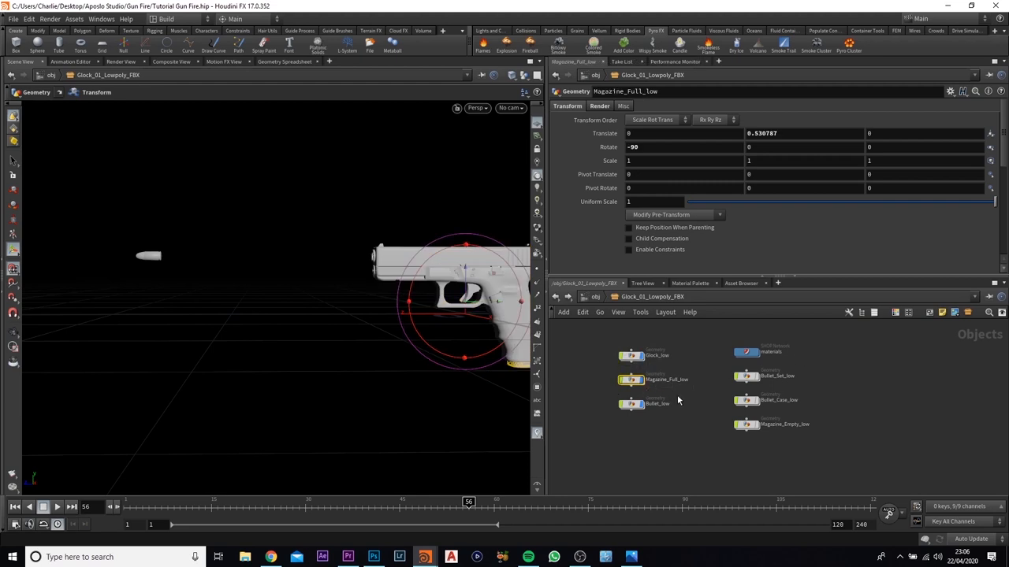
left_click(655, 404)
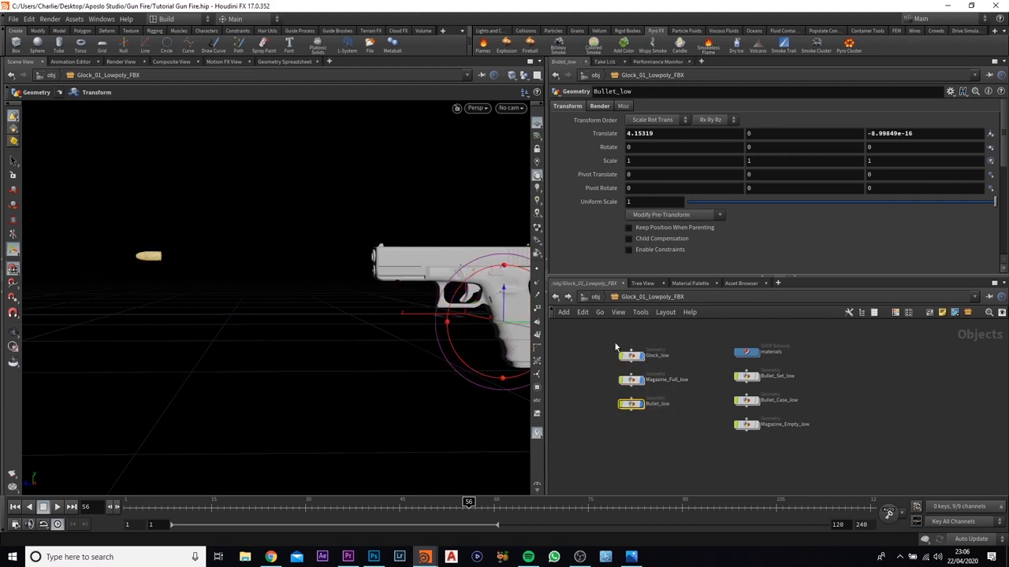
left_click(630, 354)
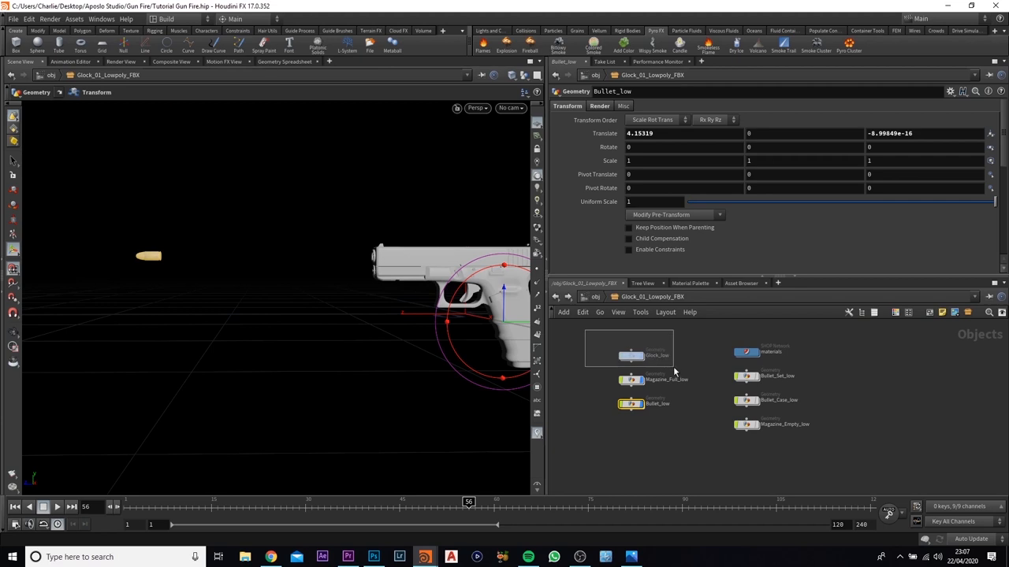
left_click(630, 403)
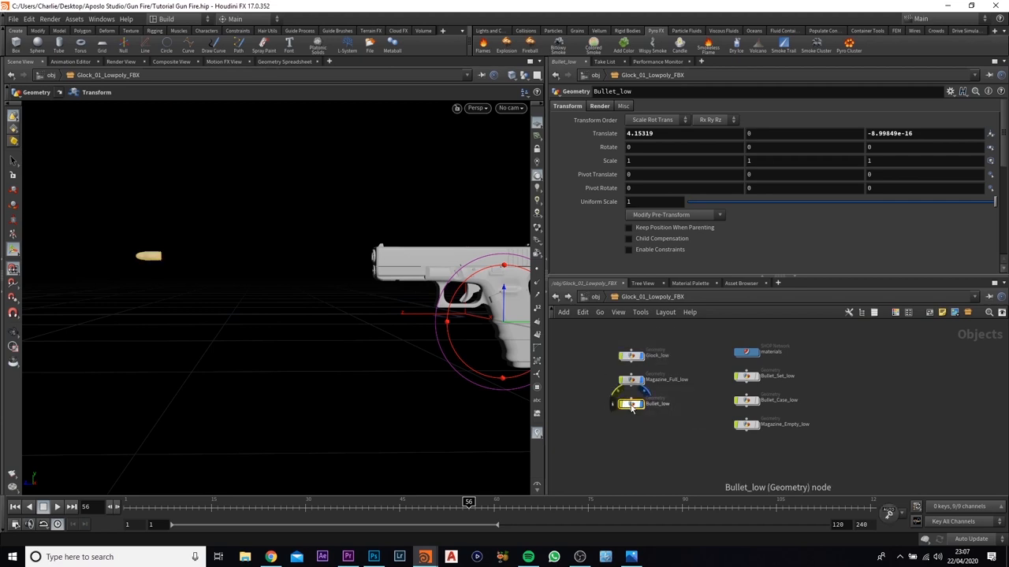
double_click(634, 403)
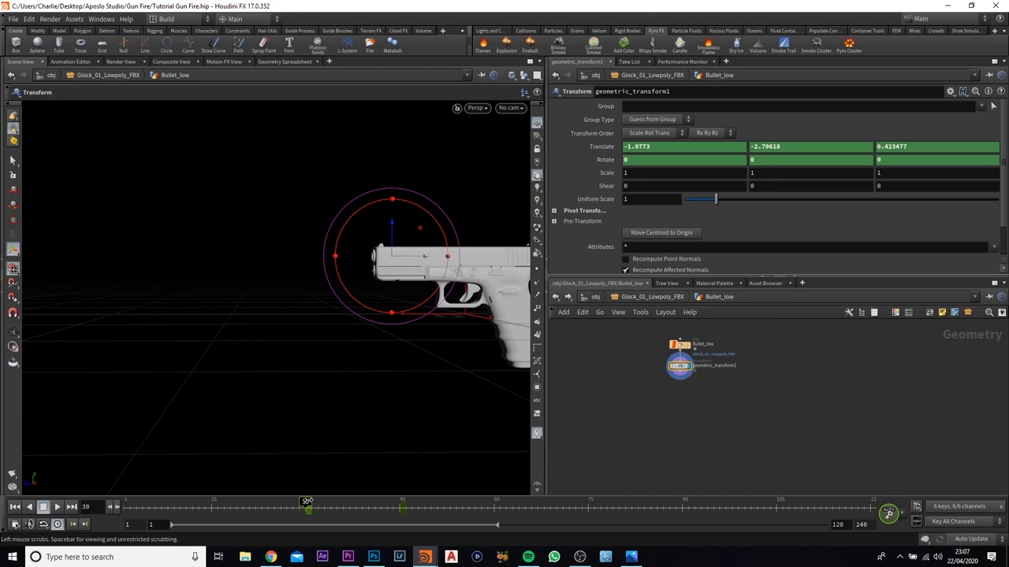
mouse_move(602, 146)
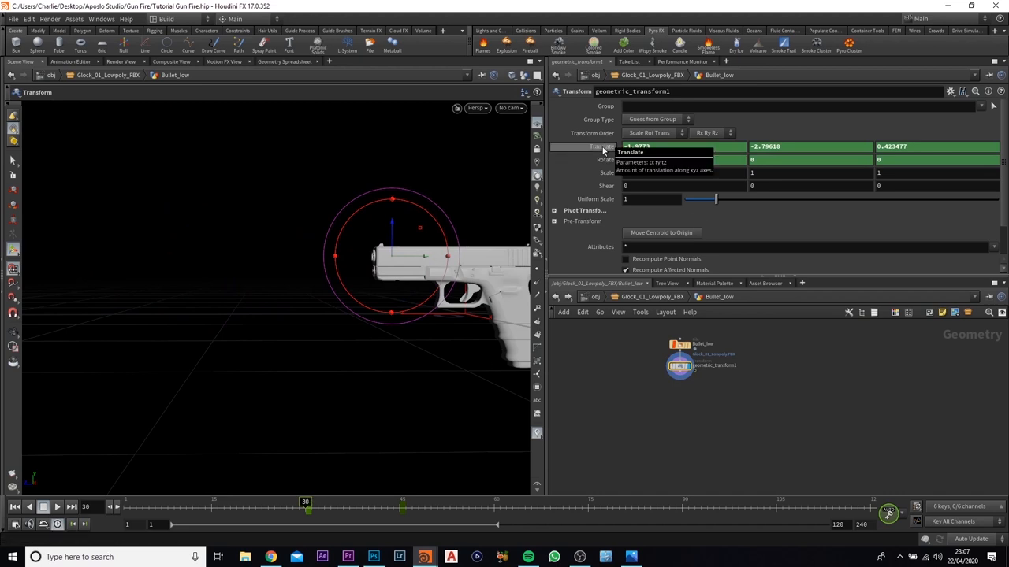
mouse_move(401, 507)
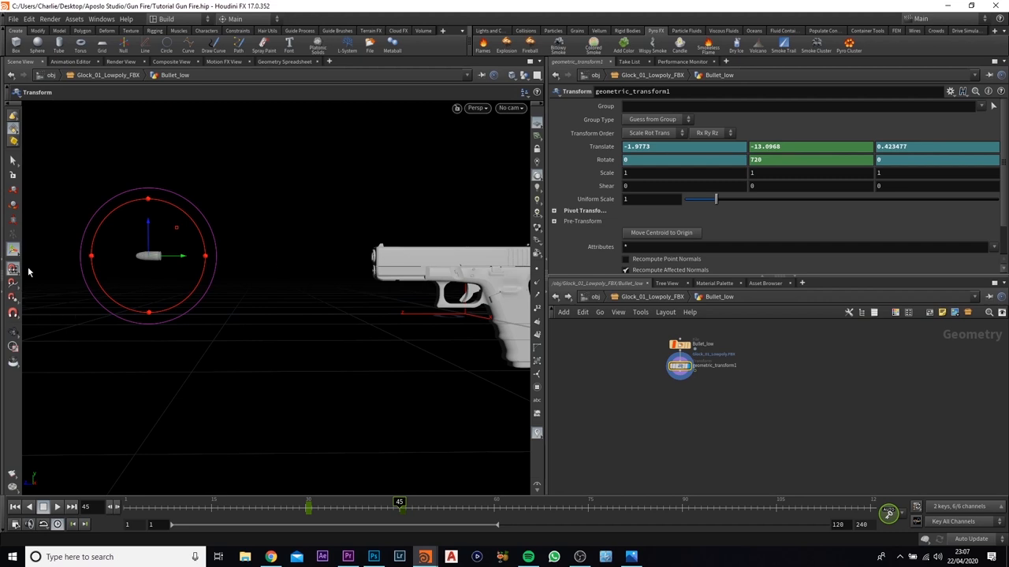
mouse_move(366, 504)
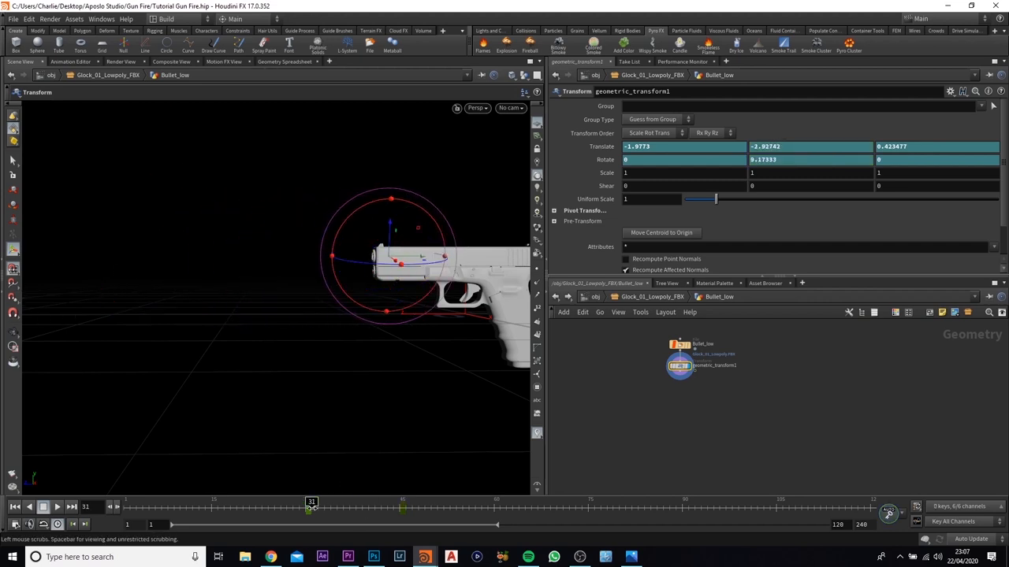
- Scrub the timeline to watch the keyframed bullet fly out of the barrel
left_click_drag(309, 507, 404, 507)
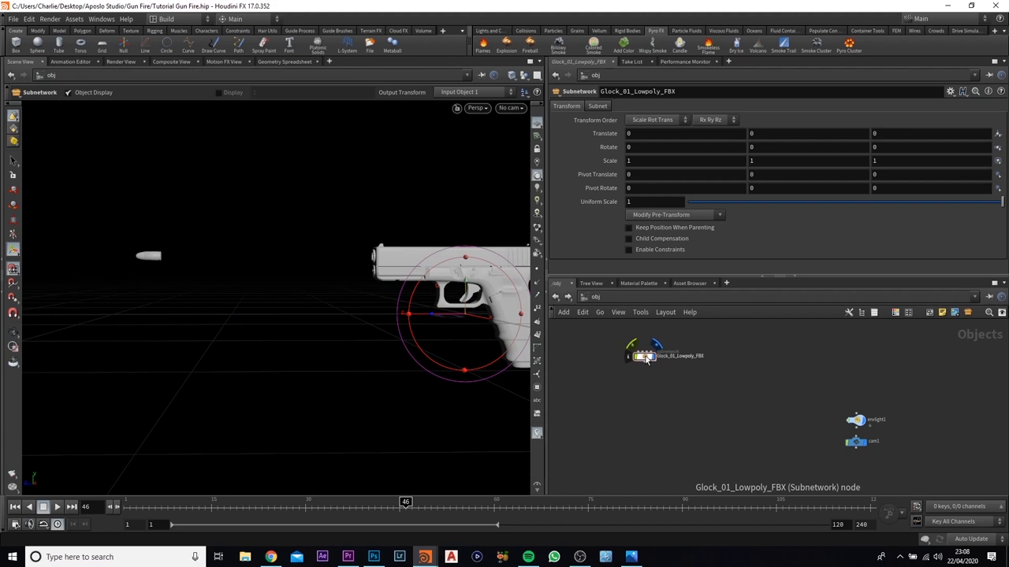
- Inside the Glock FBX network, select Glock_low for collisions and then Bullet_low
double_click(633, 356)
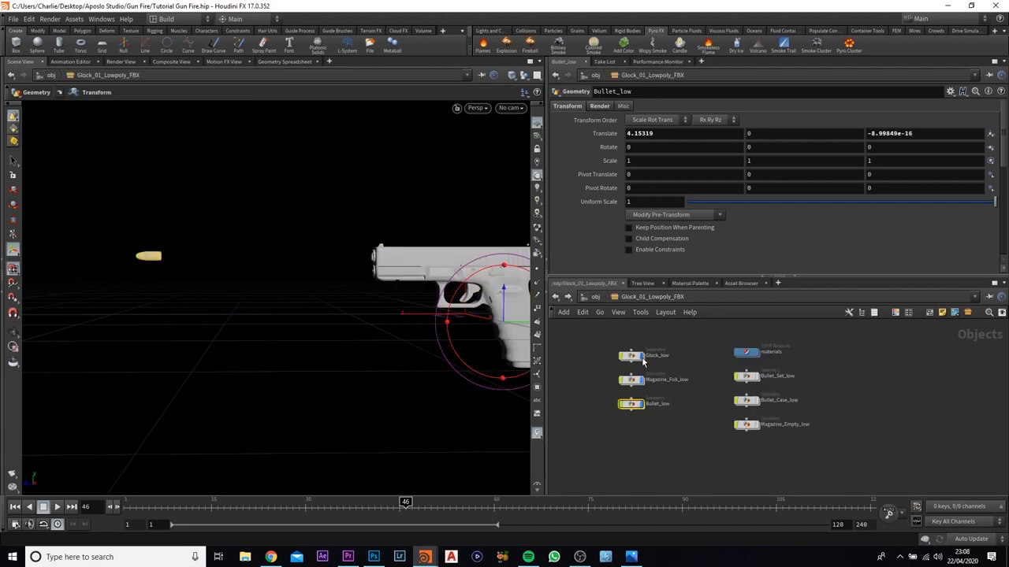
left_click(630, 356)
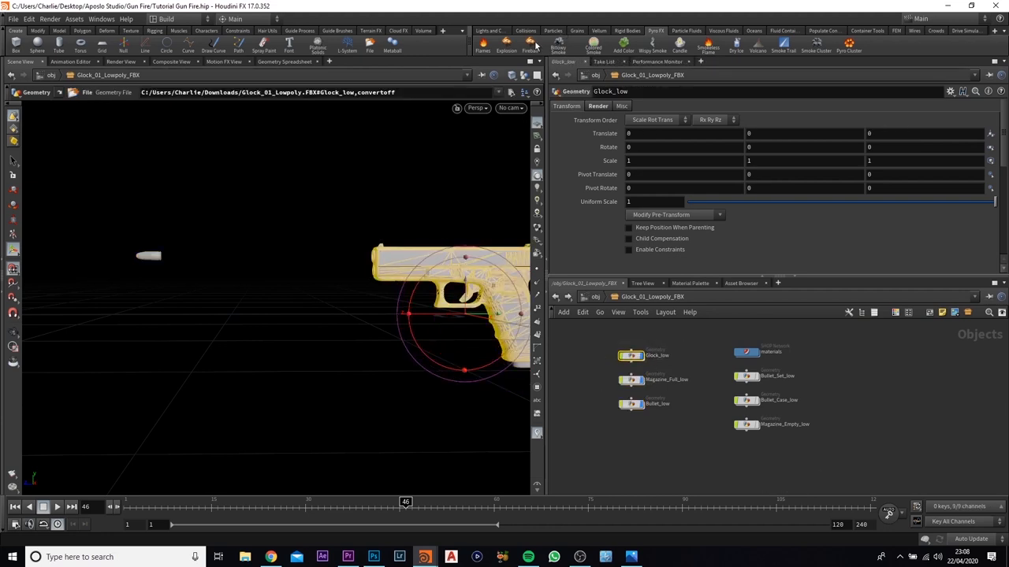
mouse_move(534, 38)
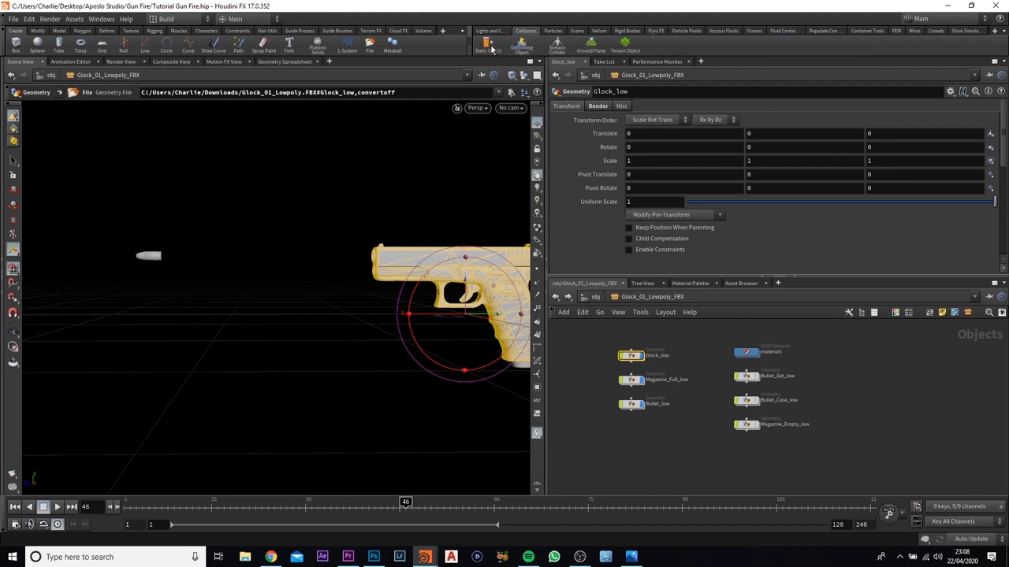
mouse_move(488, 44)
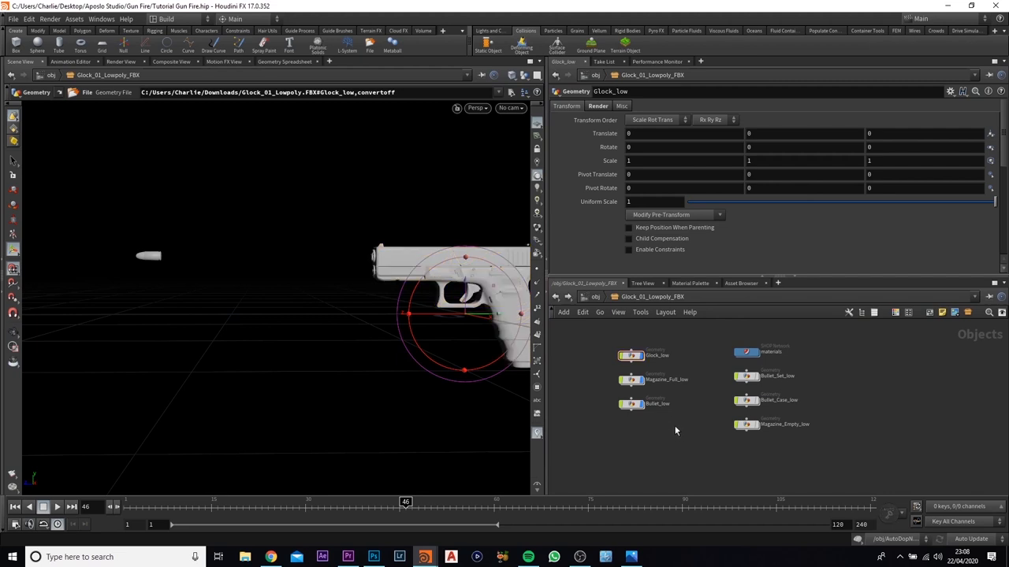
left_click(657, 403)
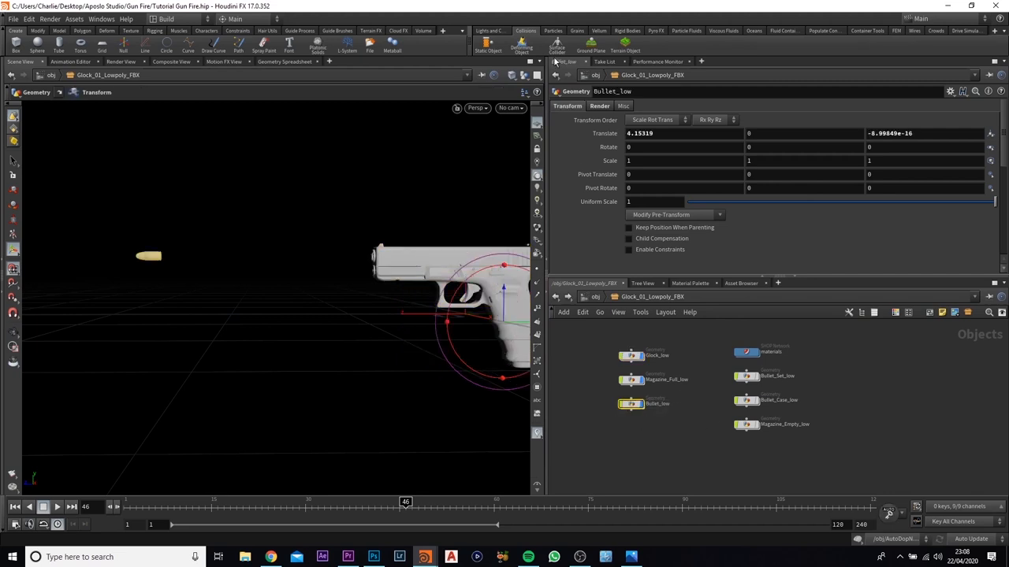
mouse_move(486, 39)
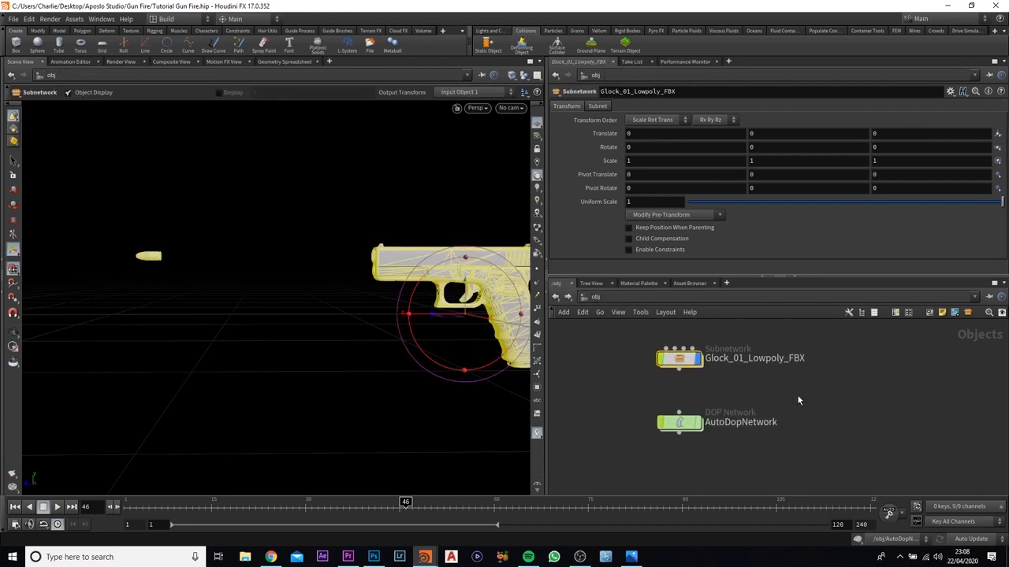
- Dive into the AutoDopNetwork to reach its static objects and solver
left_click(678, 422)
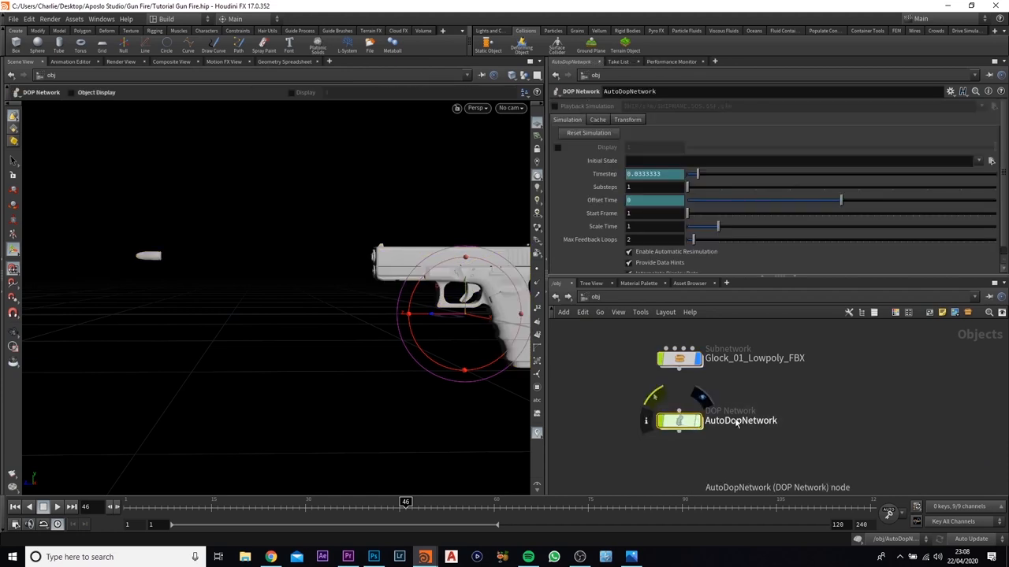
mouse_move(747, 432)
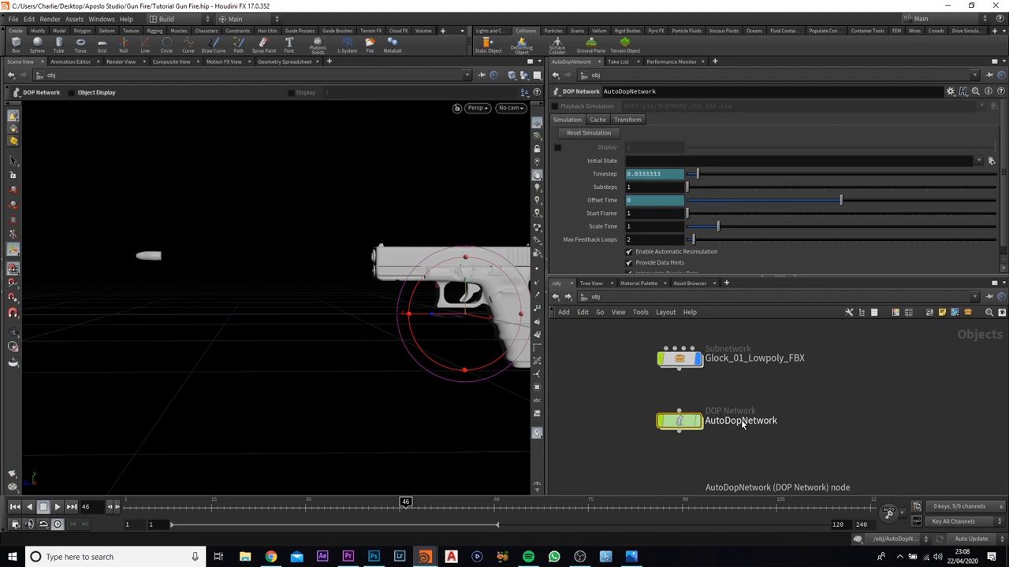
mouse_move(710, 430)
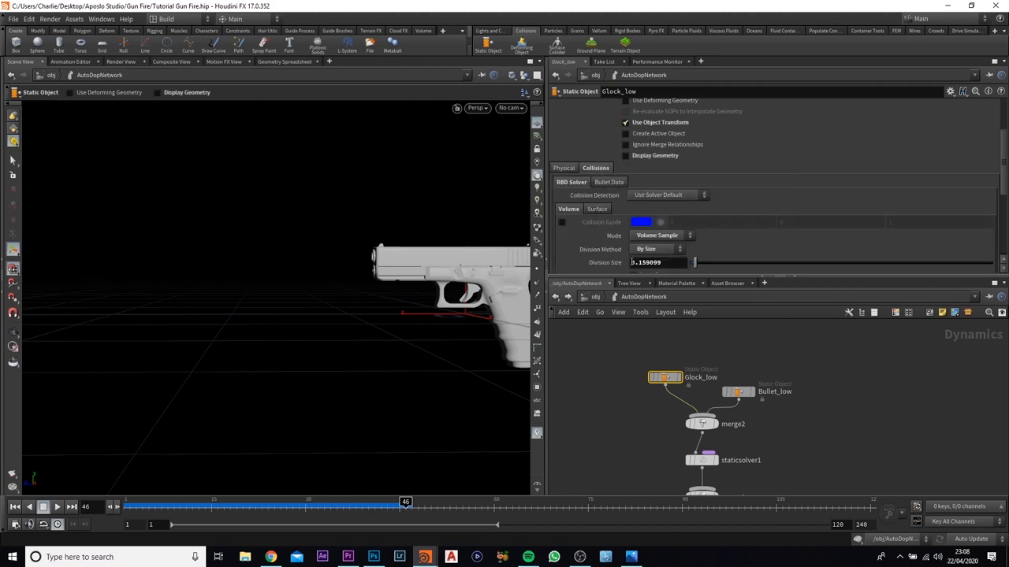
- Set Glock_low's Bullet collision geometry to Concave, checking it with guide geometry shown then hidden
left_click(525, 76)
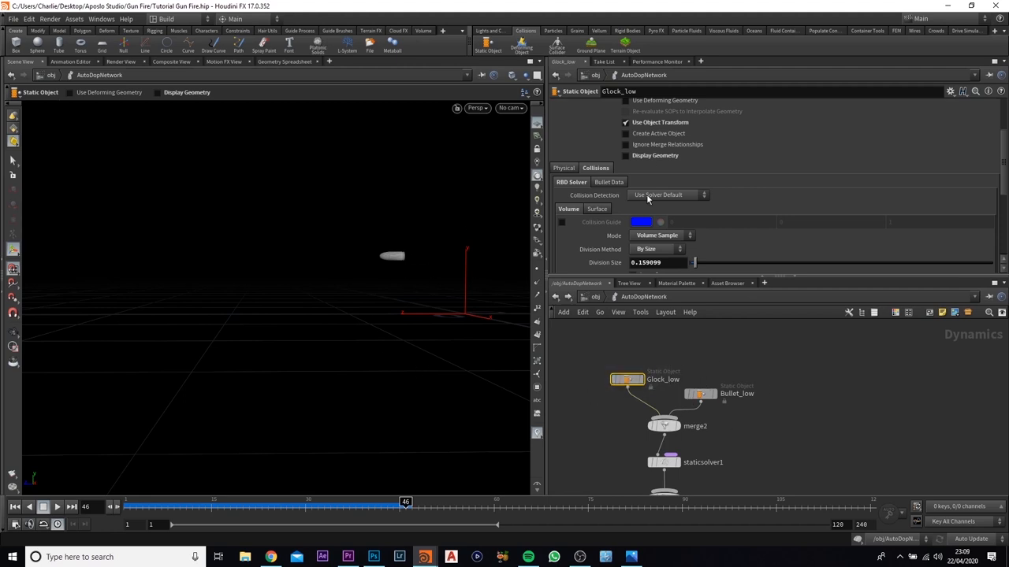
left_click(608, 183)
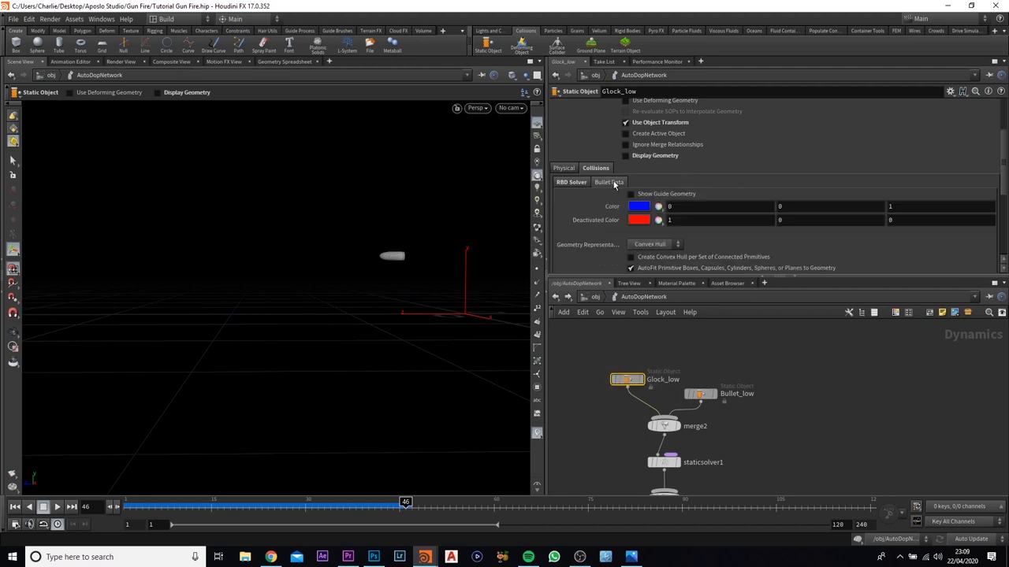
left_click(631, 194)
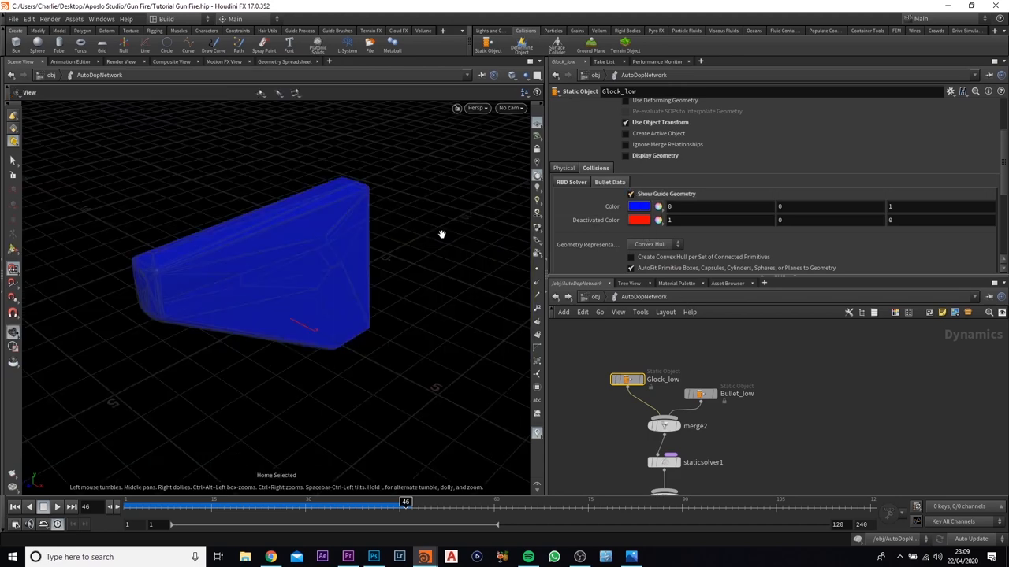
left_click_drag(441, 233, 240, 217)
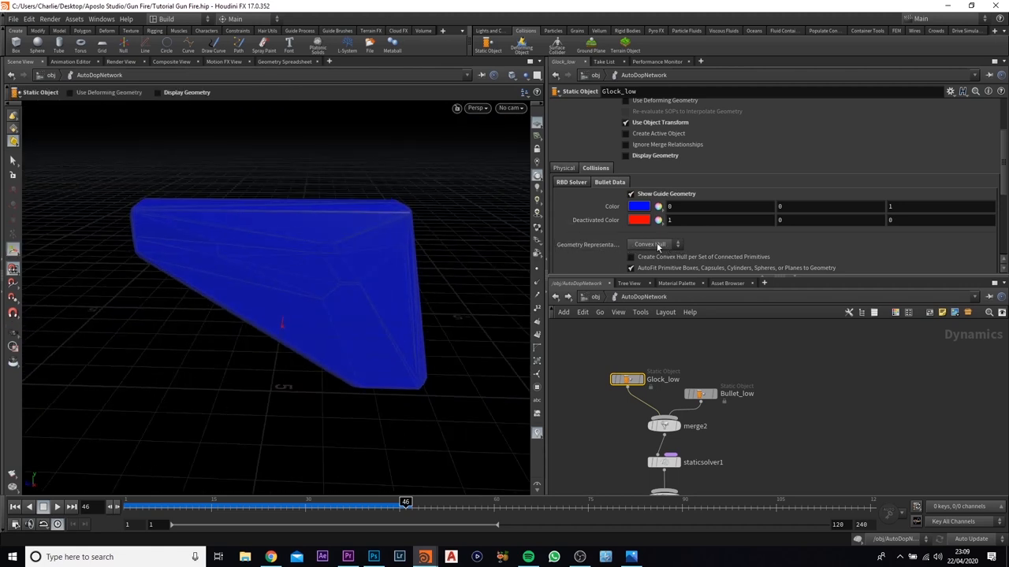
left_click(654, 244)
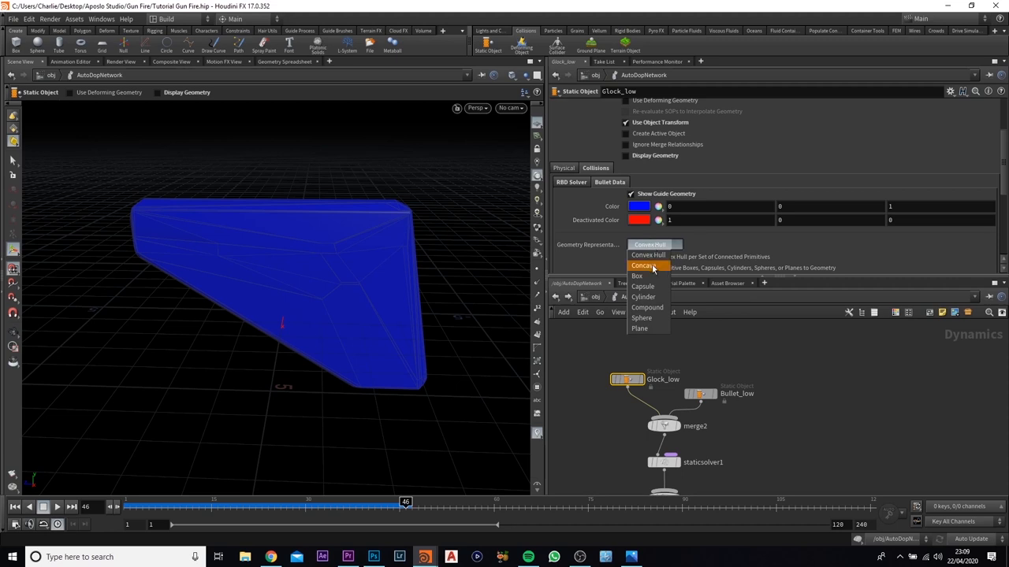
left_click(643, 265)
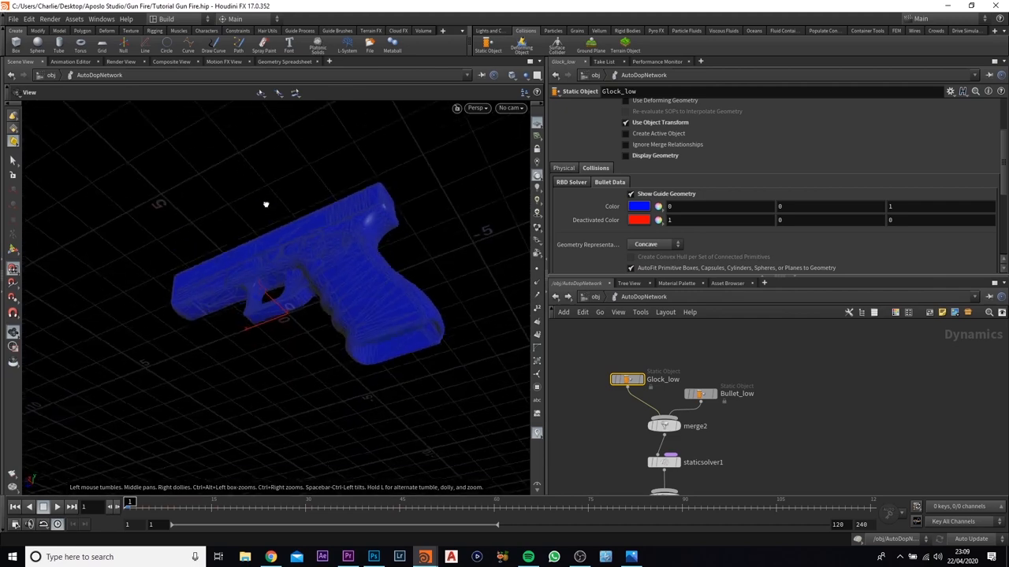
left_click_drag(264, 205, 303, 244)
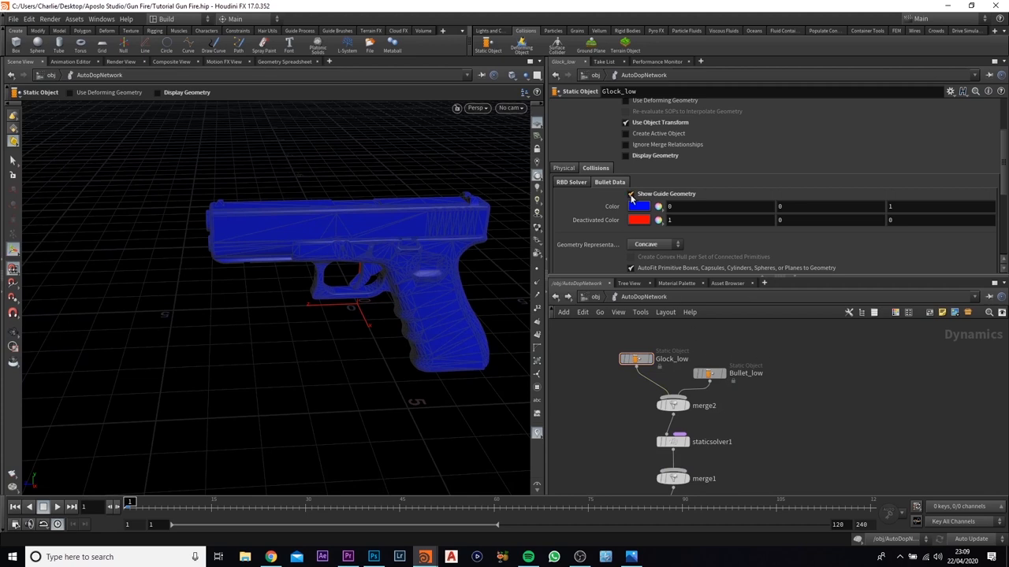
left_click(630, 194)
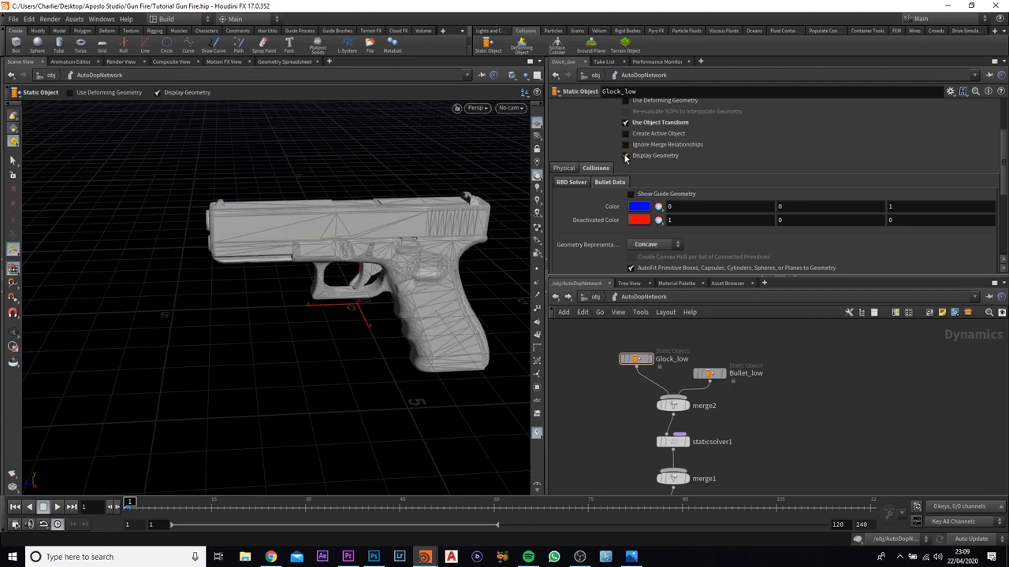
left_click(626, 123)
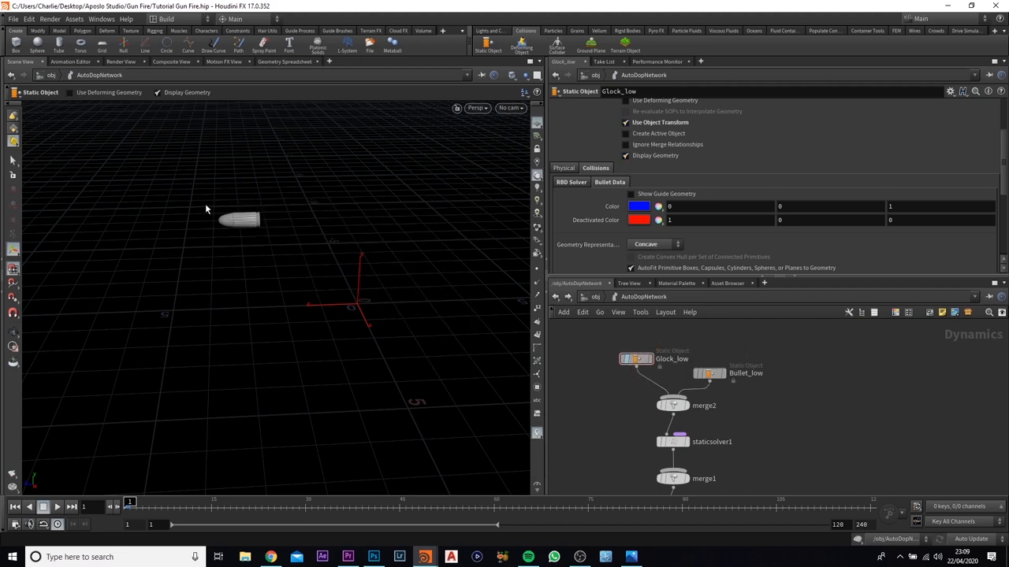
- Enable Use Deforming Geometry on Bullet_low's Bullet Data and scrub frames to confirm it moves
left_click(708, 372)
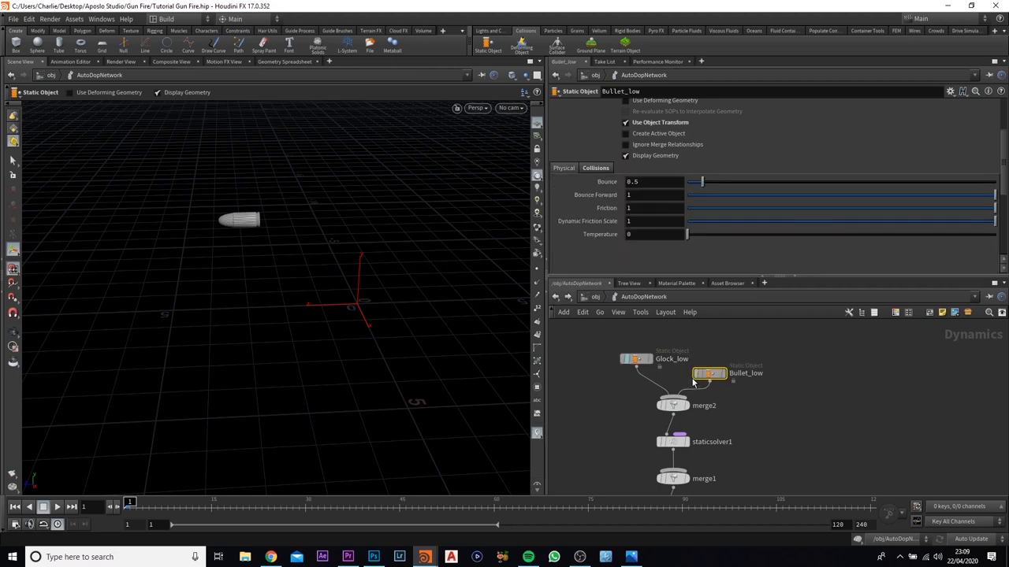
left_click(596, 167)
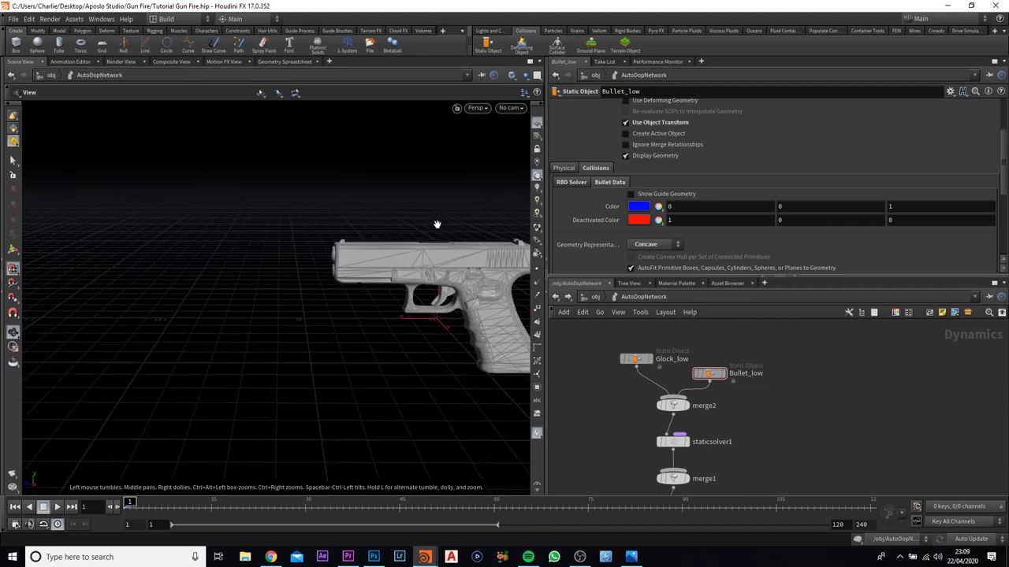
left_click_drag(129, 505, 569, 505)
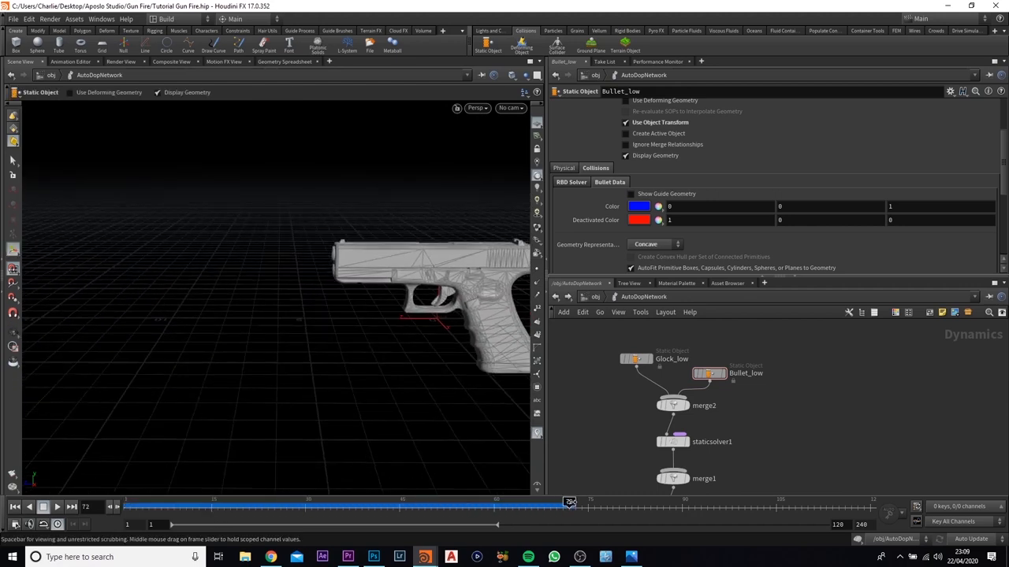
left_click_drag(571, 502, 407, 503)
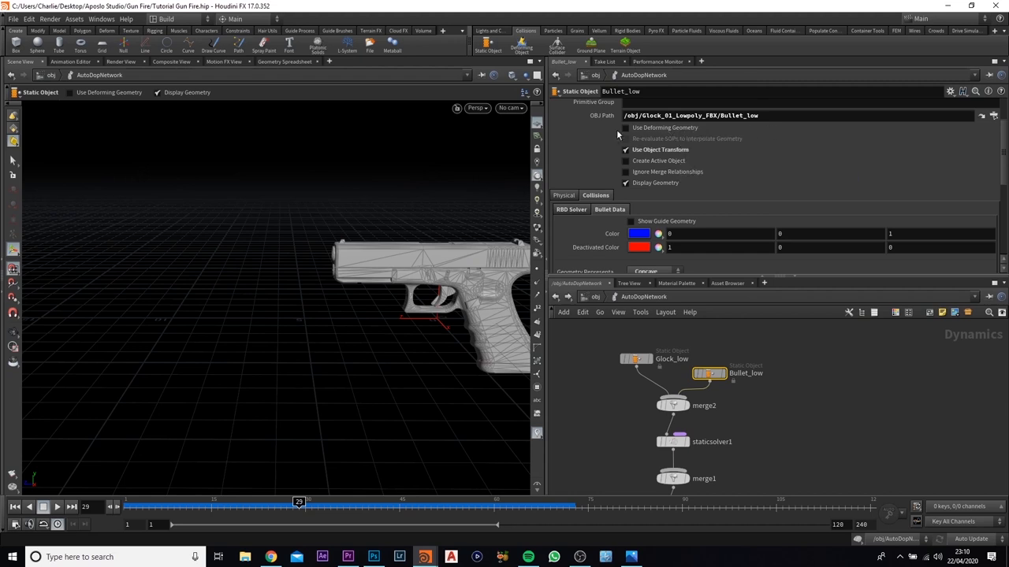
left_click(624, 127)
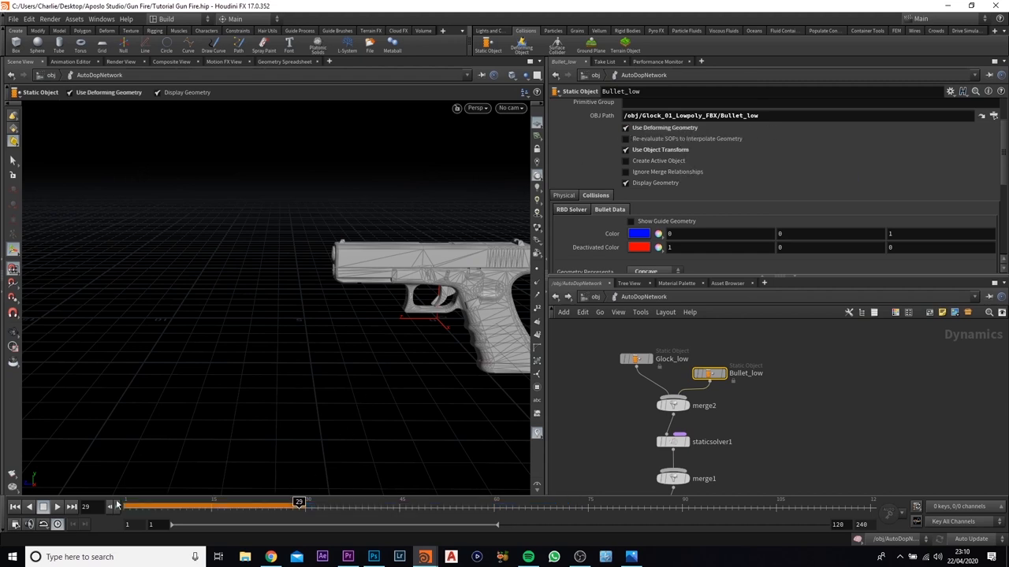
left_click_drag(299, 501, 350, 501)
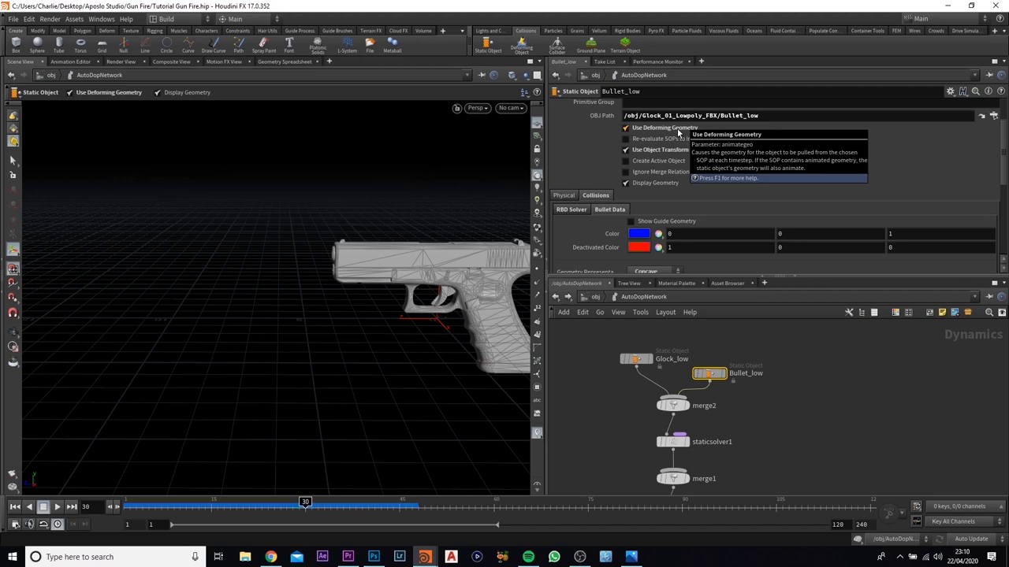
mouse_move(645, 130)
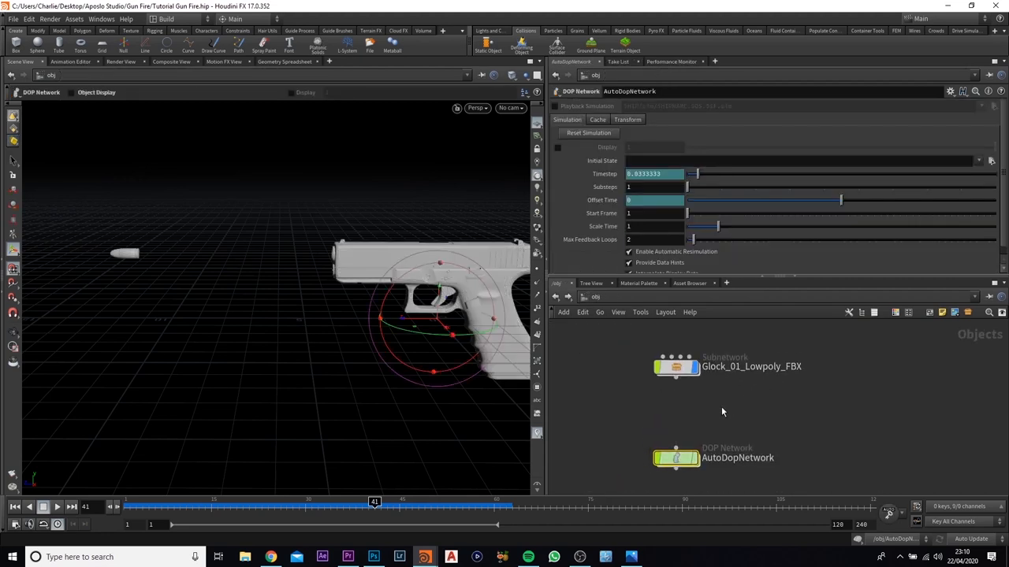
- Add a Sphere geometry object at /obj named Emitter and dive inside it
key("tab")
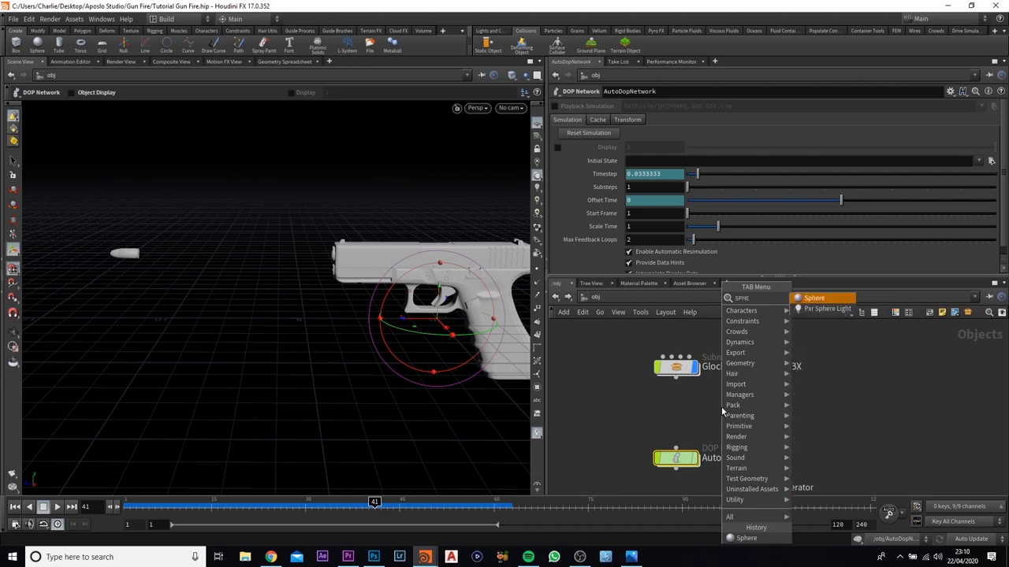
left_click(813, 297)
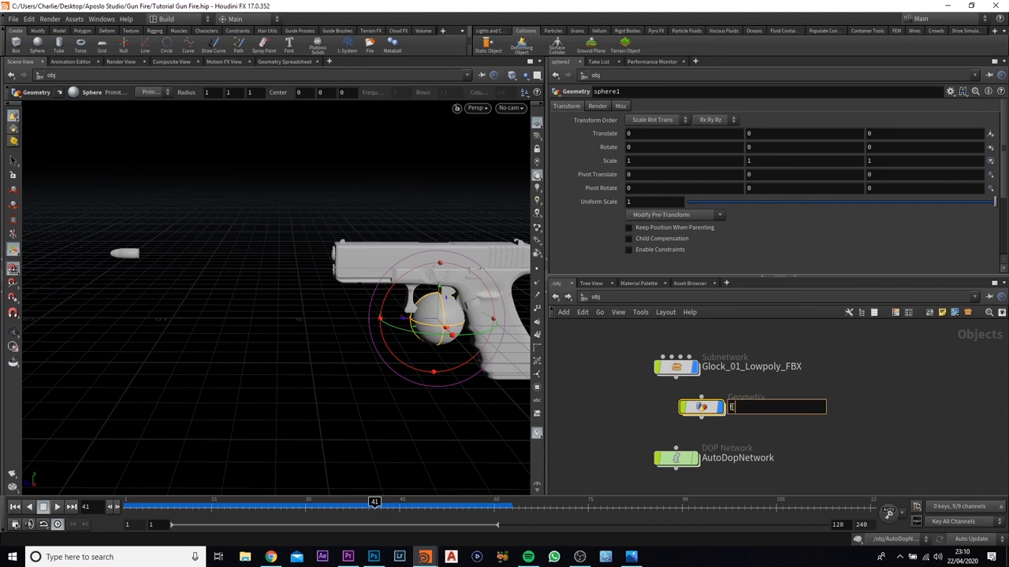
type("mitteer")
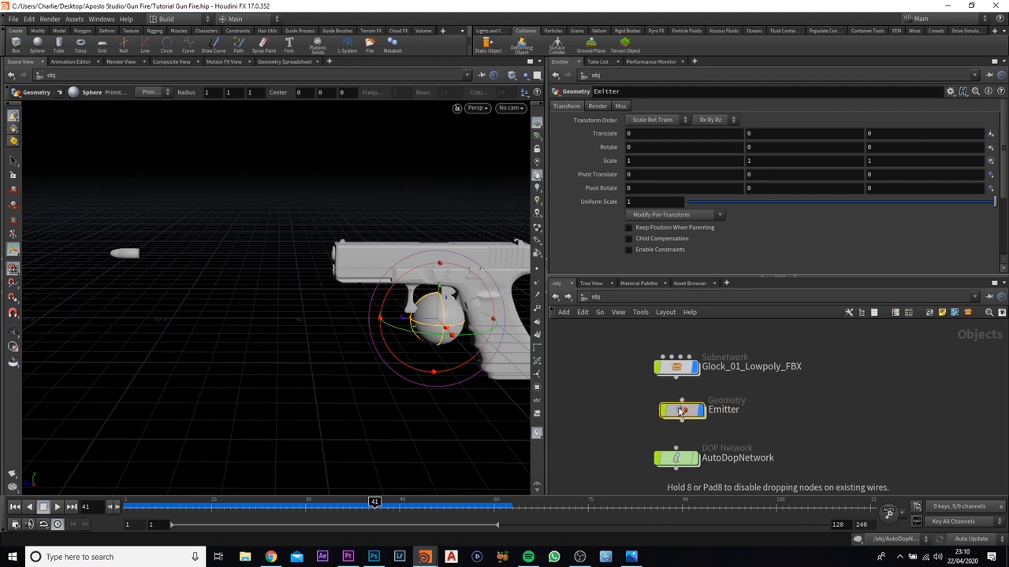
double_click(681, 410)
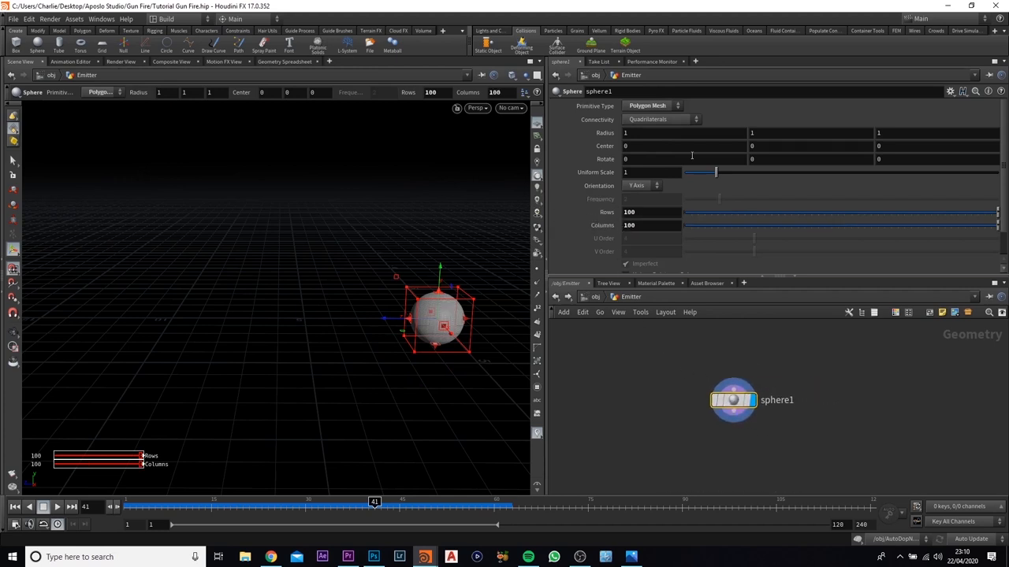
- Shrink sphere1 to a uniform scale of 0.15 and start a wire from its output
left_click(650, 171)
type("0.15")
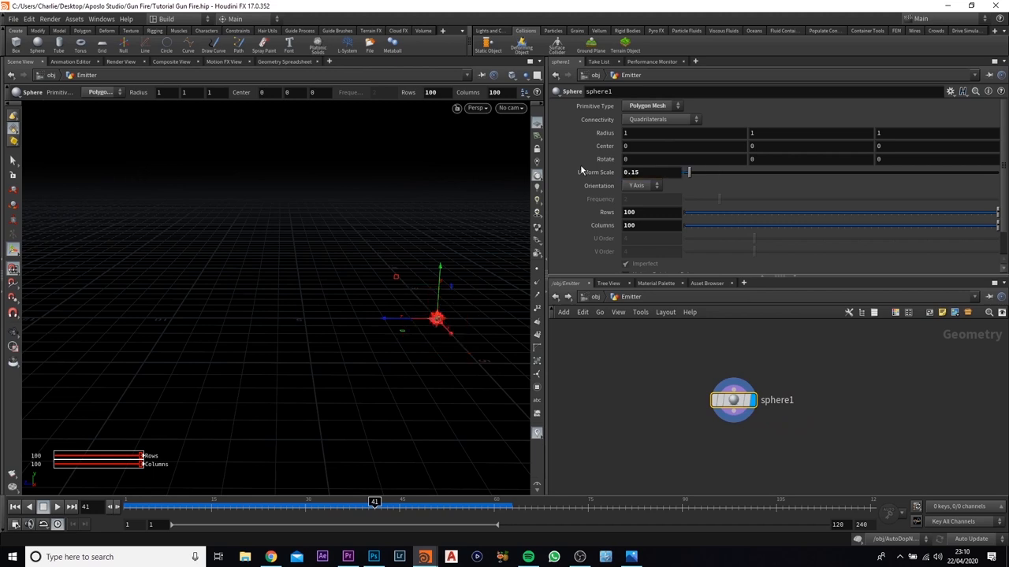
left_click_drag(733, 401, 665, 377)
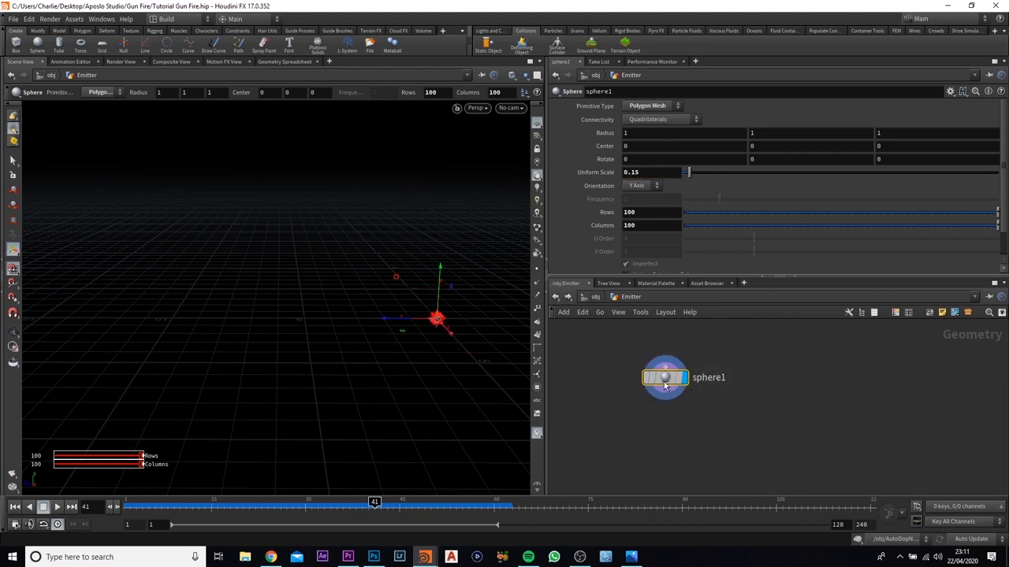
left_click_drag(665, 377, 661, 366)
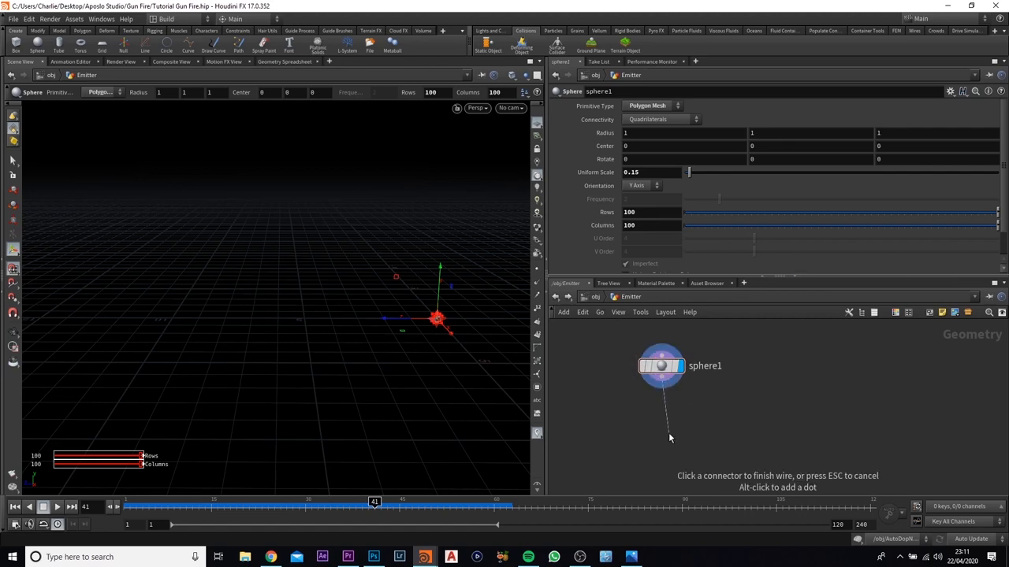
- Add a Transform node after the sphere and set the viewport to Show All Objects
key("tab")
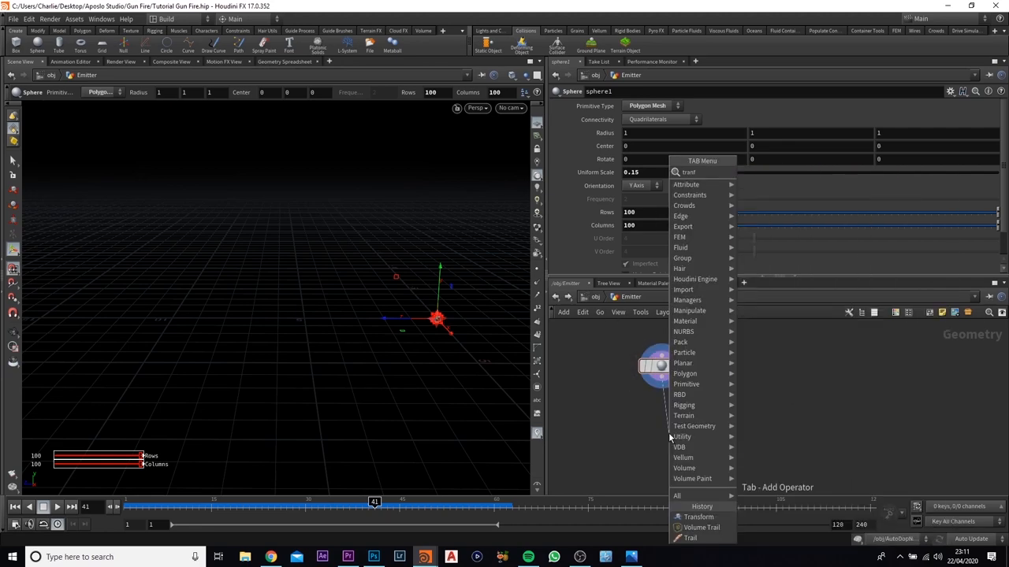
left_click(698, 517)
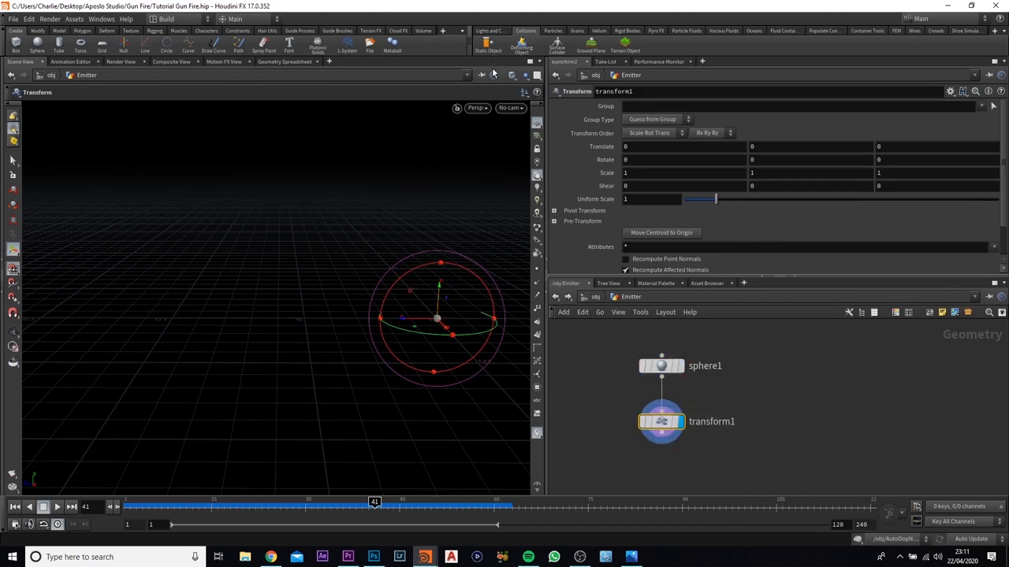
left_click(536, 87)
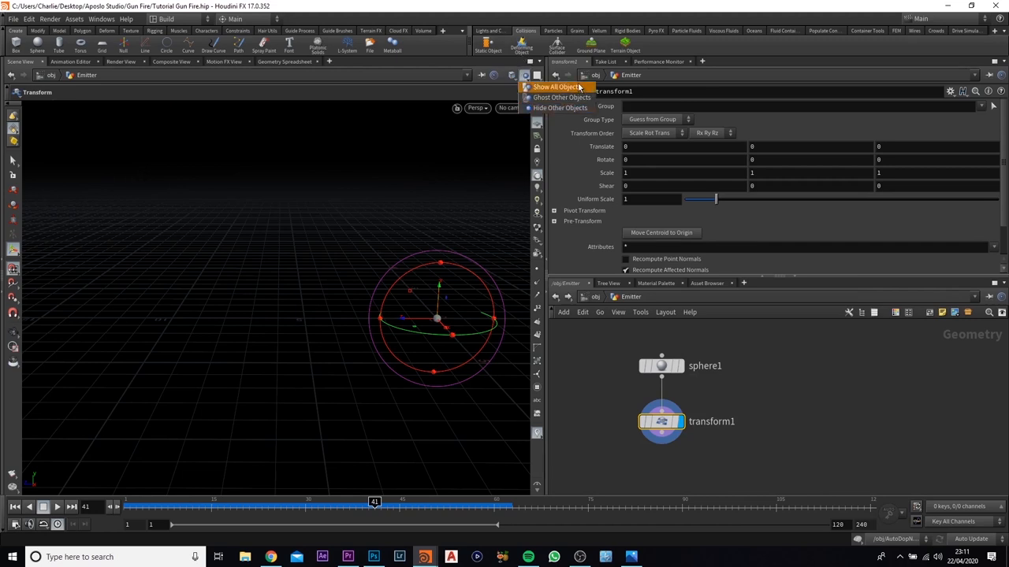
mouse_move(555, 107)
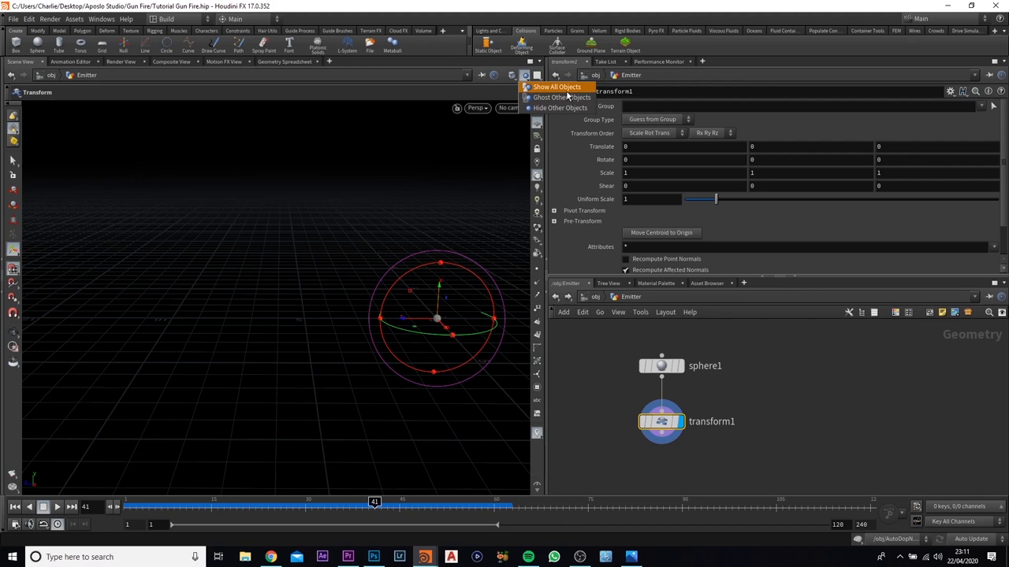
left_click(556, 86)
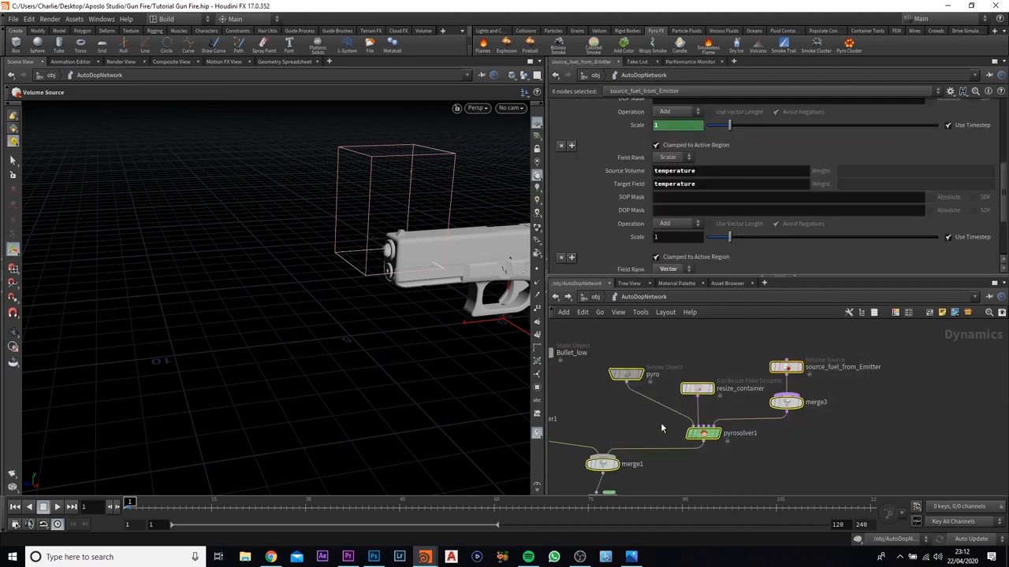
- Give the pyro Smoke Object a 0.06 division size and stretch its container to enclose the gun
left_click(624, 375)
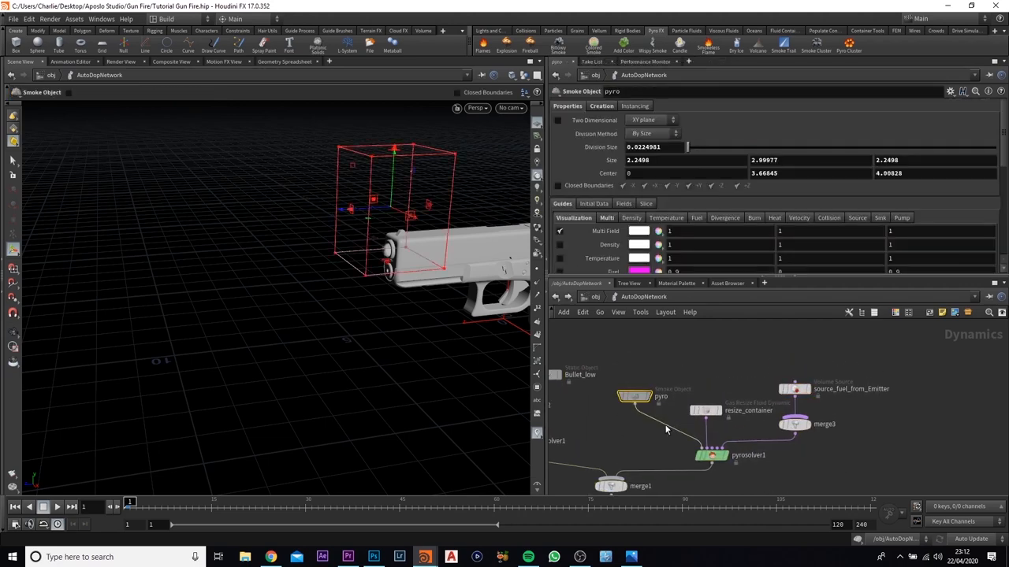
mouse_move(659, 429)
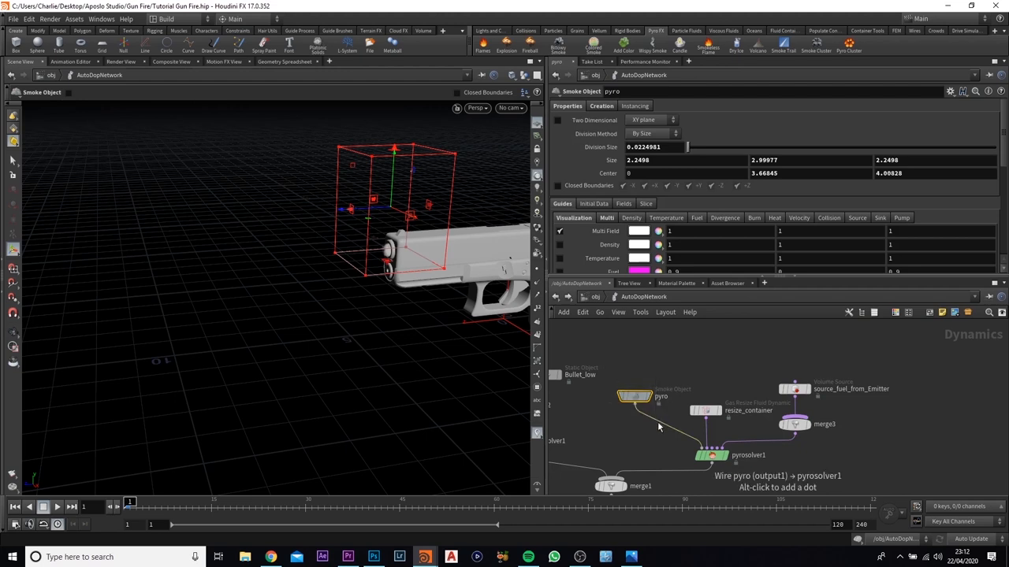
left_click(646, 146)
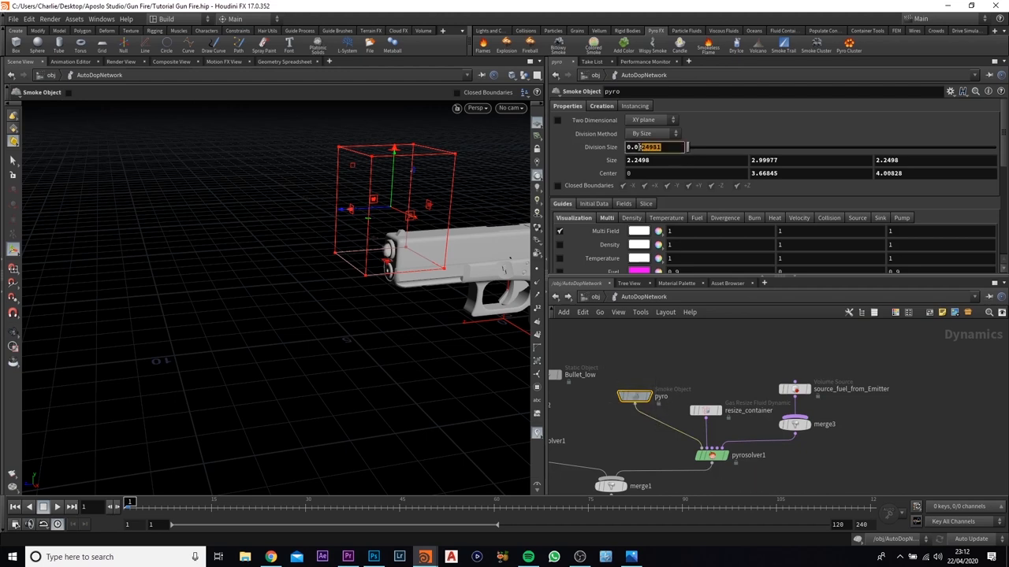
type("0.06")
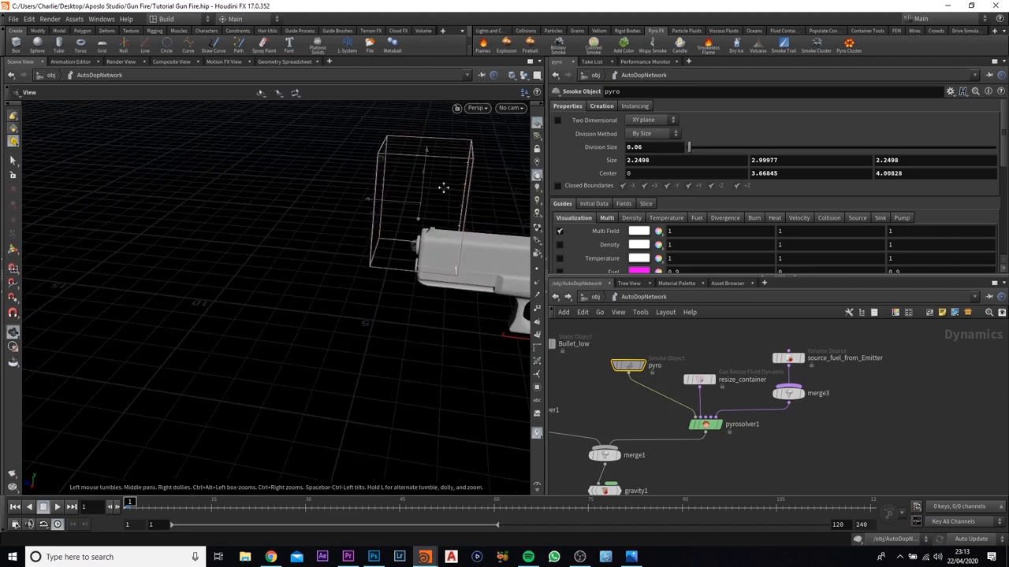
left_click_drag(441, 189, 307, 221)
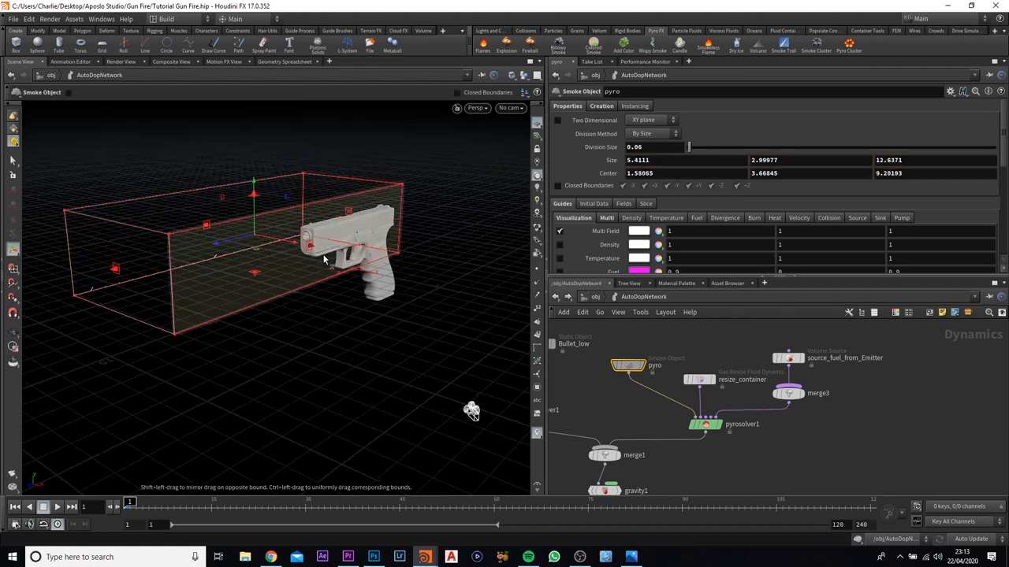
left_click_drag(323, 260, 318, 240)
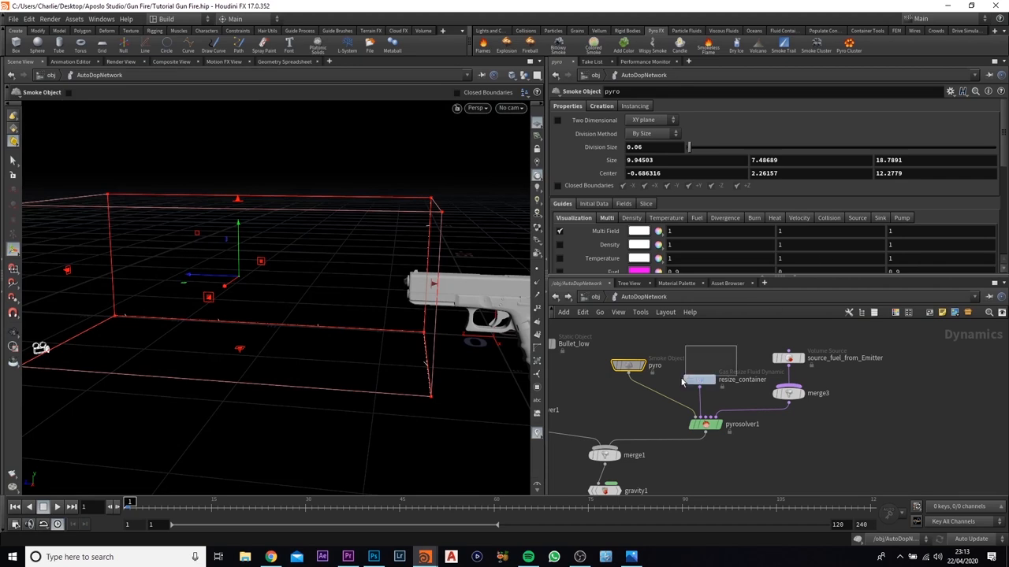
- Select resize_container and bring up its Max Bounds settings to enable Clamp To Maximum
left_click(698, 378)
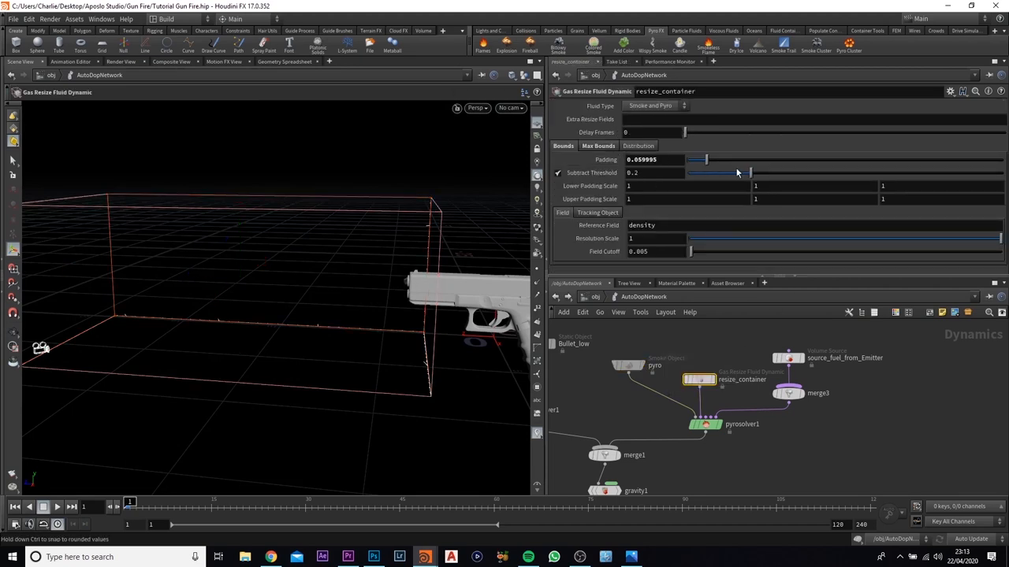
left_click(598, 145)
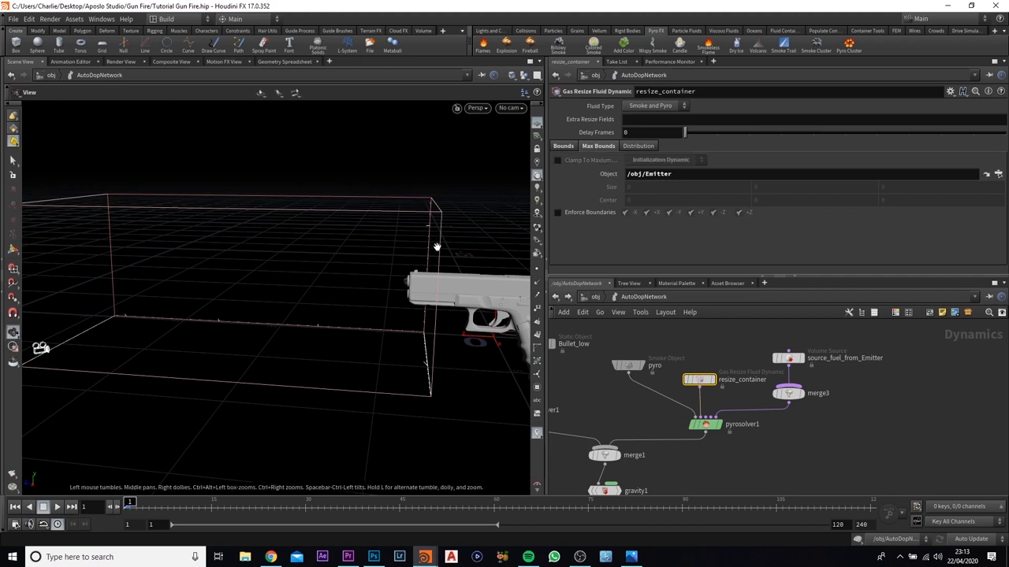
mouse_move(397, 213)
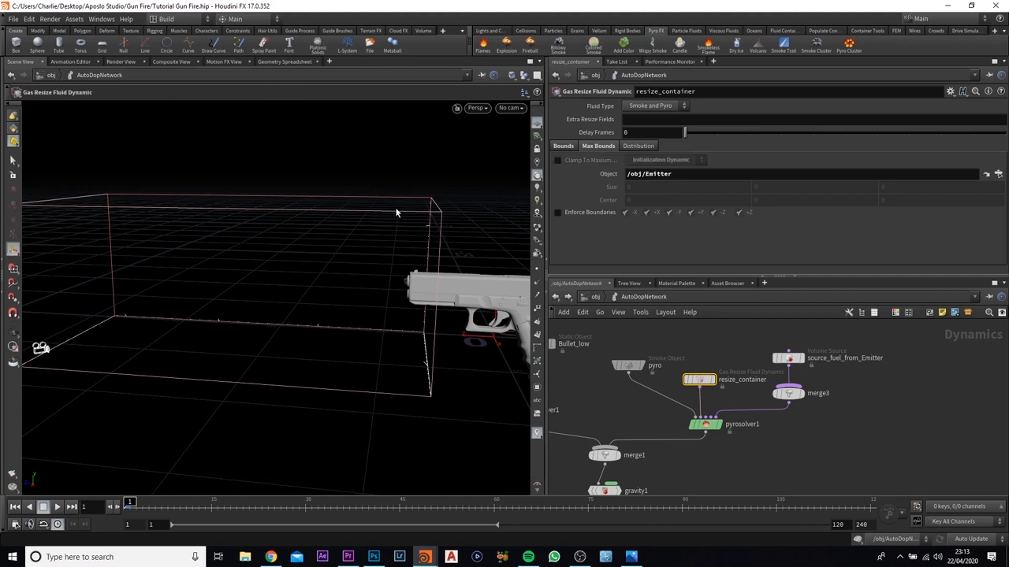
mouse_move(460, 205)
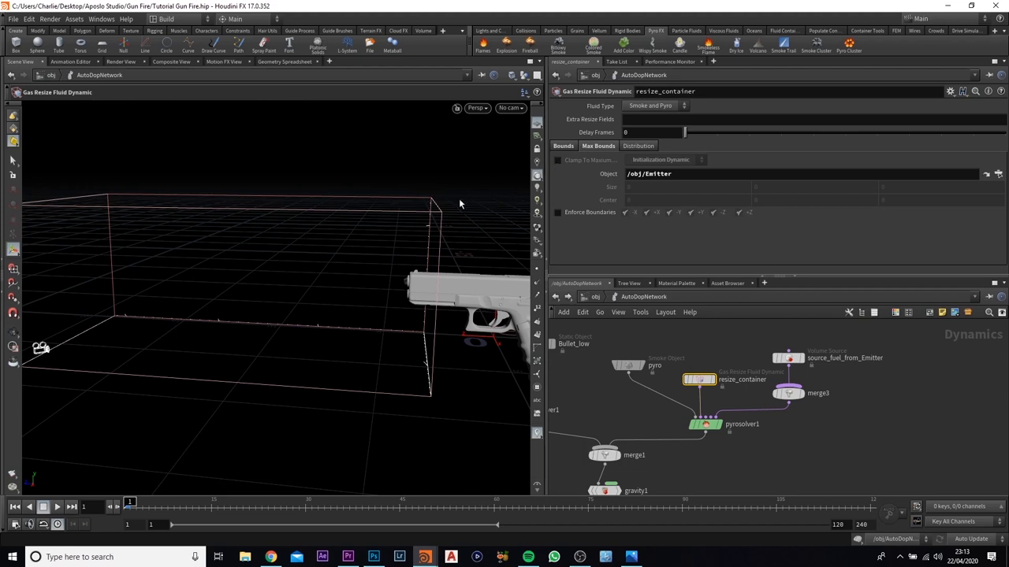
mouse_move(356, 191)
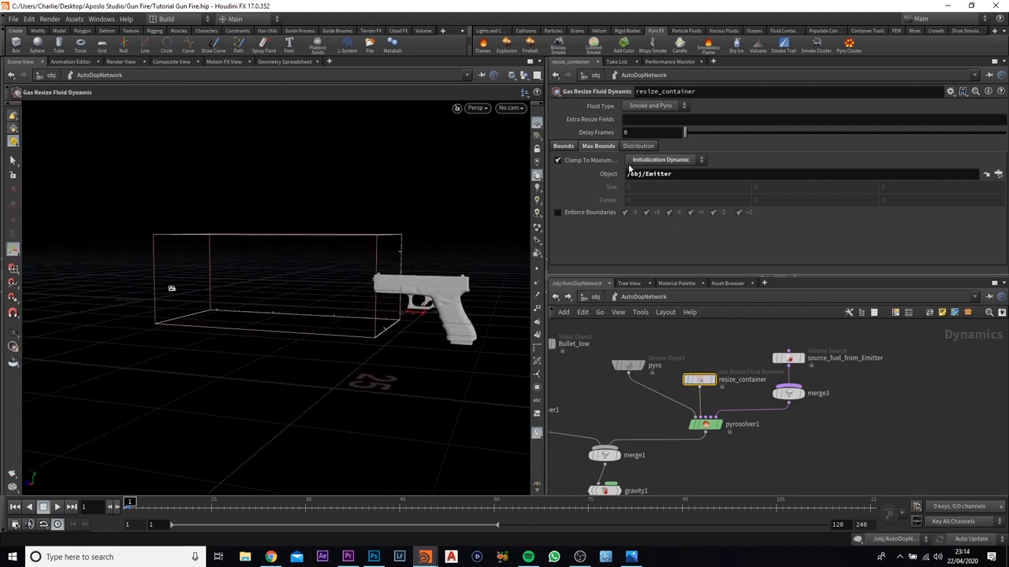
mouse_move(587, 161)
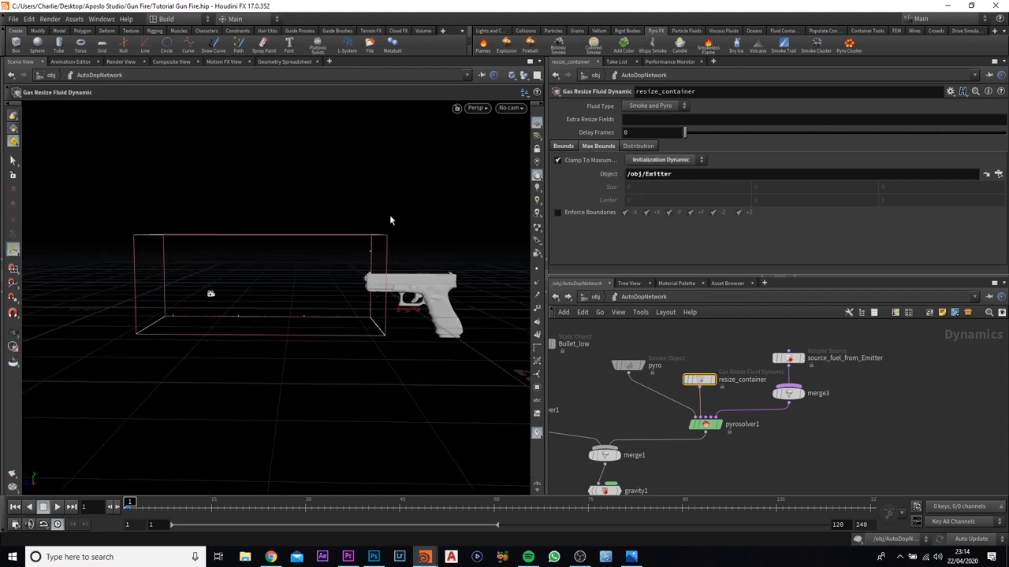
mouse_move(289, 359)
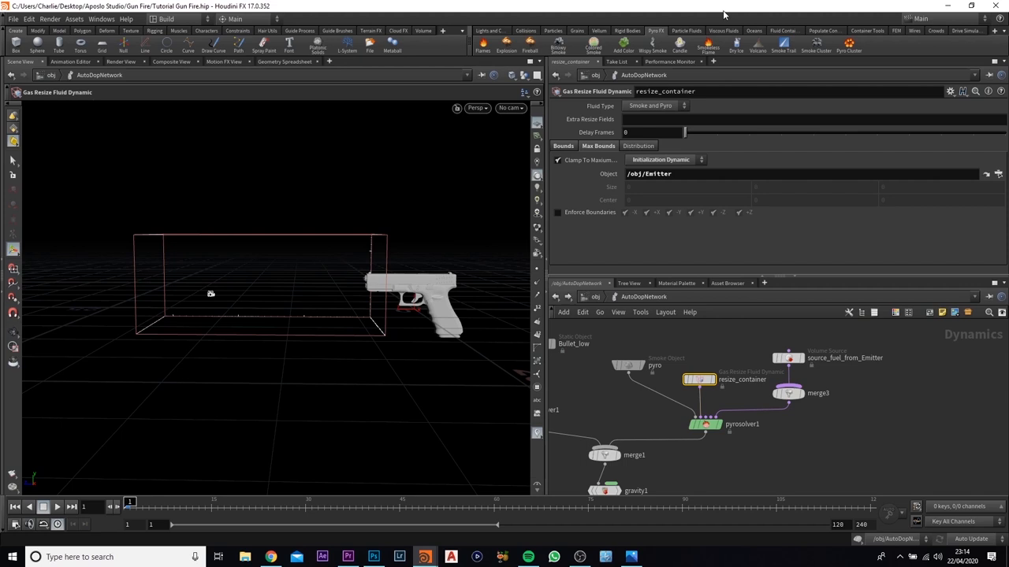
mouse_move(517, 202)
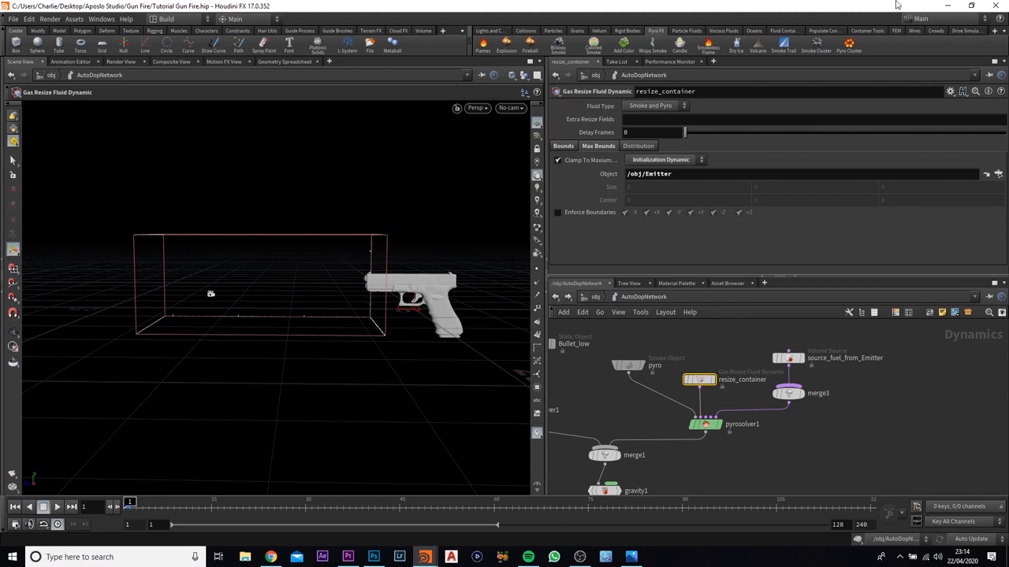
mouse_move(243, 235)
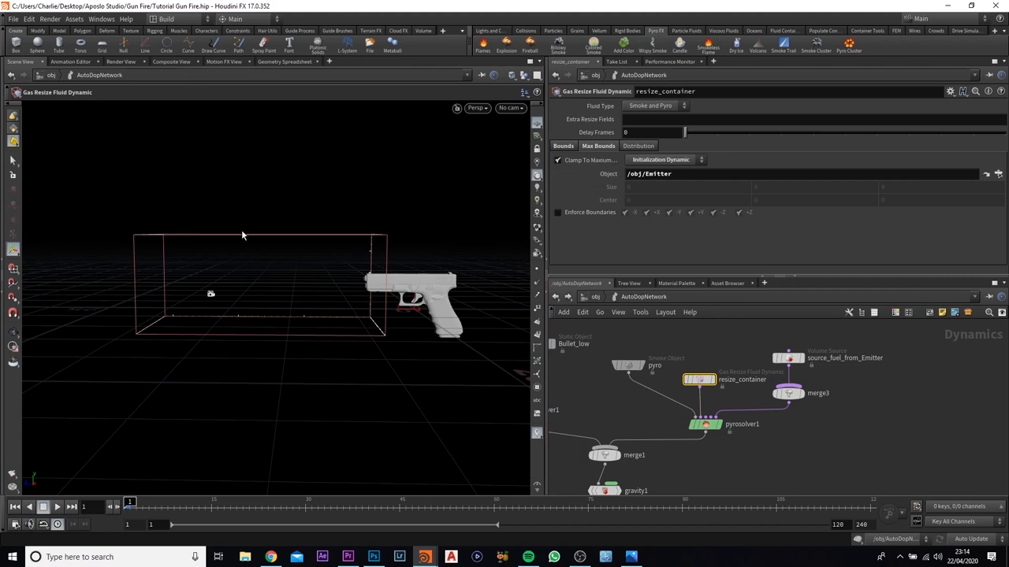
mouse_move(217, 248)
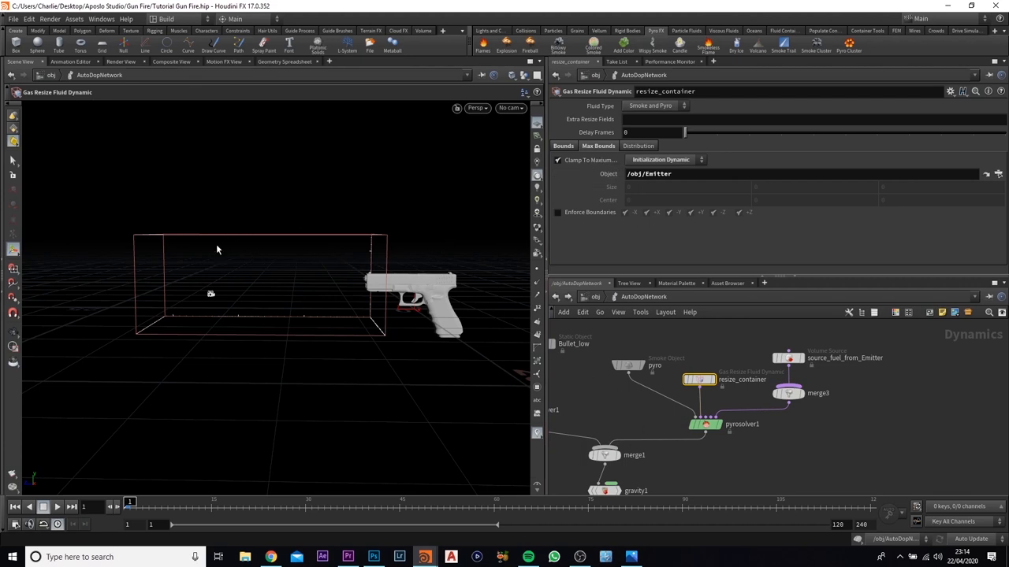
mouse_move(693, 462)
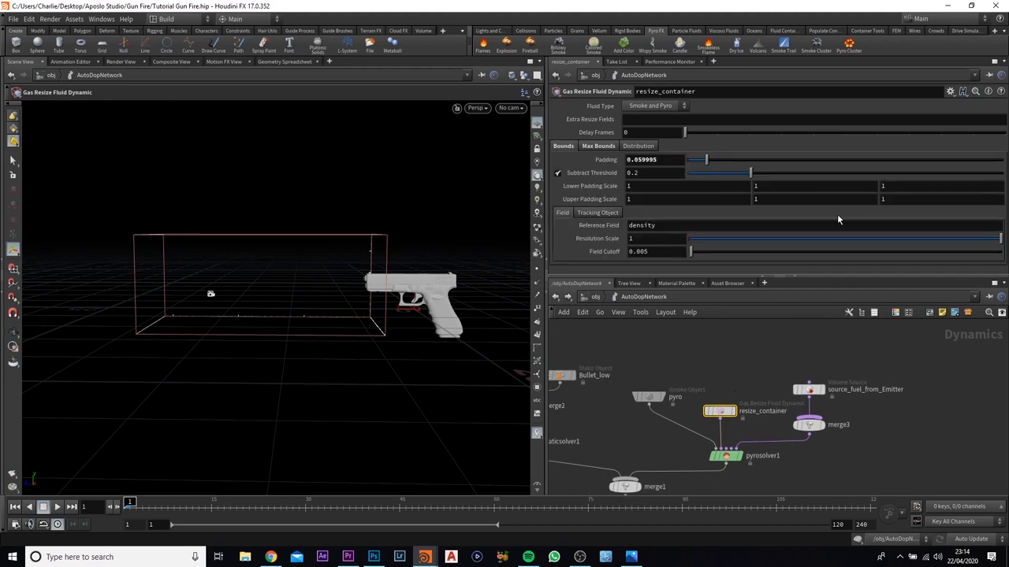
mouse_move(892, 167)
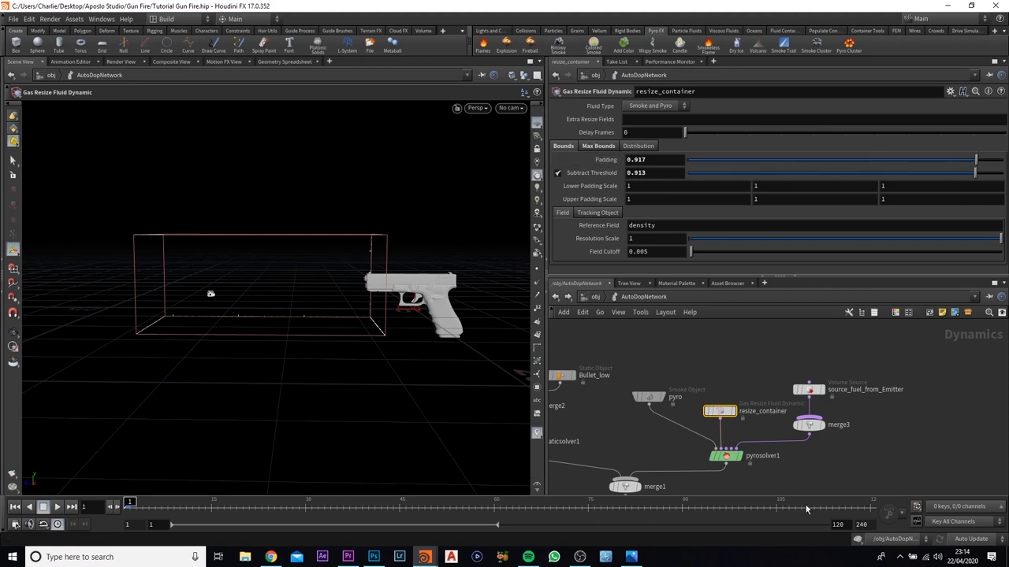
mouse_move(933, 379)
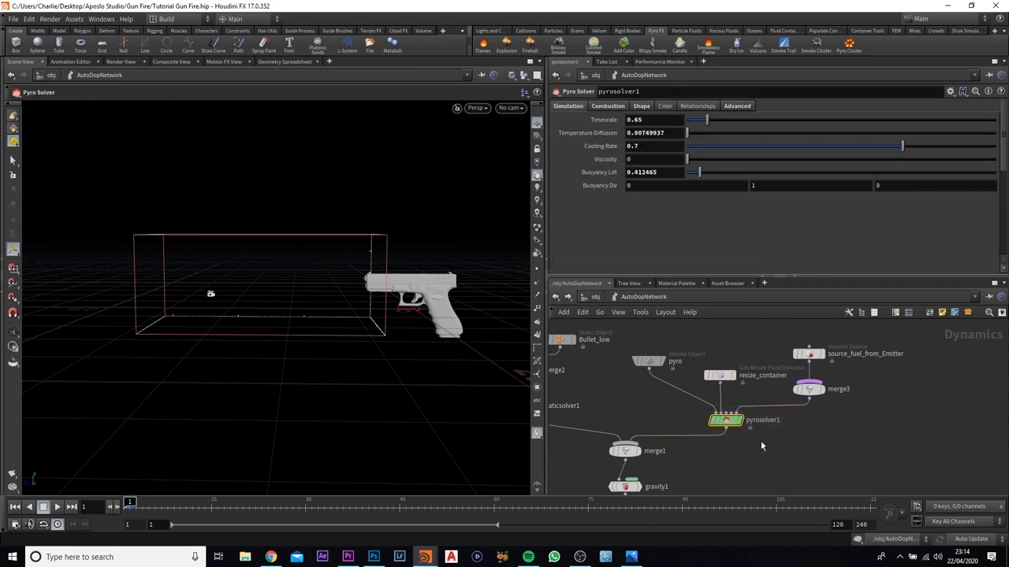
mouse_move(334, 293)
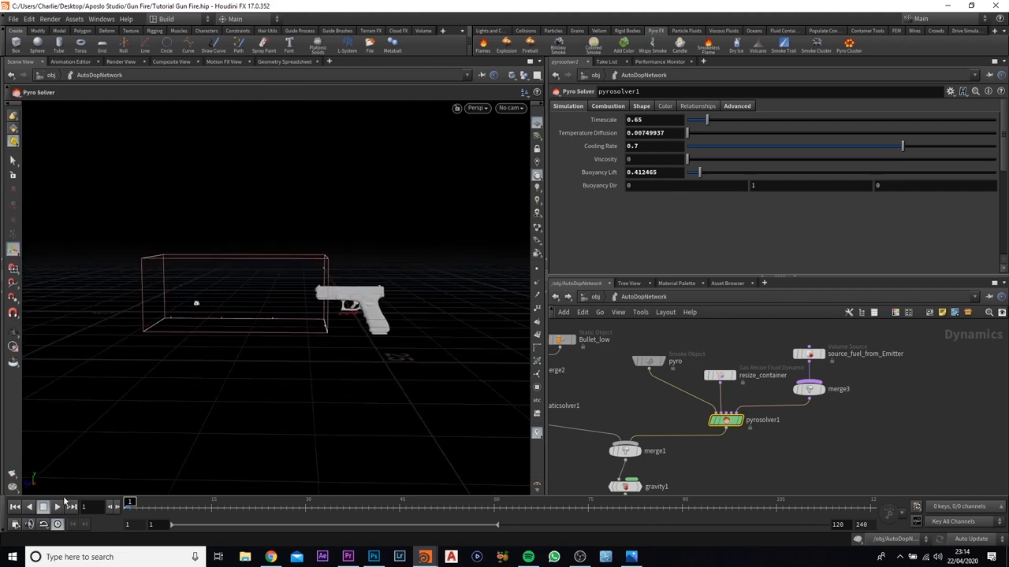
- Play the simulation briefly, then confirm the edited Buoyancy Dir on pyrosolver1's Advanced settings
left_click(57, 508)
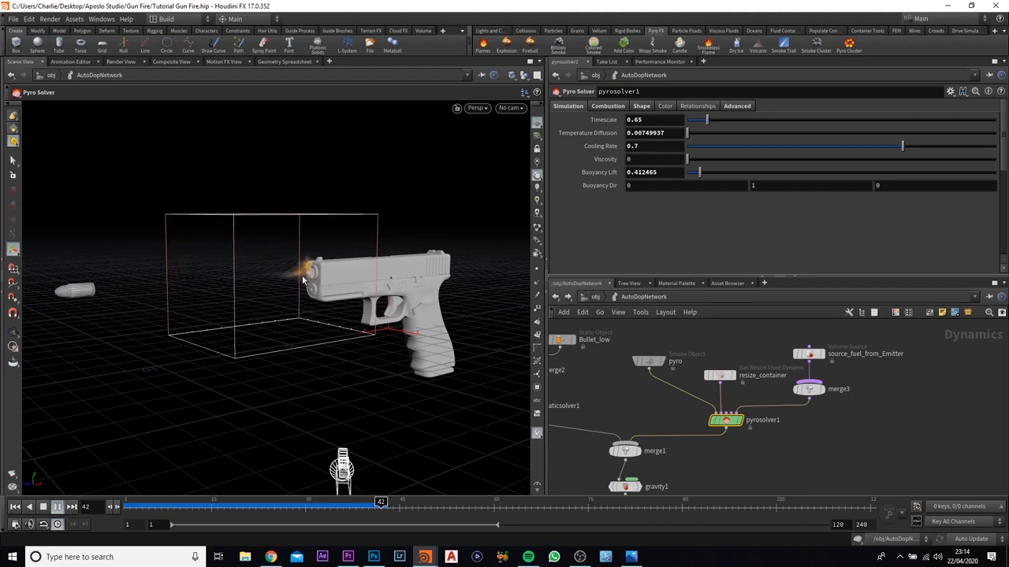
left_click(56, 507)
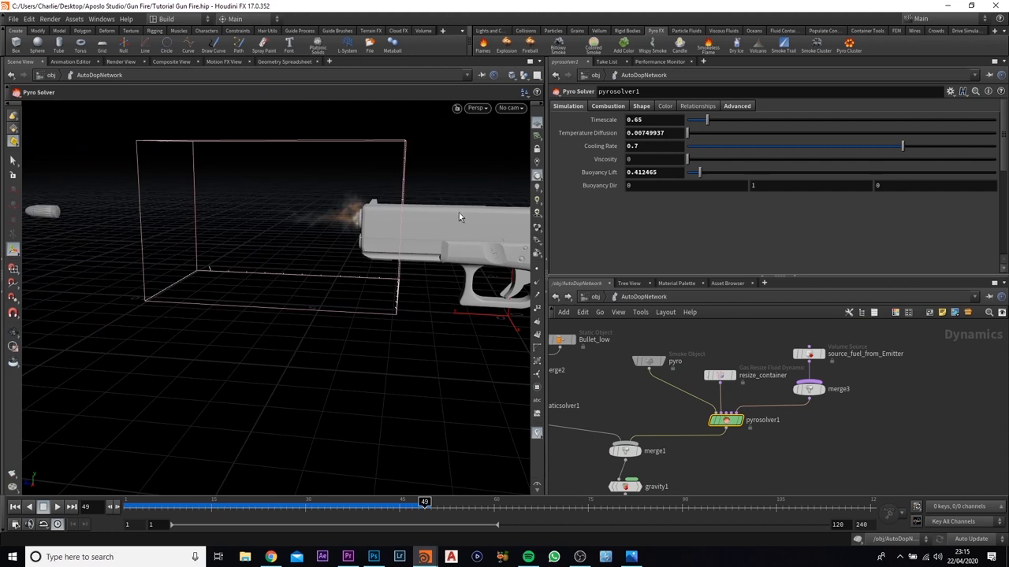
mouse_move(186, 246)
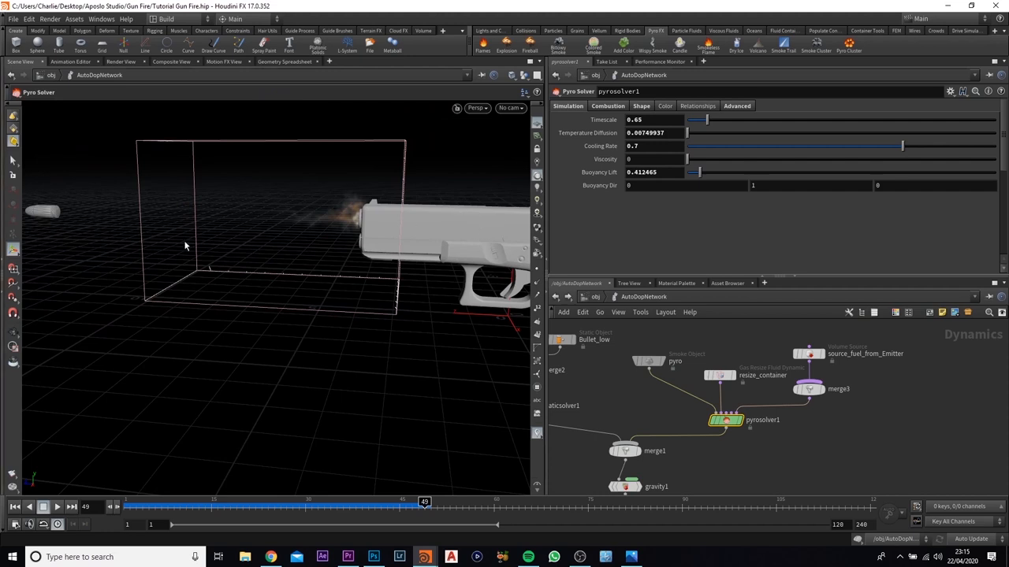
mouse_move(860, 444)
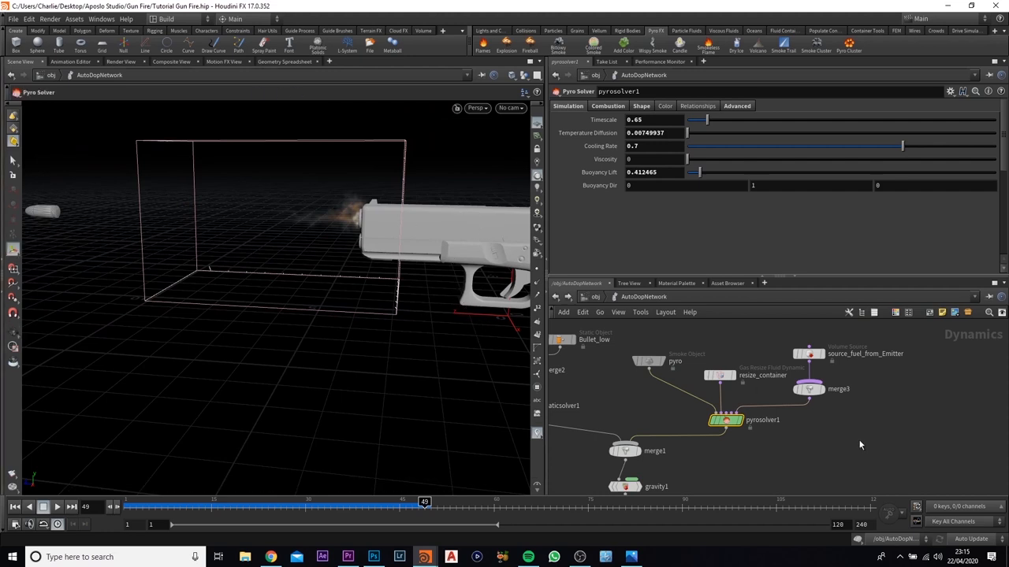
mouse_move(780, 230)
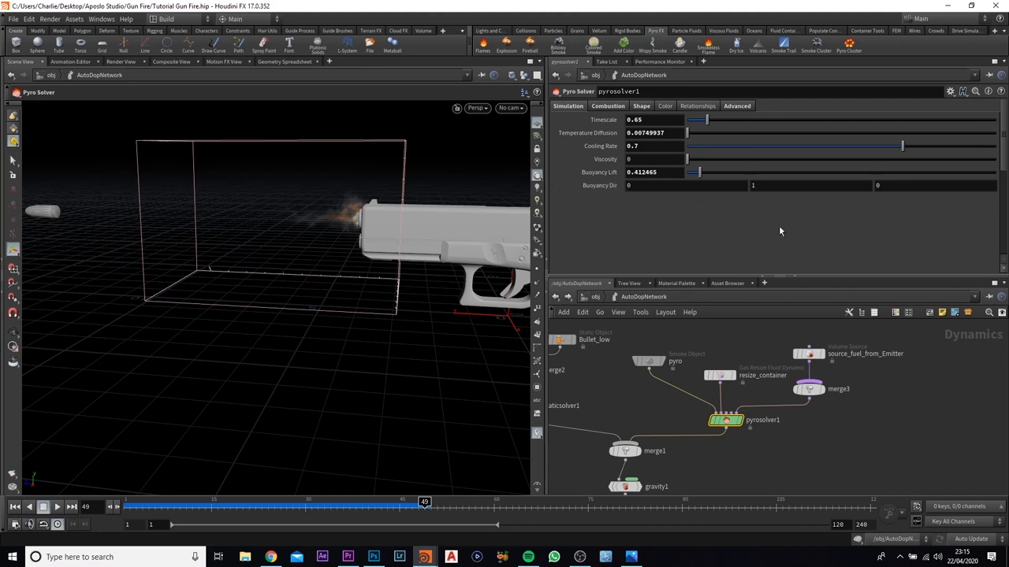
mouse_move(586, 202)
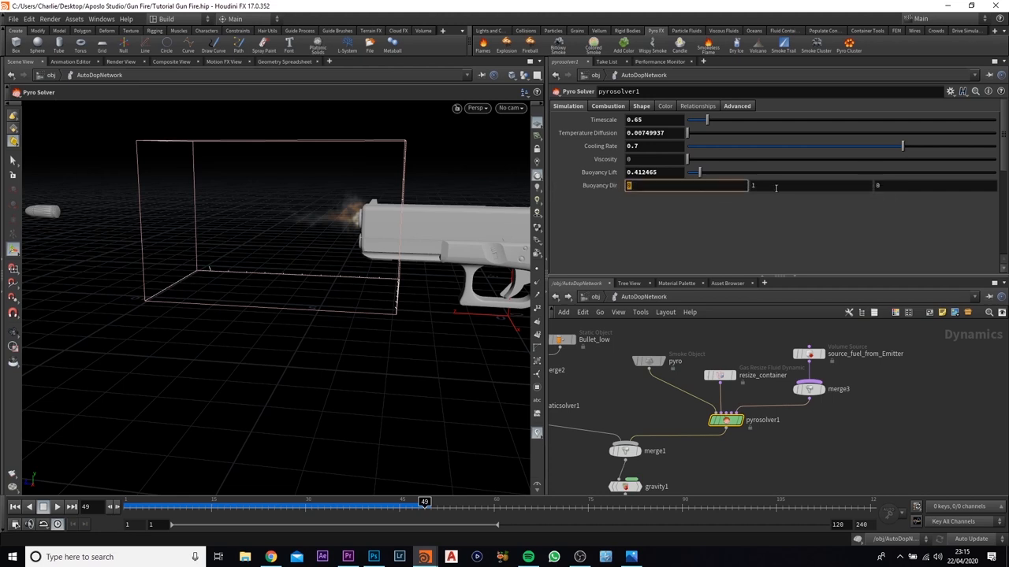
left_click(933, 186)
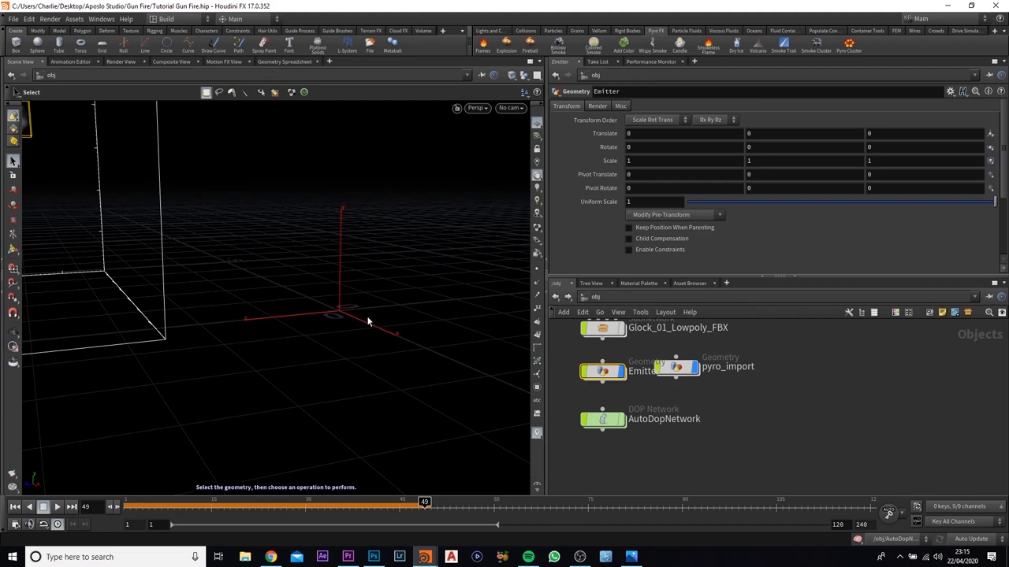
mouse_move(265, 238)
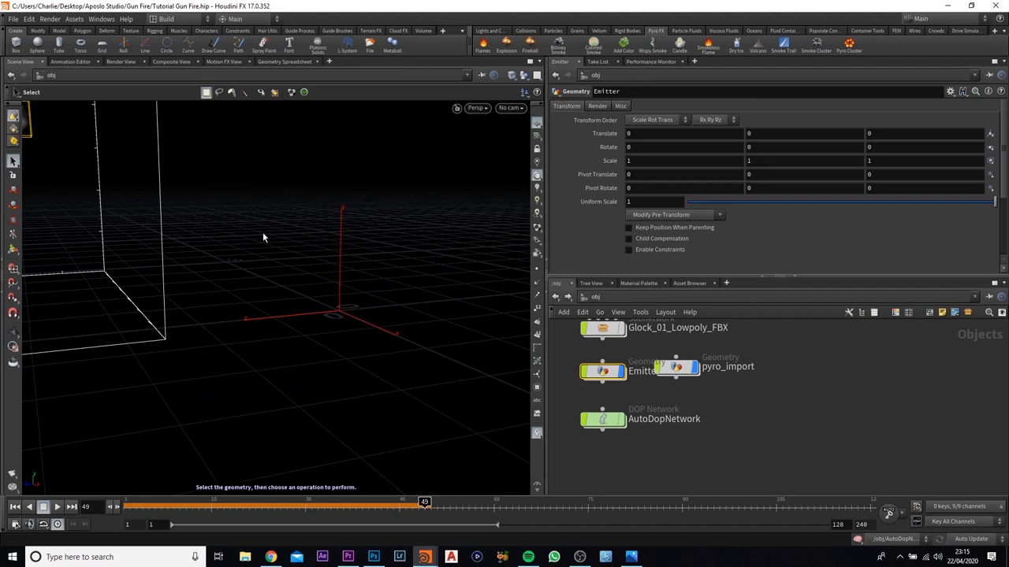
mouse_move(375, 302)
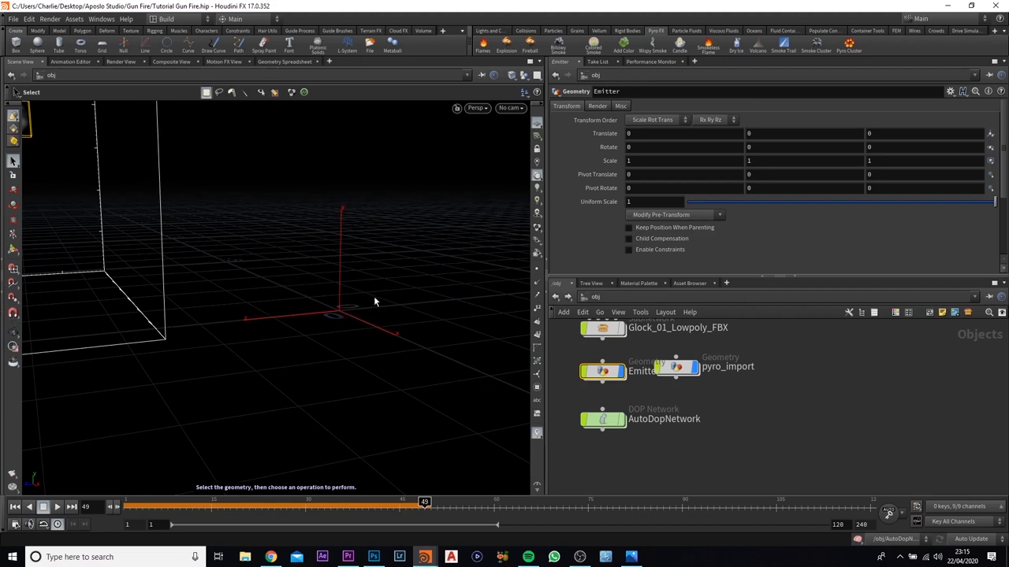
mouse_move(256, 340)
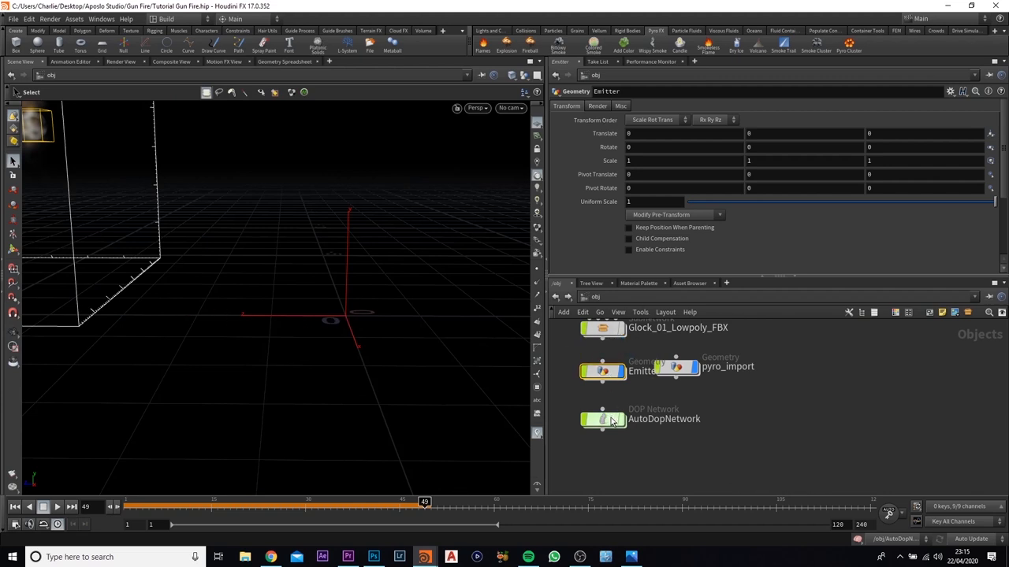
- Back inside AutoDopNetwork, set the pyro solver's Buoyancy Lift to 10
double_click(602, 419)
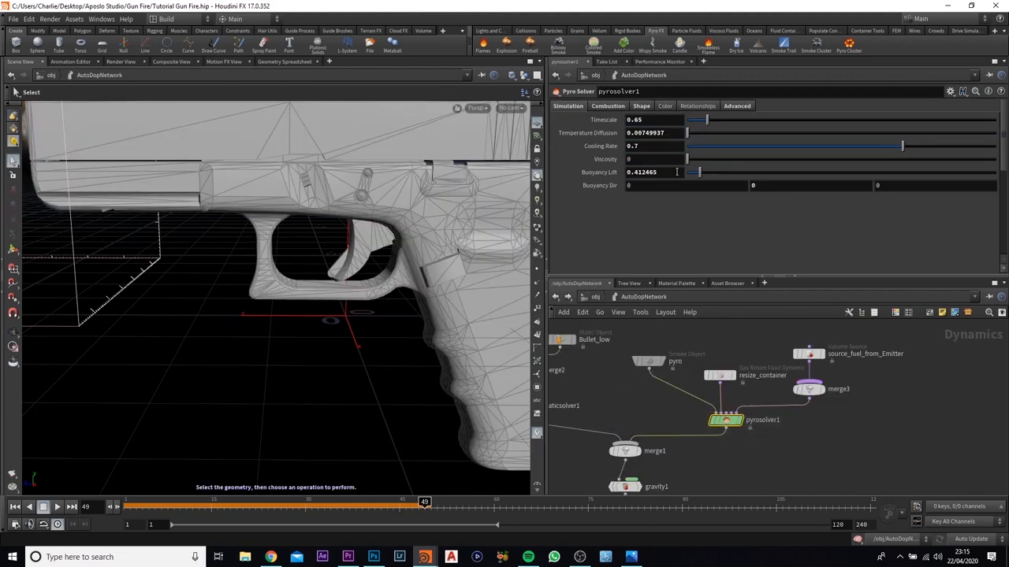
left_click(933, 186)
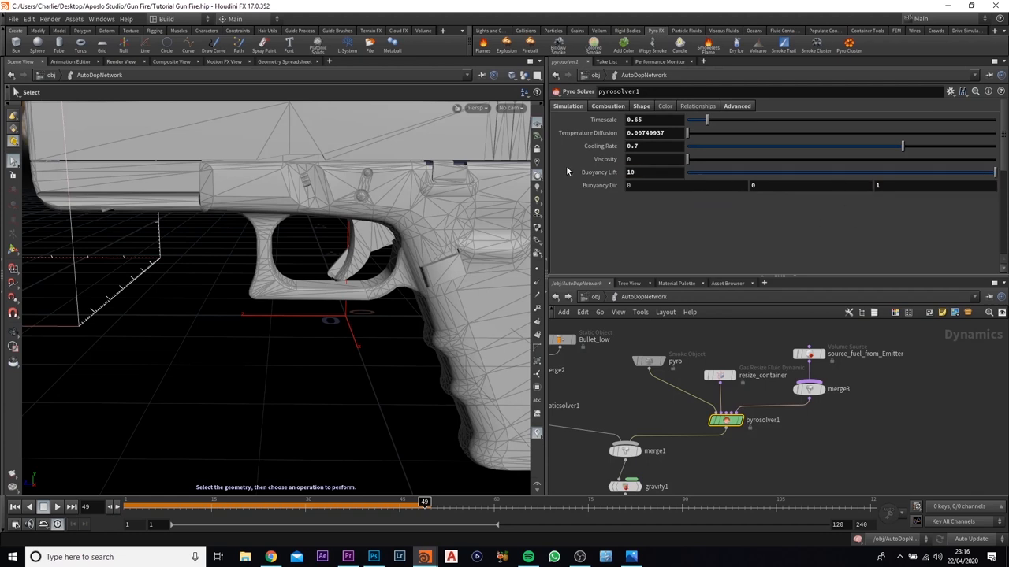
left_click(606, 106)
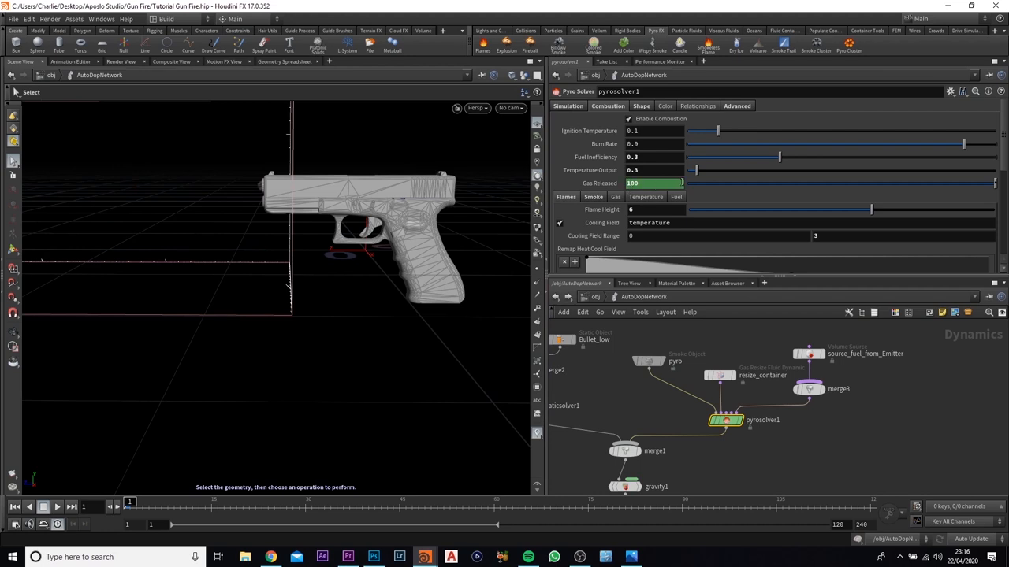
- Bring up the parameter menu on a pyrosolver1 combustion setting
right_click(654, 183)
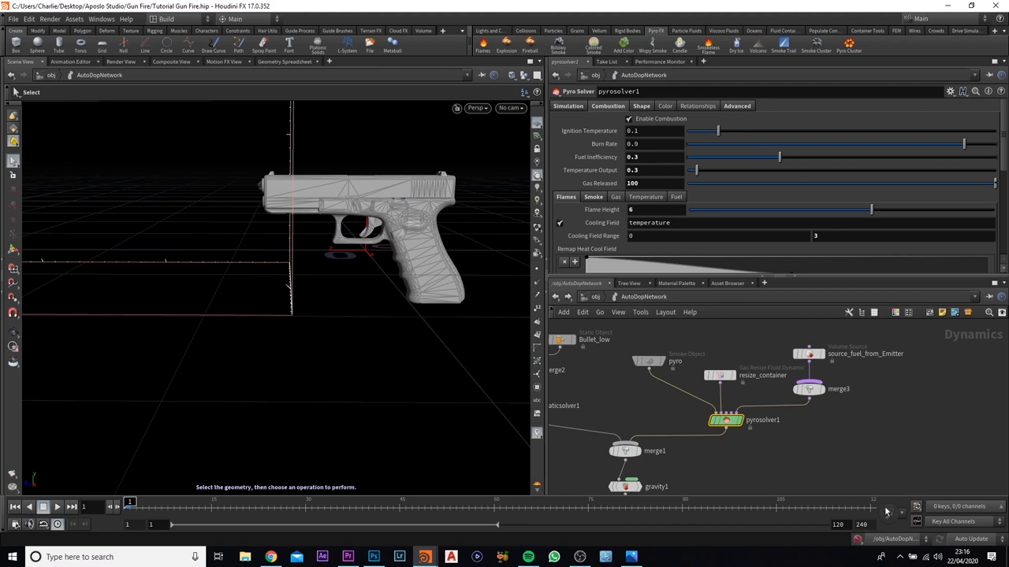
mouse_move(880, 498)
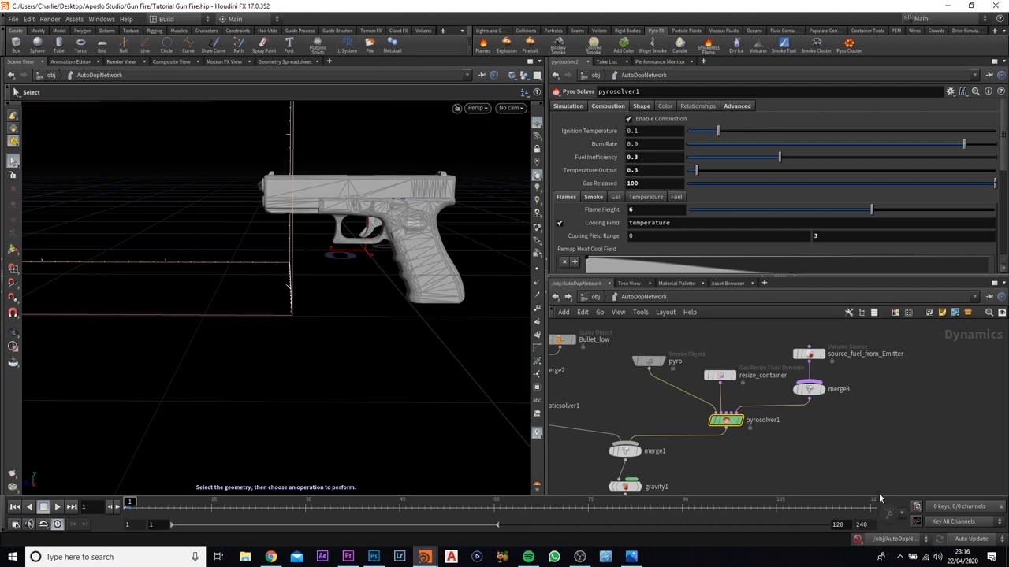
mouse_move(939, 484)
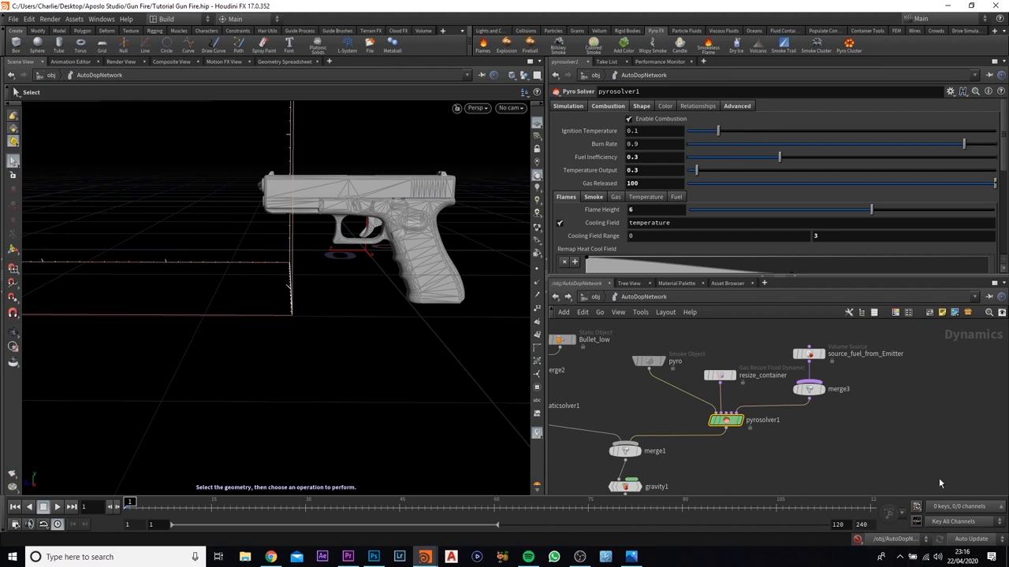
mouse_move(775, 467)
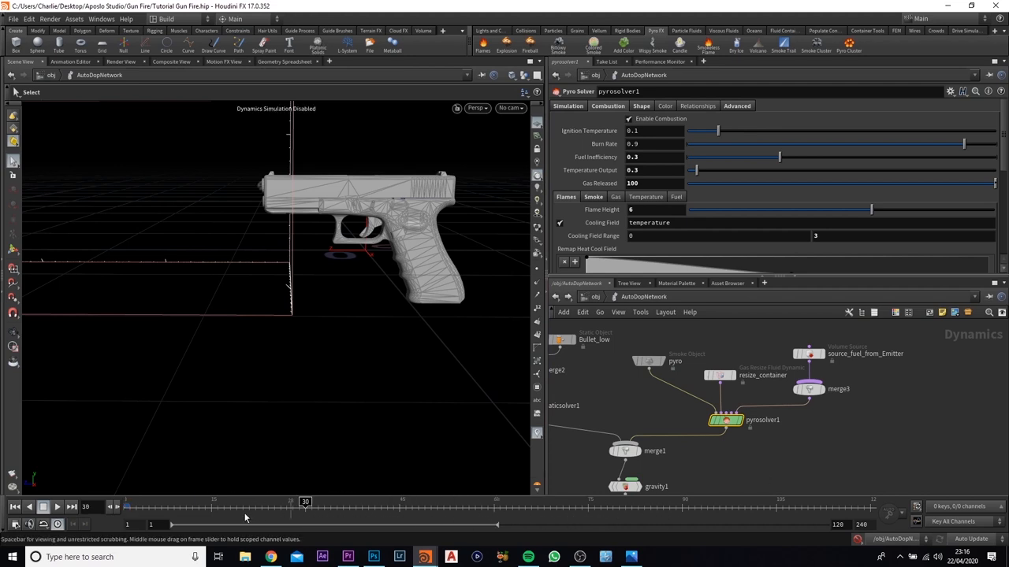
- Key Gas Released as a burst: scrub to the start frame, then key 1000 at the peak frame and continue editing
left_click_drag(306, 502, 600, 503)
type("0")
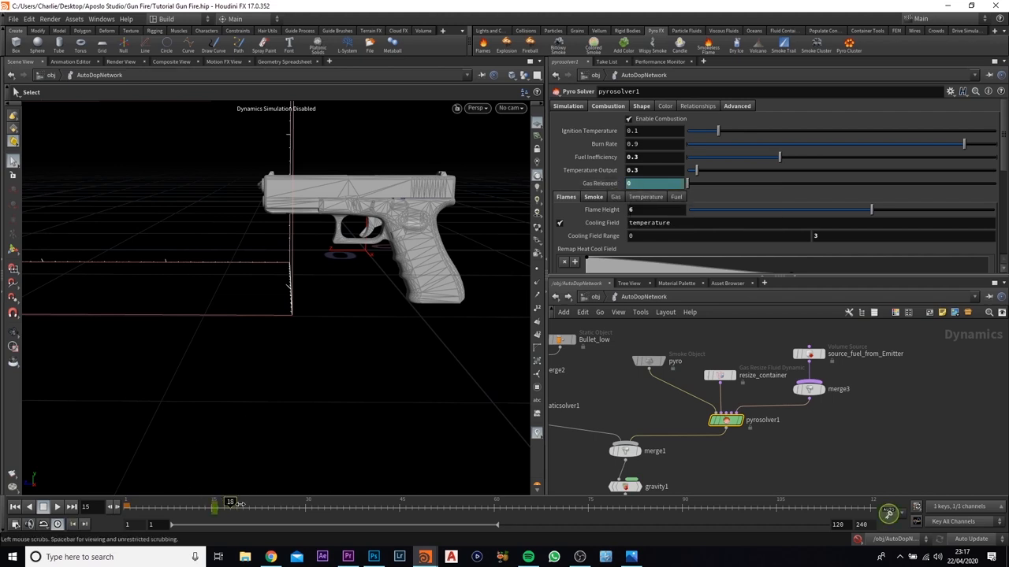
left_click_drag(230, 507, 276, 507)
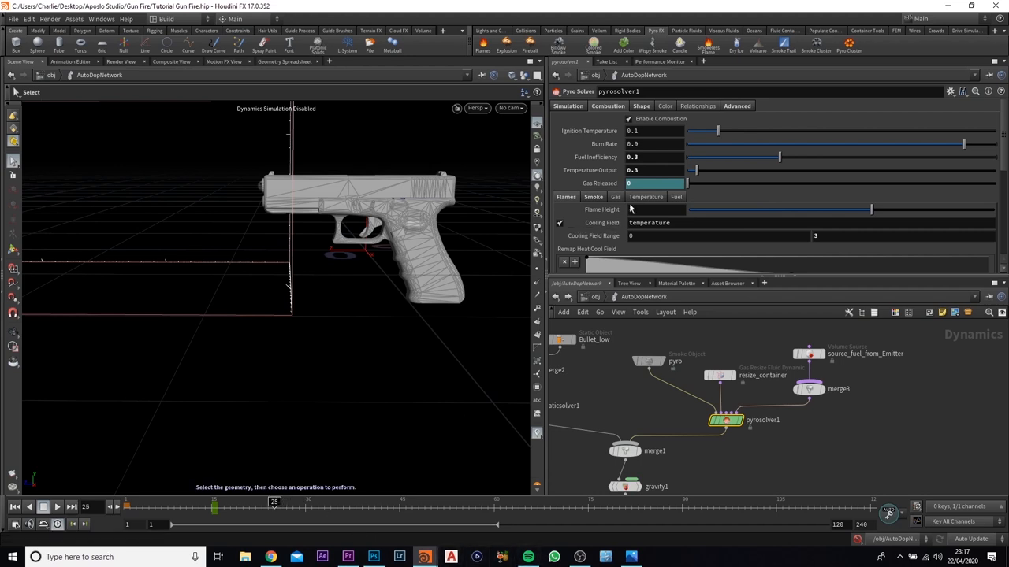
type("1000")
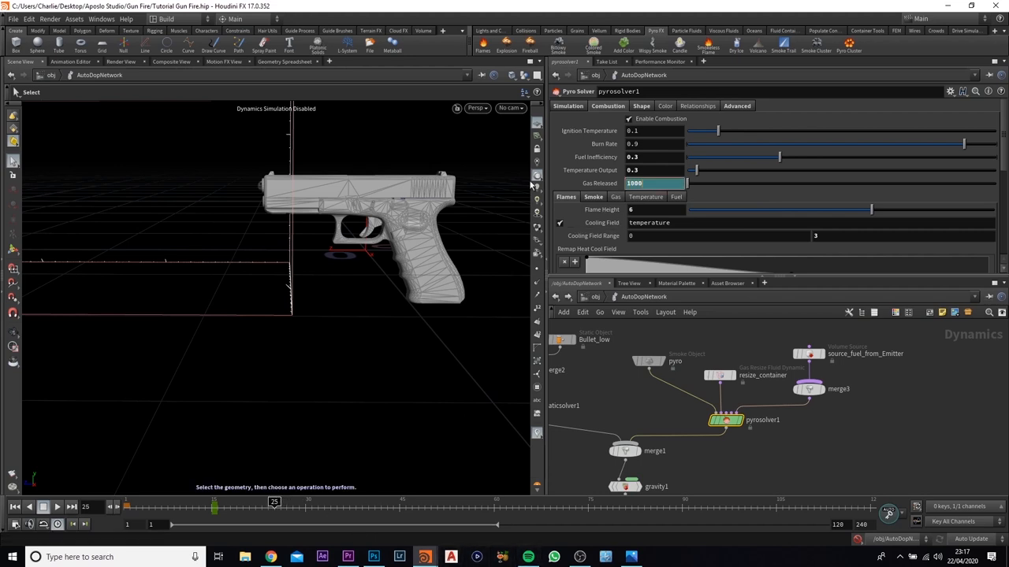
left_click(656, 183)
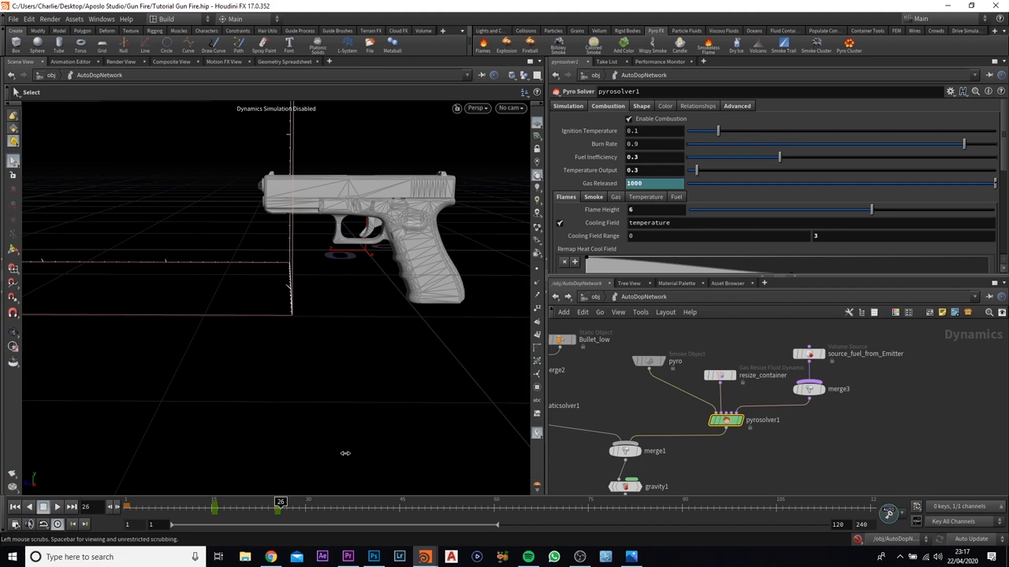
type("2")
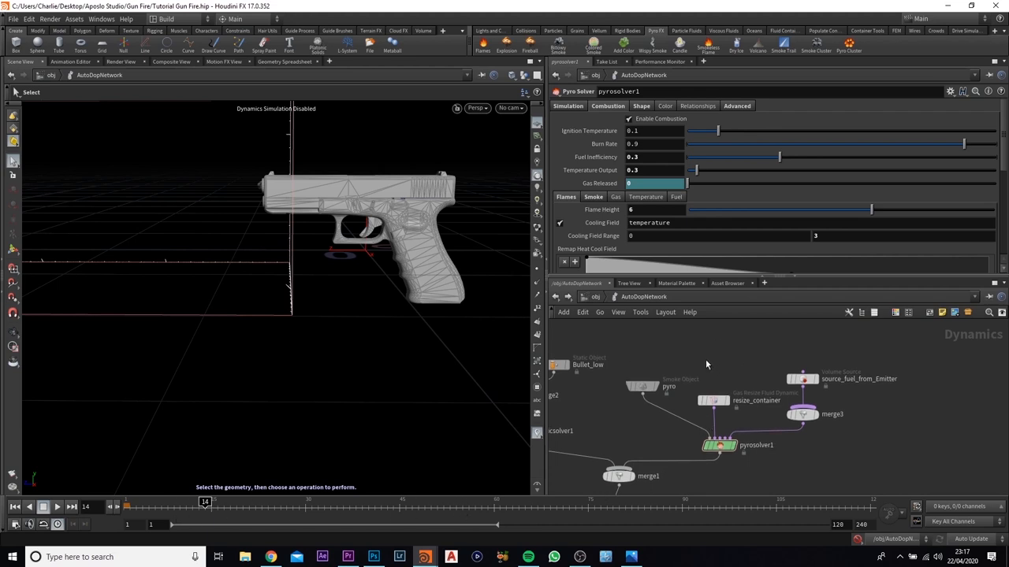
mouse_move(608, 455)
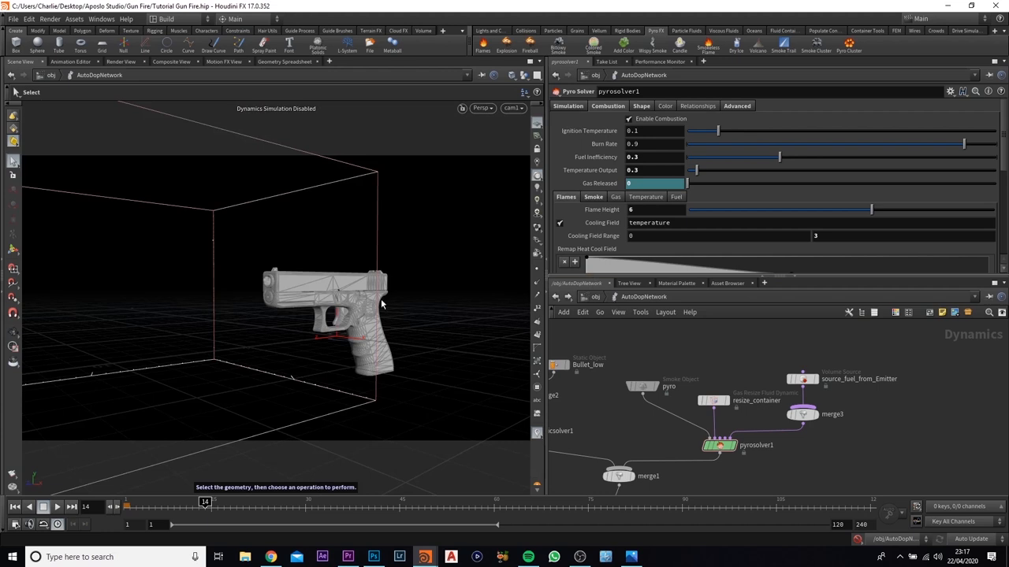
mouse_move(404, 230)
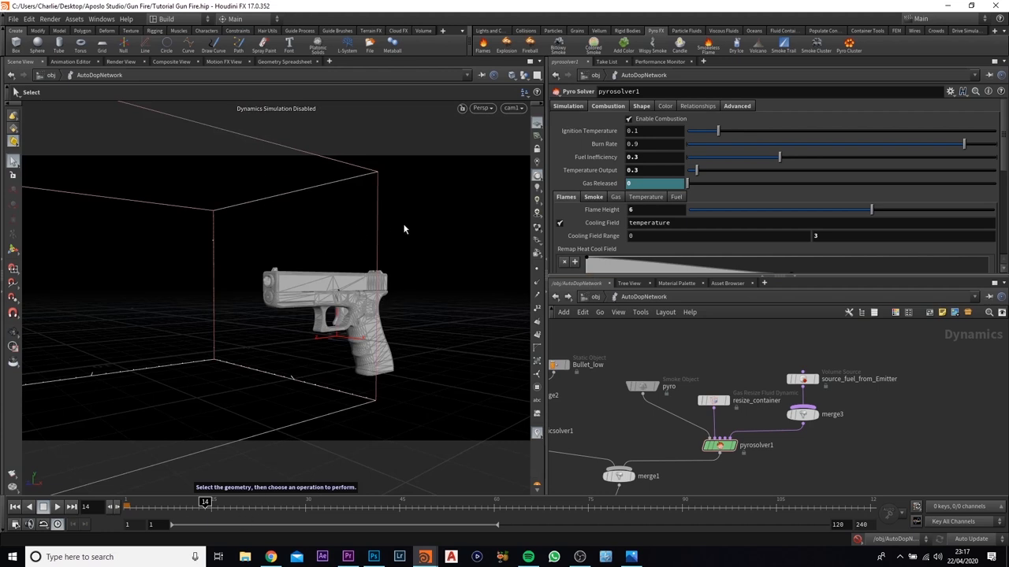
mouse_move(186, 323)
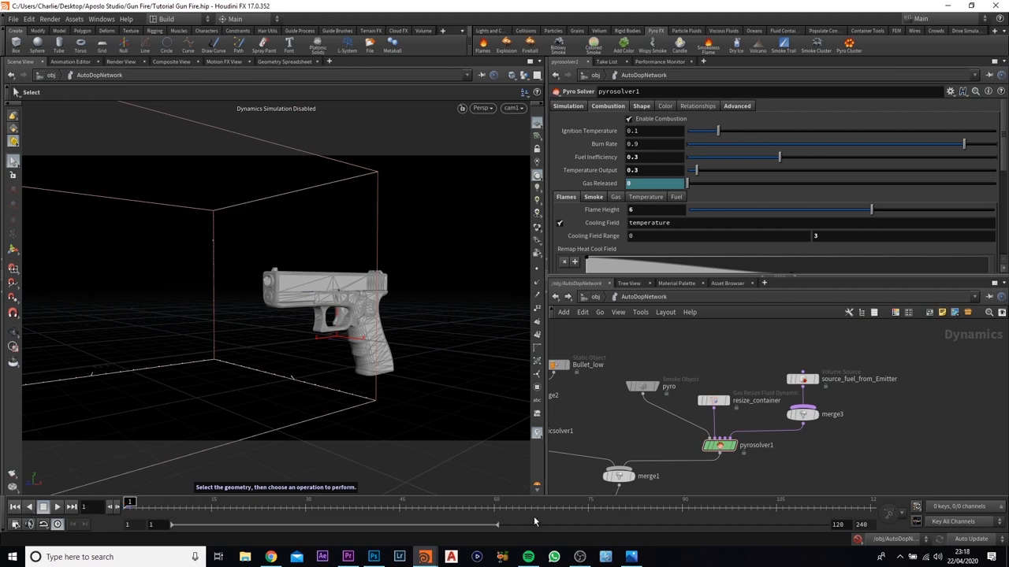
mouse_move(804, 559)
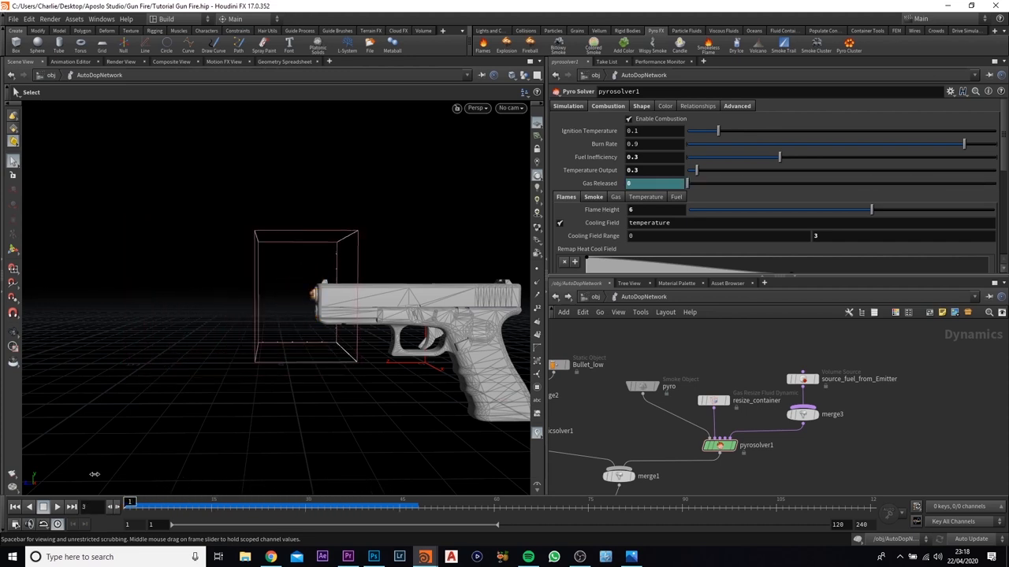
- Select the source_fuel_from_Emitter node to inspect its volume source settings
left_click(56, 508)
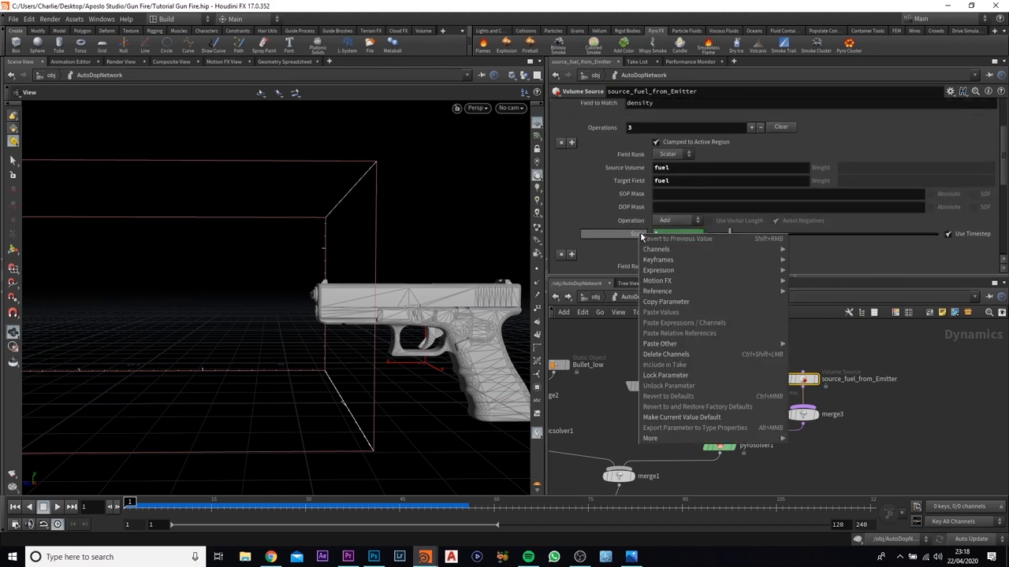
mouse_move(674, 365)
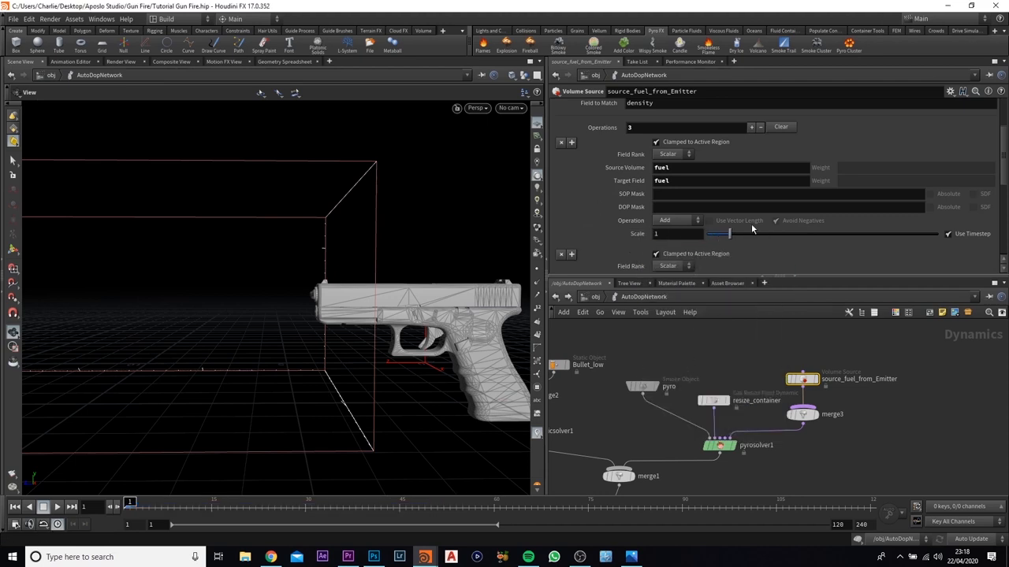
- Scroll through the source_fuel_from_Emitter volume source parameters
scroll("down", 3)
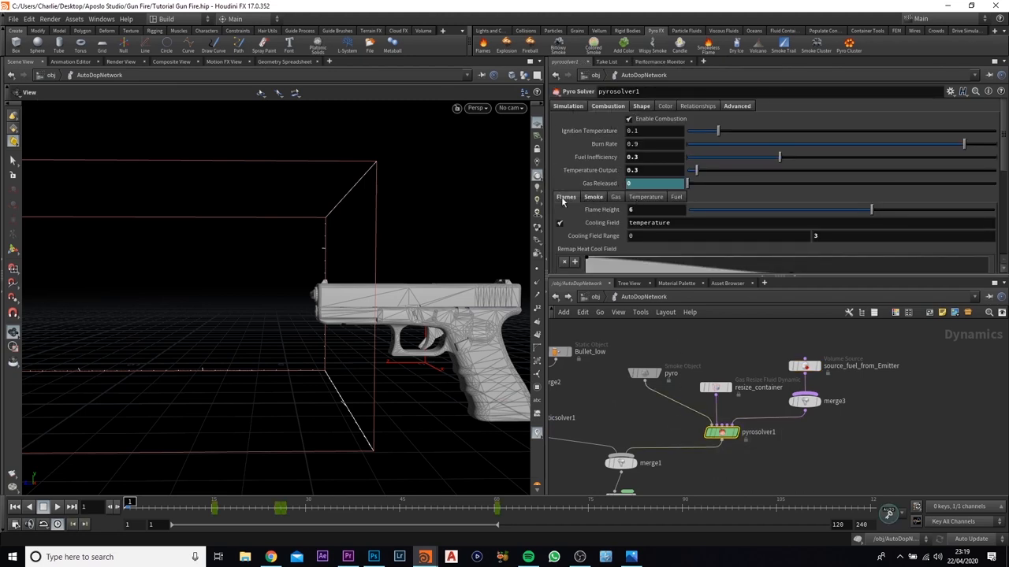
- Adjust the pyro solver's flame height down to 0.65, then up through 1.07 to 1.34
left_click_drag(870, 208, 700, 208)
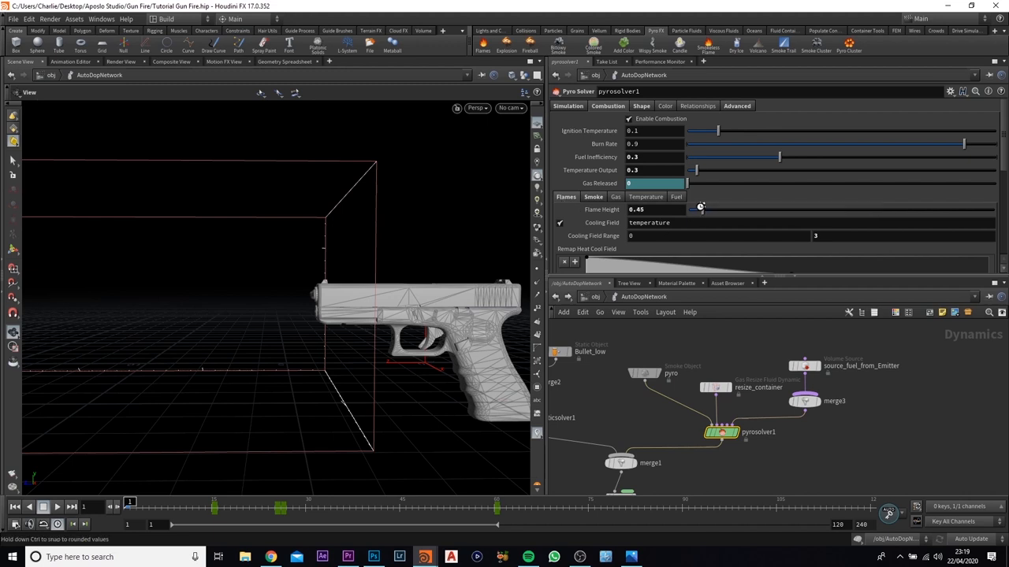
left_click_drag(699, 208, 723, 209)
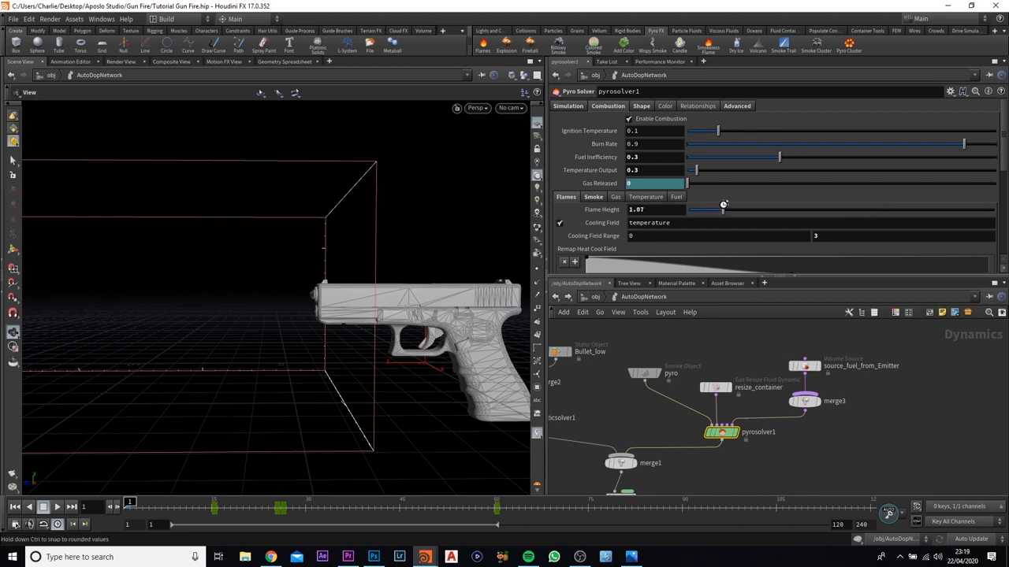
left_click_drag(706, 205, 728, 205)
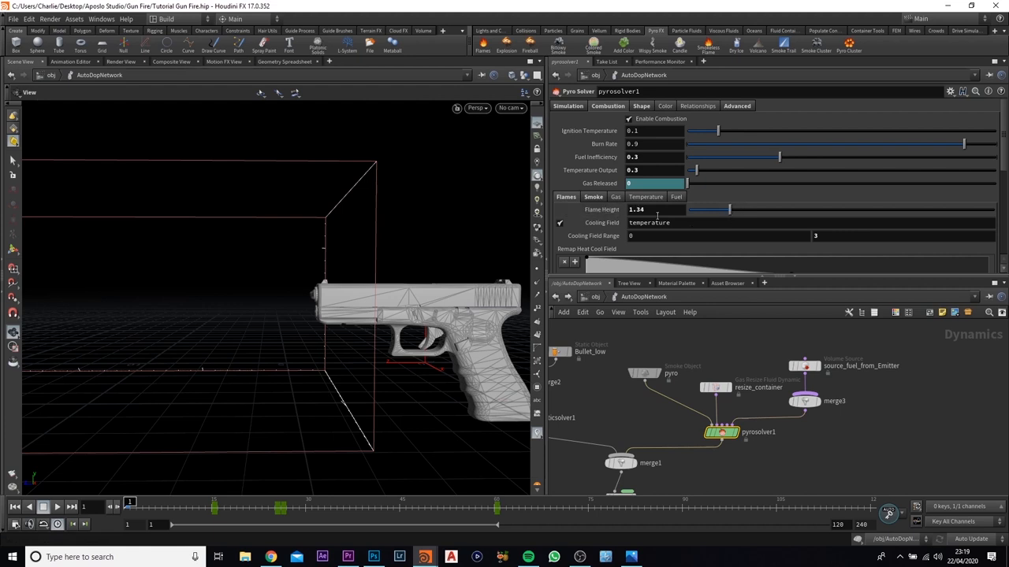
mouse_move(602, 209)
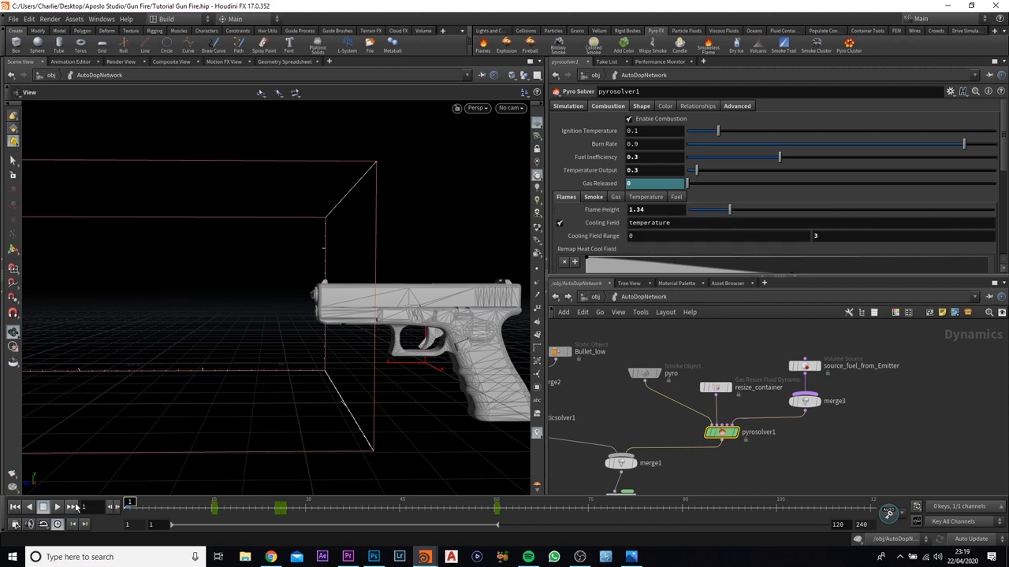
- Raise Gas Released to about 1.197 and scrub the timeline to preview the burst at the barrel
left_click(59, 507)
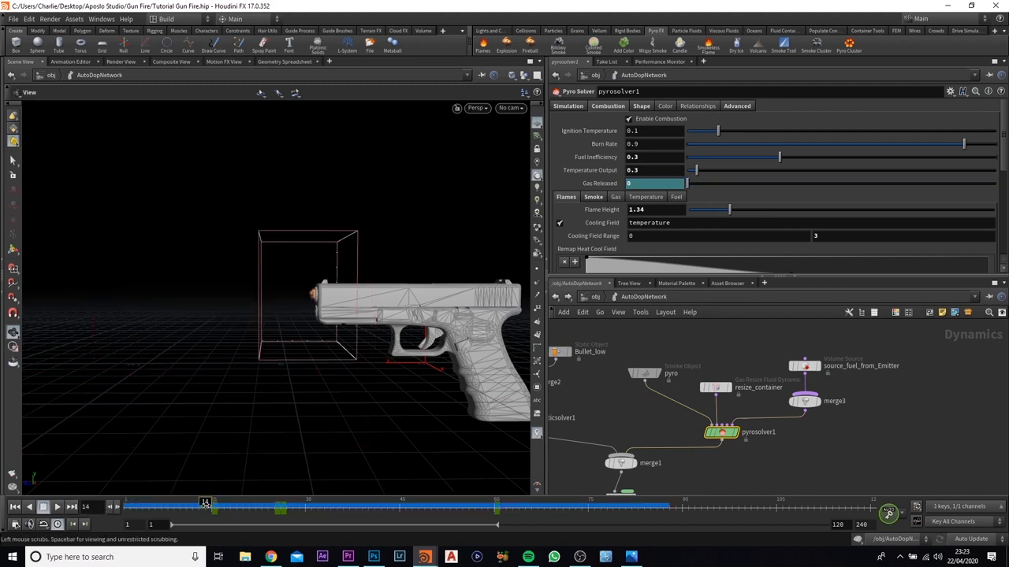
left_click_drag(205, 502, 255, 503)
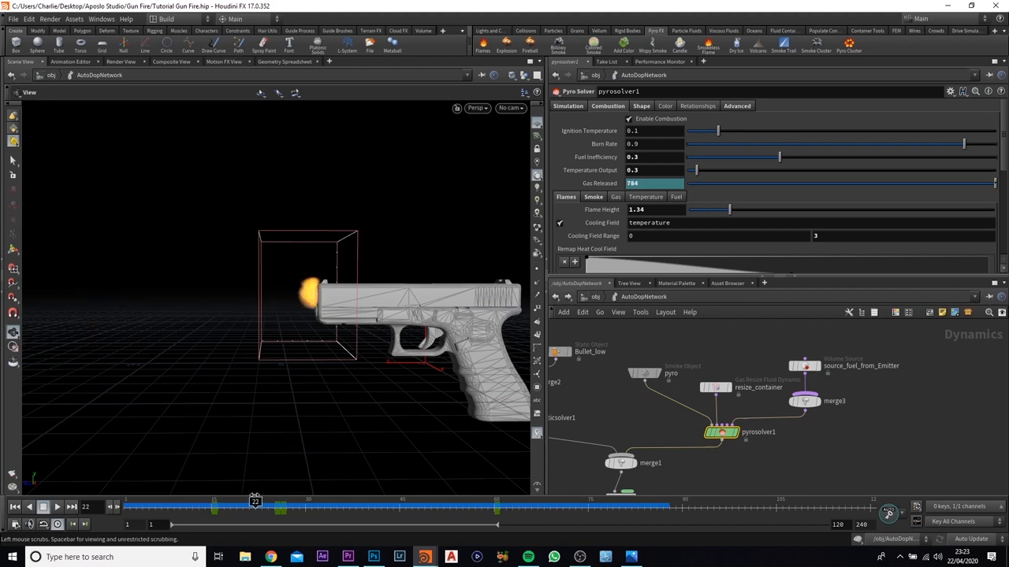
left_click_drag(255, 508, 388, 508)
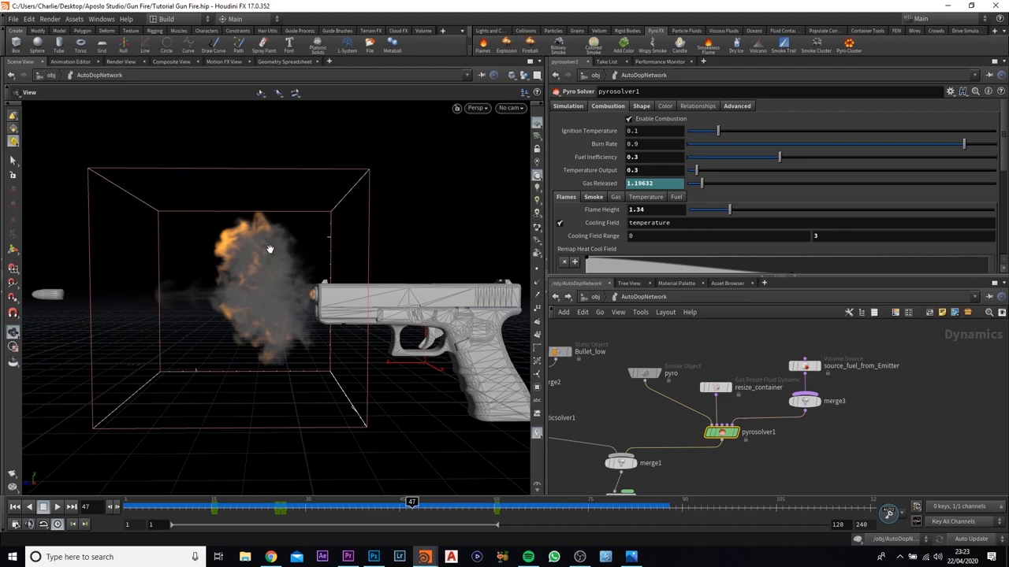
mouse_move(756, 457)
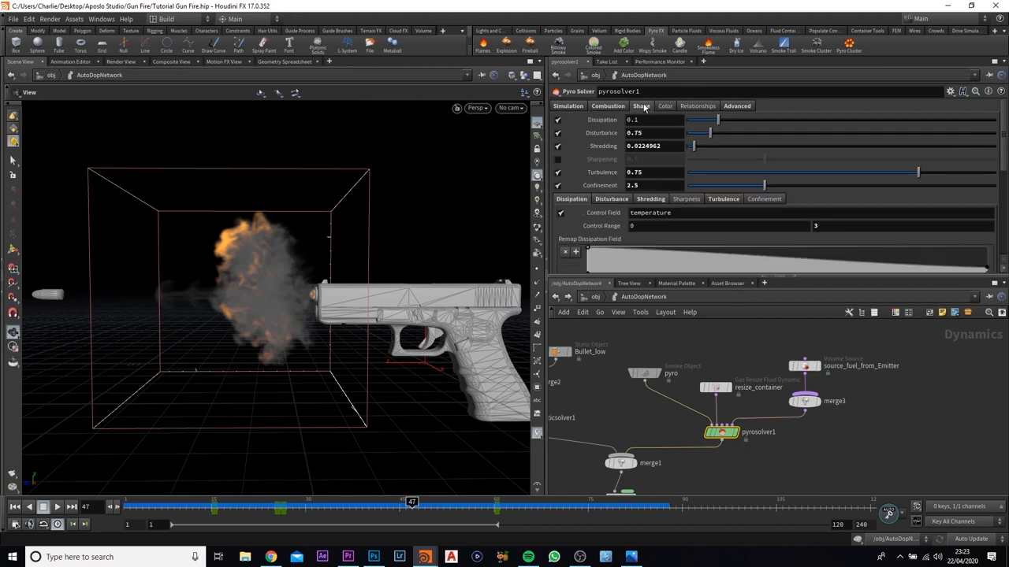
mouse_move(292, 348)
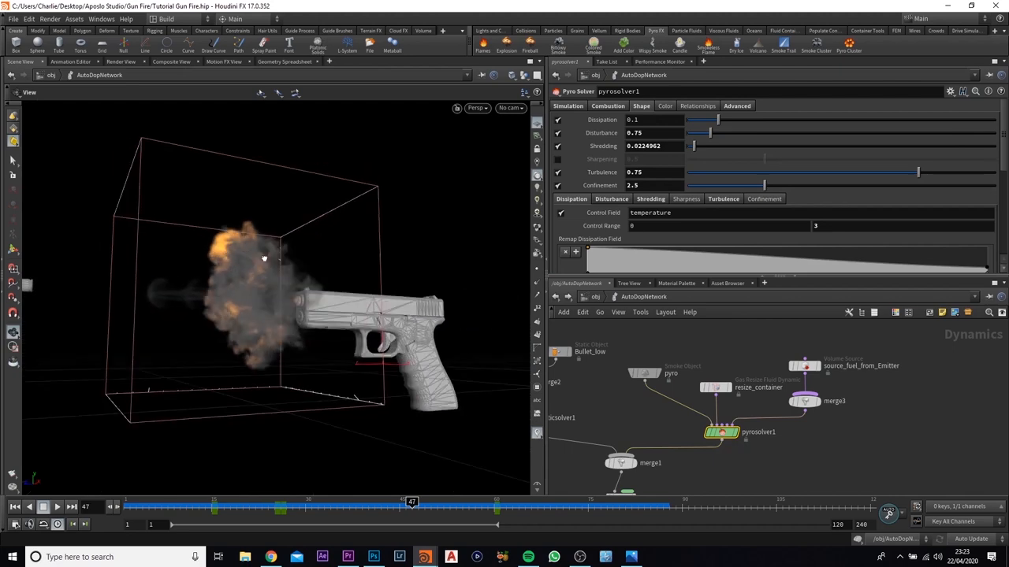
- On the Shape settings set Shredding 0.119, Dissipation 0.128, Turbulence 0.94 and lower Confinement to 1.19
left_click_drag(265, 258, 259, 328)
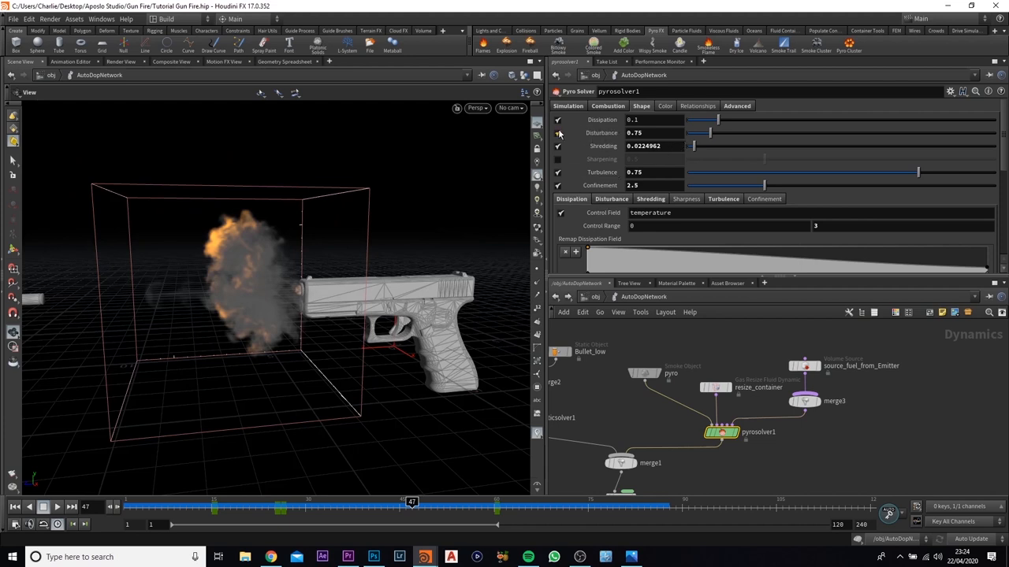
left_click(558, 132)
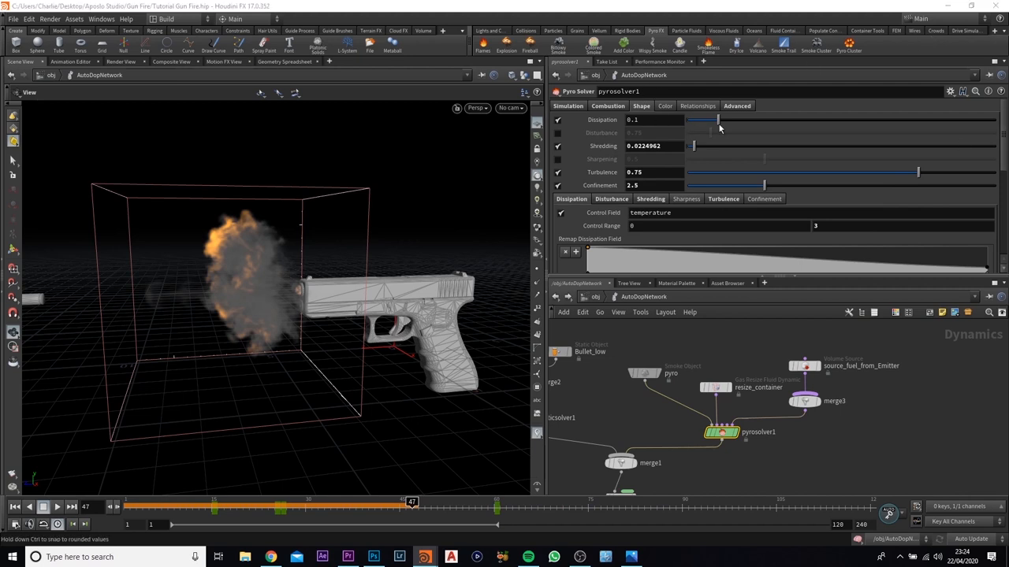
mouse_move(693, 138)
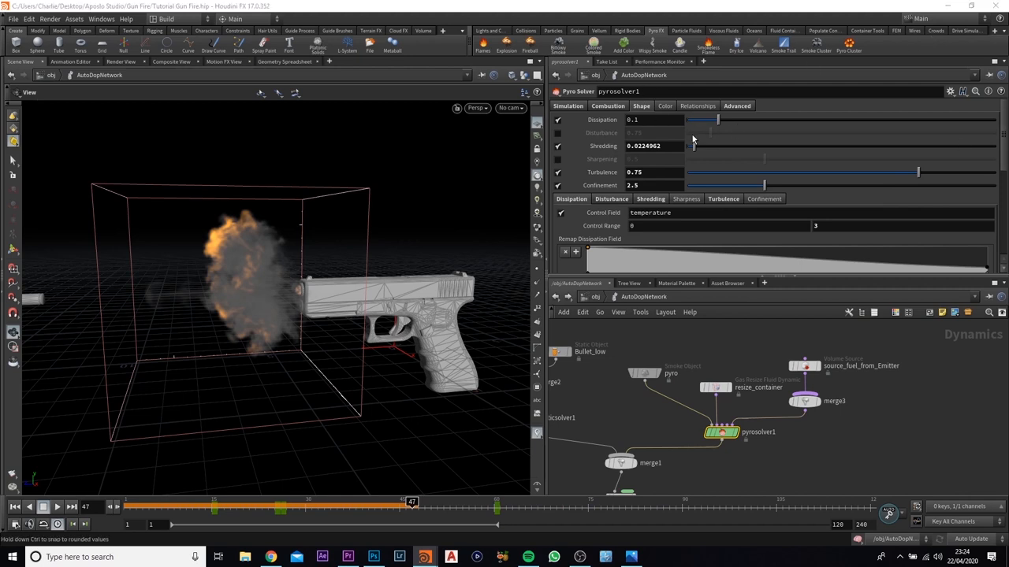
left_click_drag(692, 145, 699, 145)
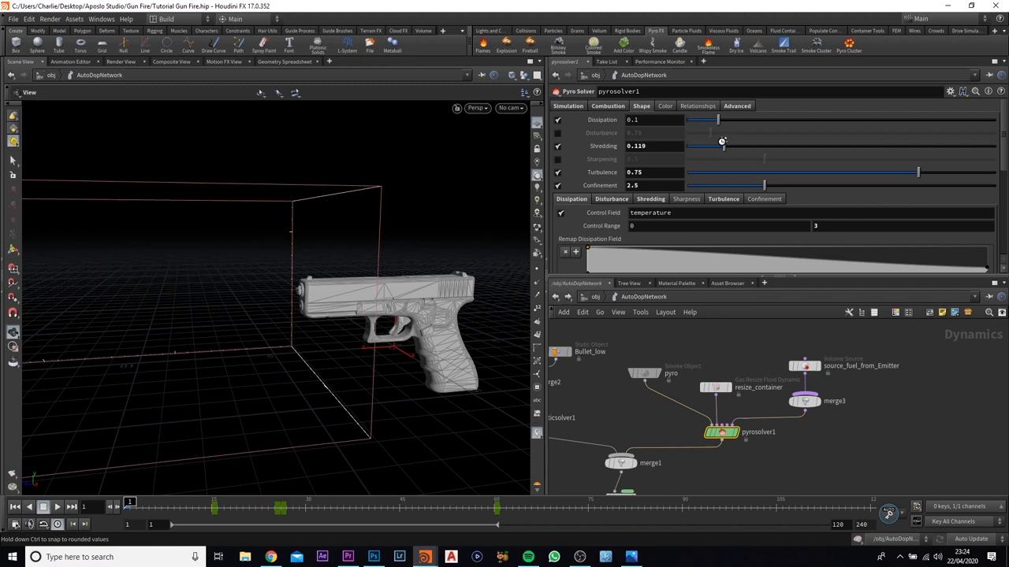
mouse_move(723, 143)
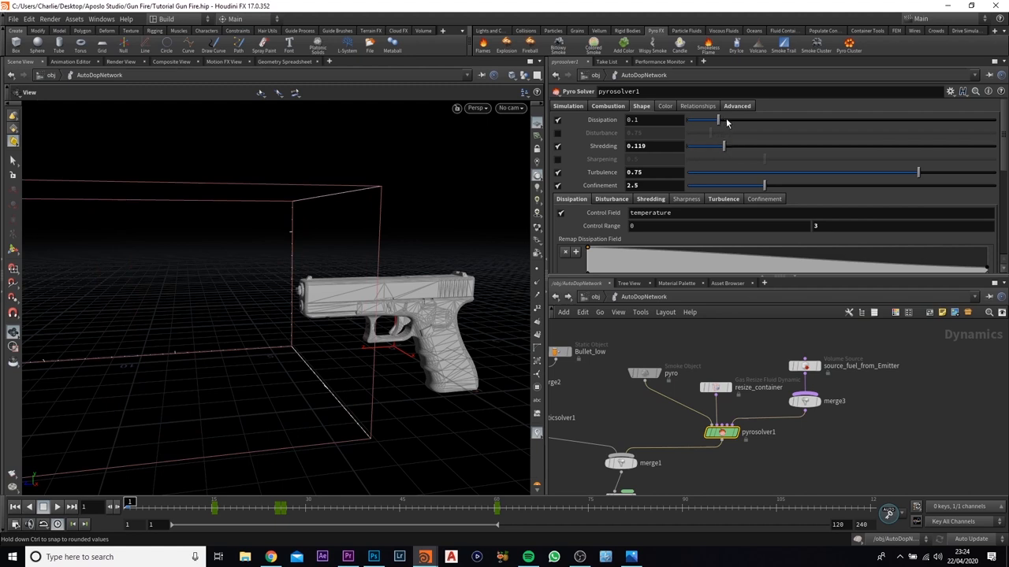
left_click_drag(717, 119, 725, 120)
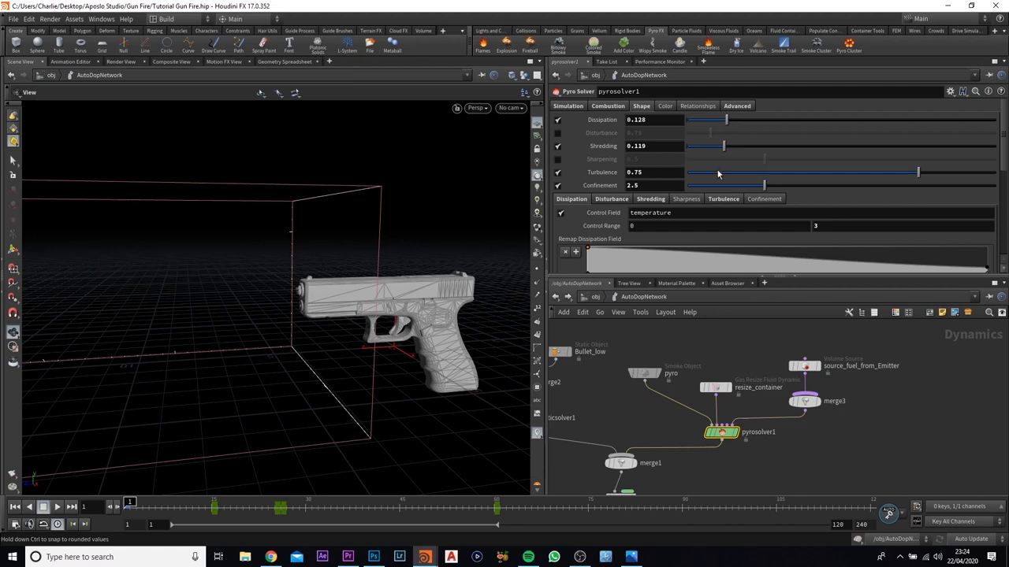
mouse_move(733, 176)
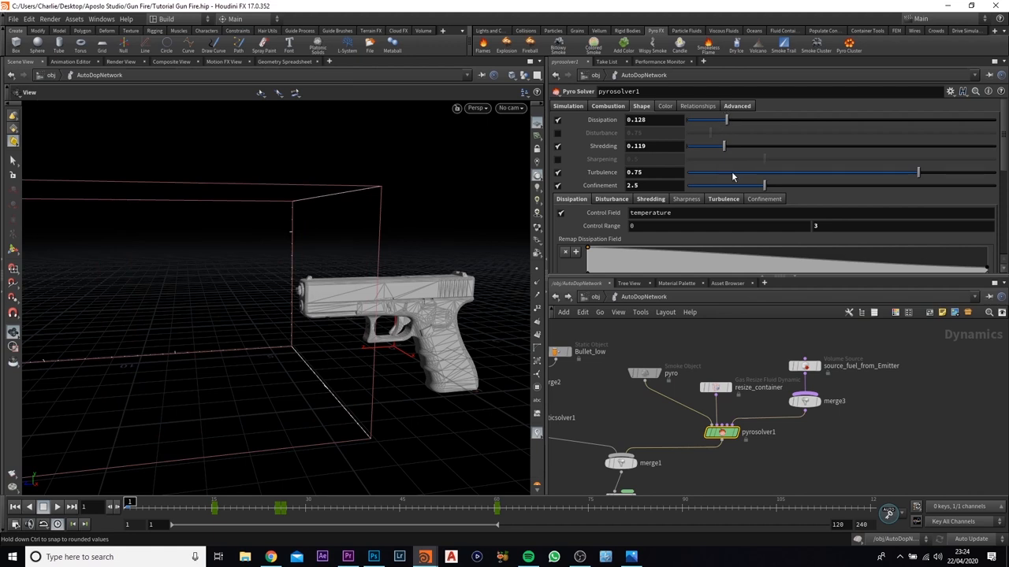
left_click_drag(762, 172, 949, 175)
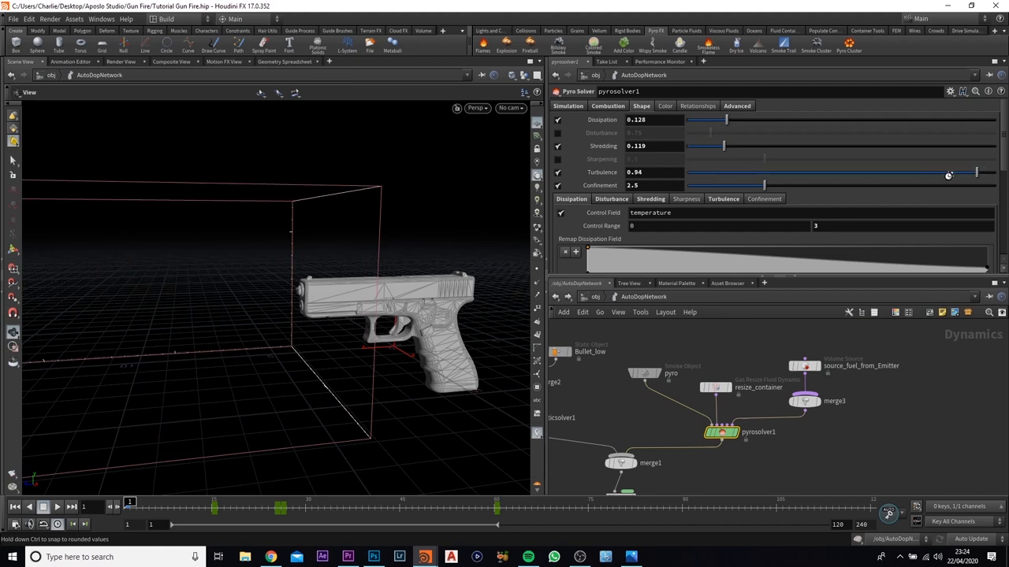
left_click_drag(949, 175, 706, 186)
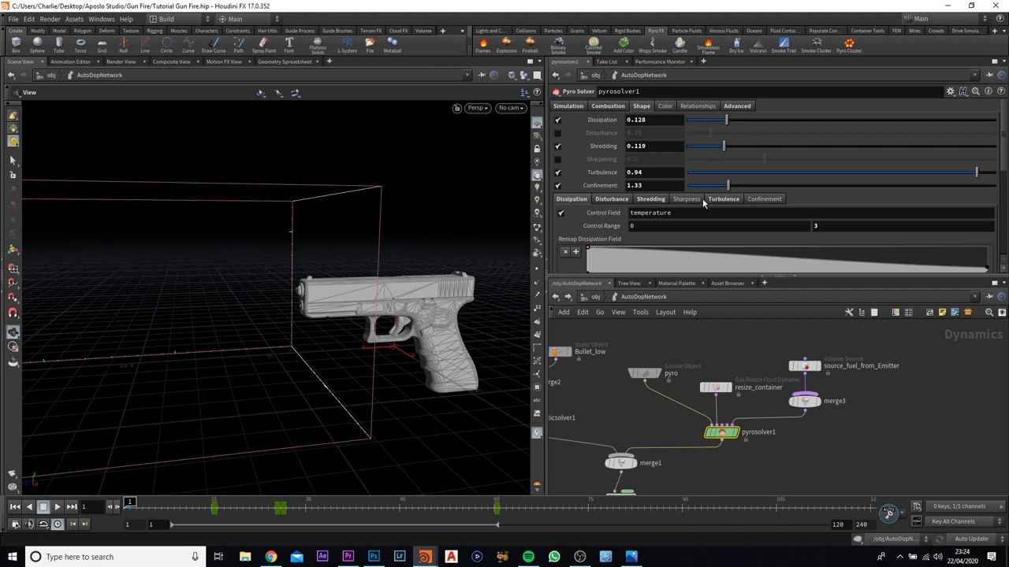
- In the Turbulence subtab set Grain 0, Seed 2.14, Influence Threshold 0.271 and Turbulence 5
left_click(722, 199)
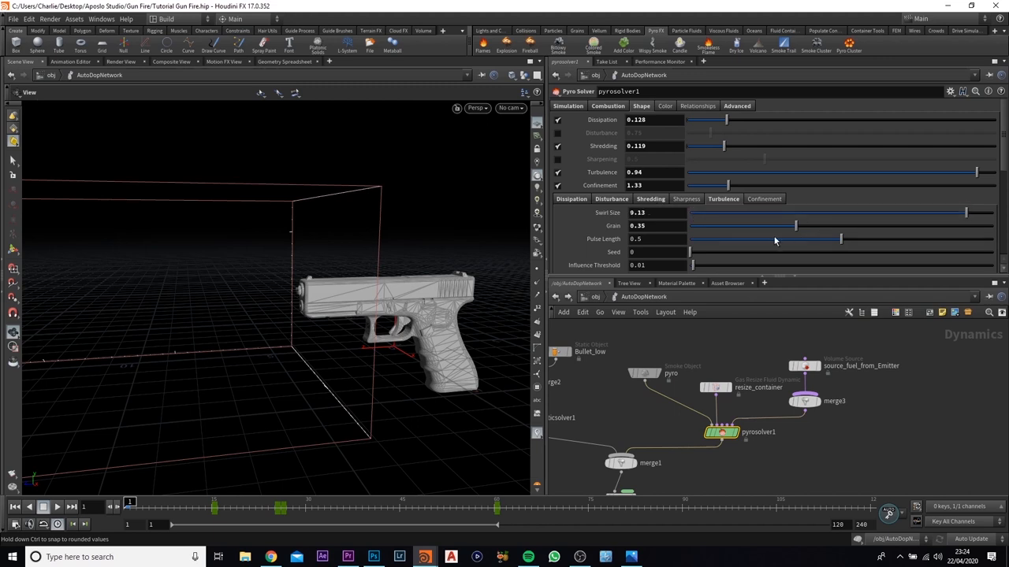
left_click_drag(796, 227, 690, 227)
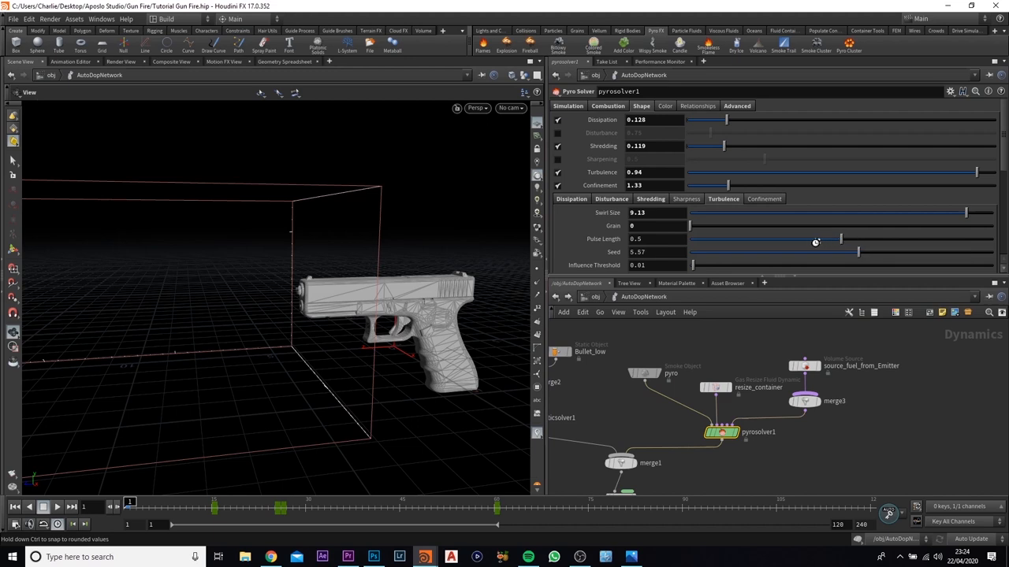
left_click_drag(857, 252, 754, 252)
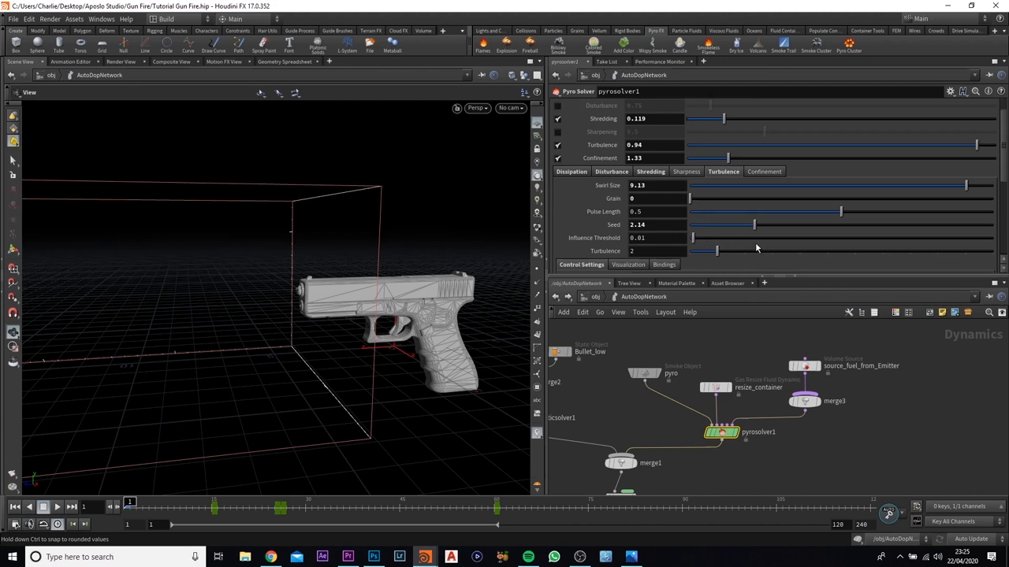
left_click_drag(694, 236, 750, 237)
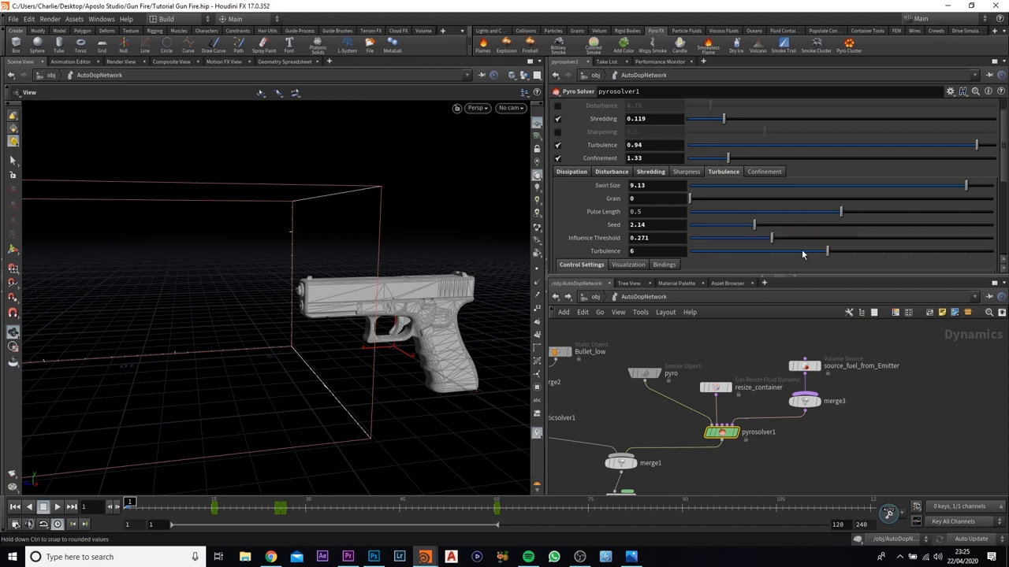
mouse_move(802, 254)
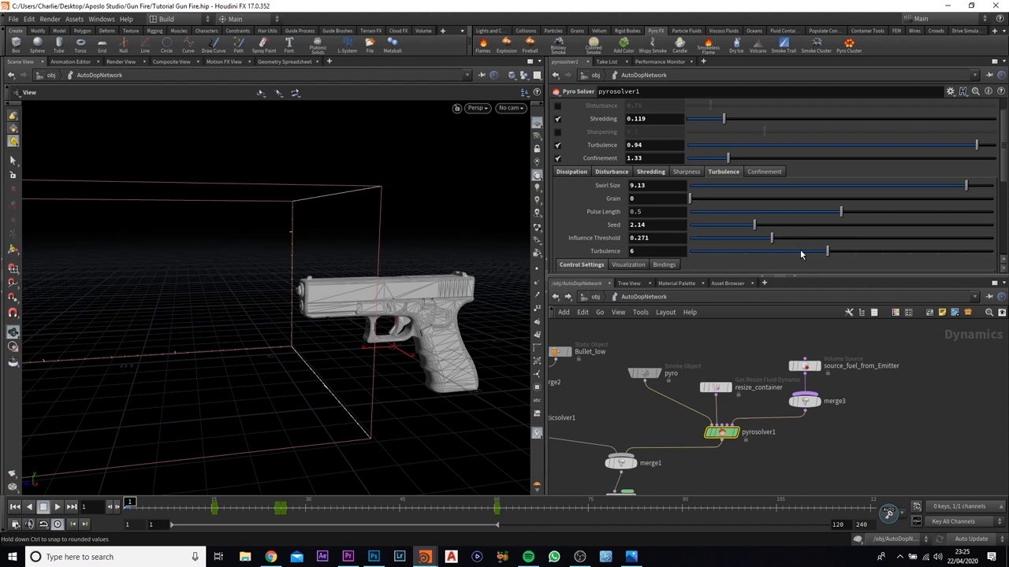
left_click_drag(825, 250, 801, 251)
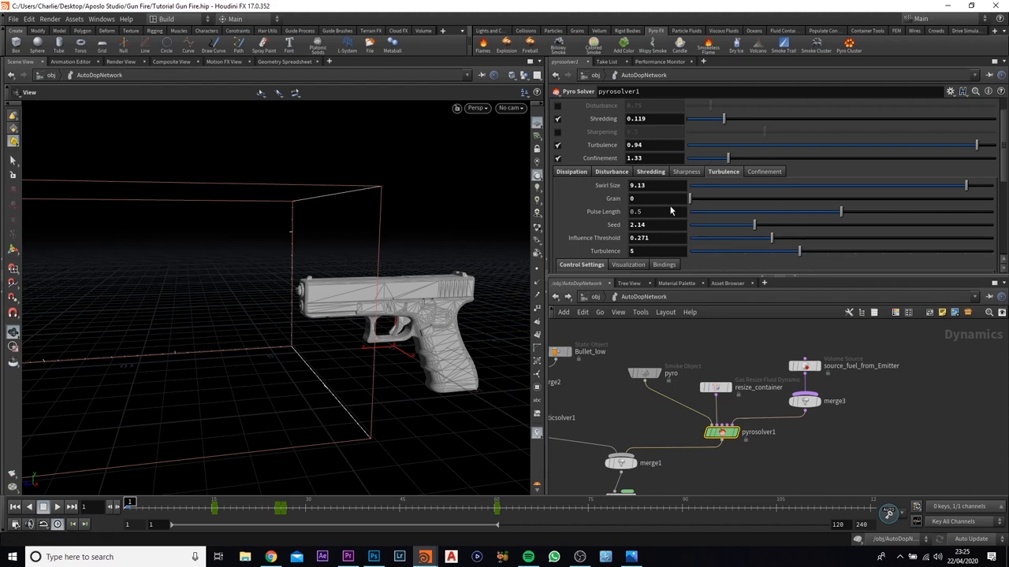
scroll("down", 3)
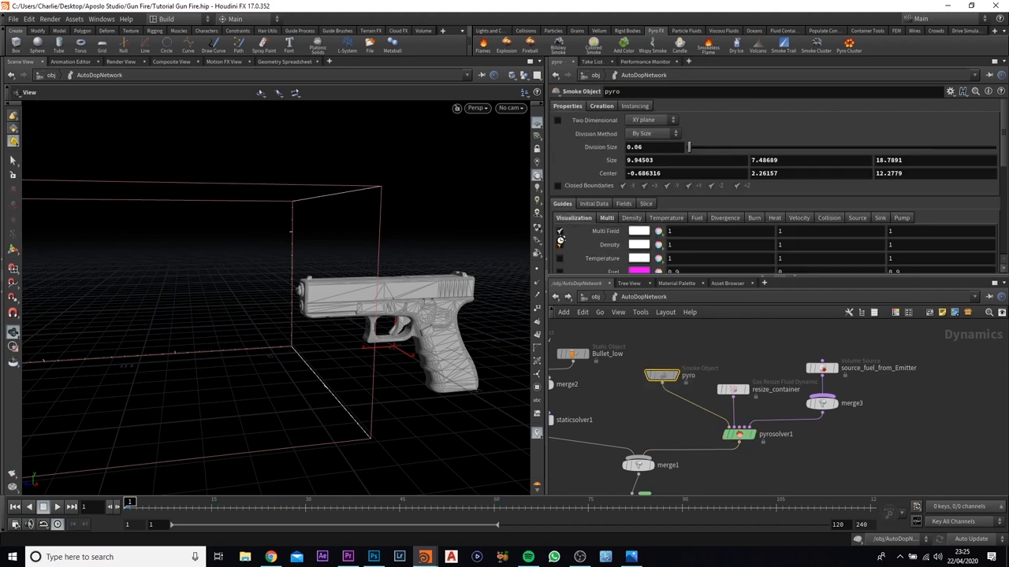
- Reselect pyrosolver1, rewind to the first frame and replay the retuned smoke simulation
left_click(738, 424)
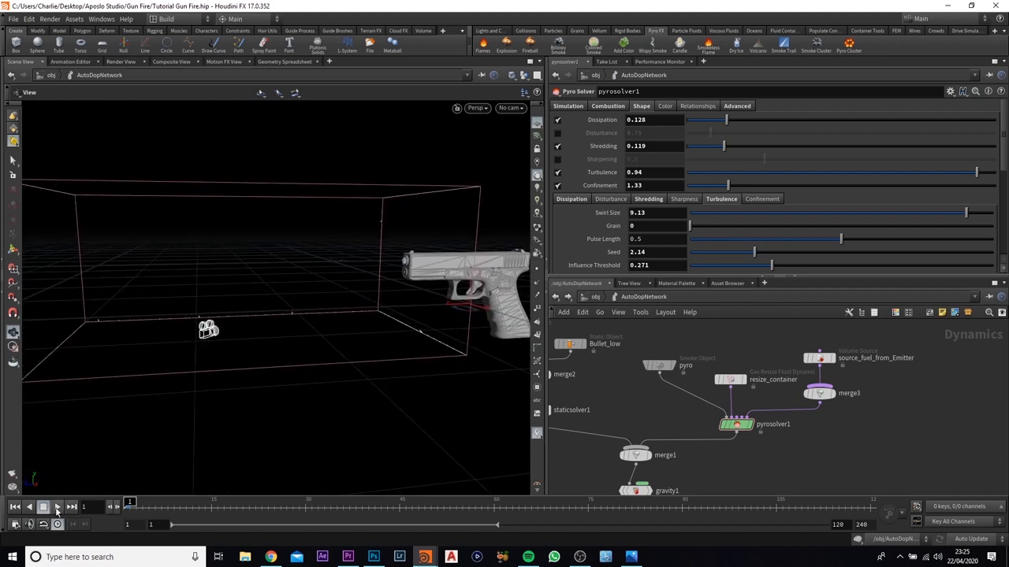
left_click(57, 507)
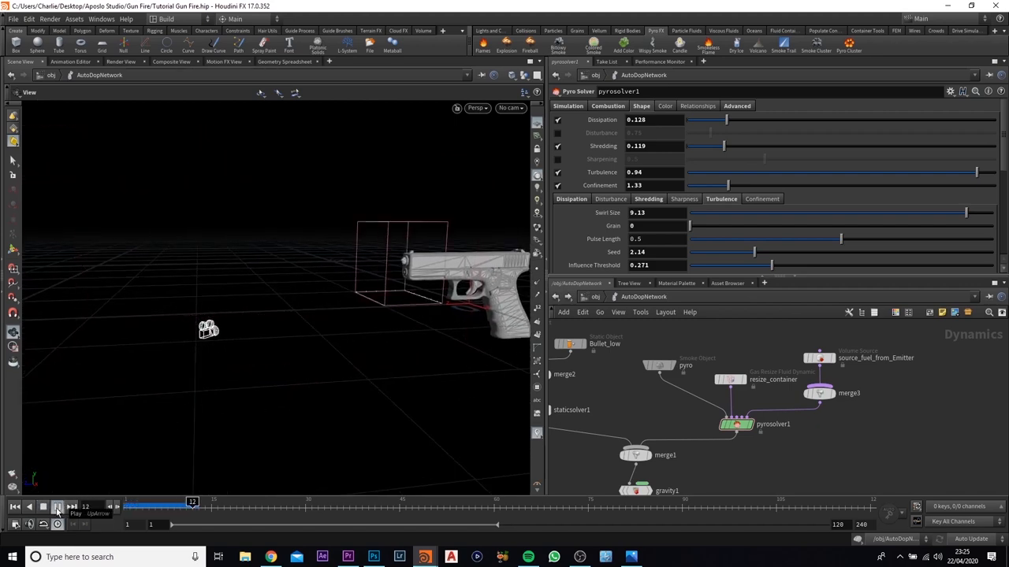
left_click(57, 511)
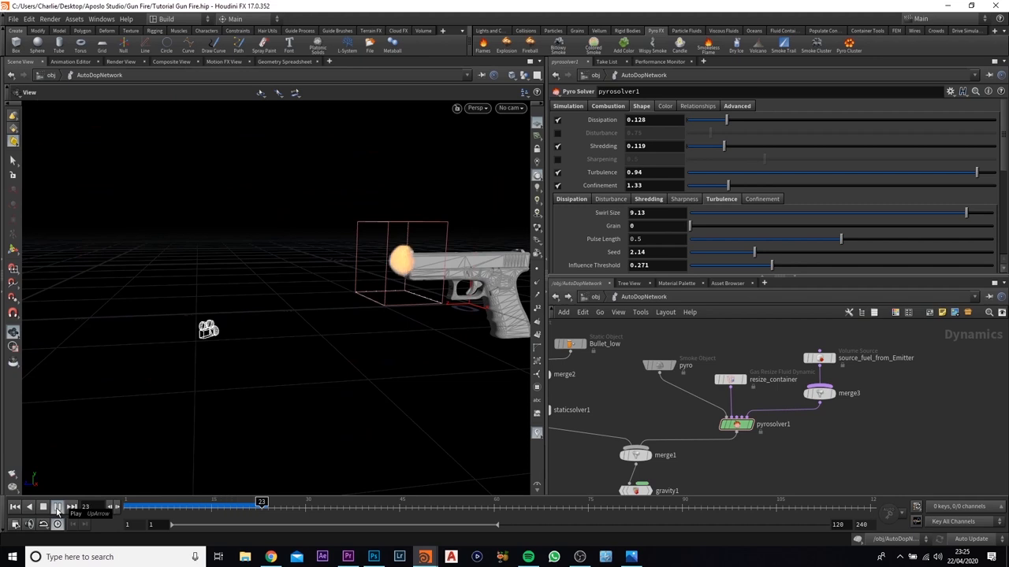
left_click(58, 507)
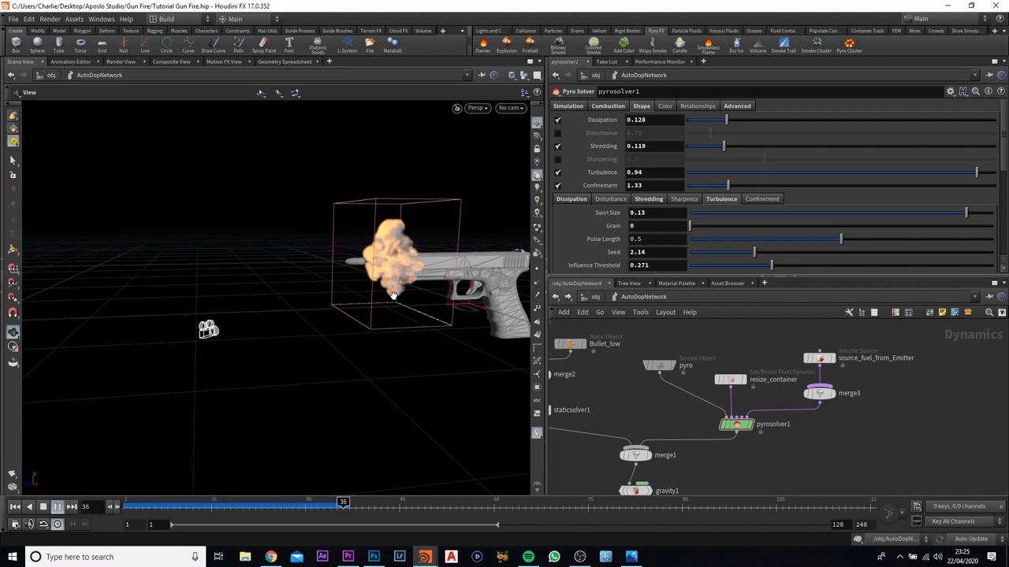
left_click(56, 507)
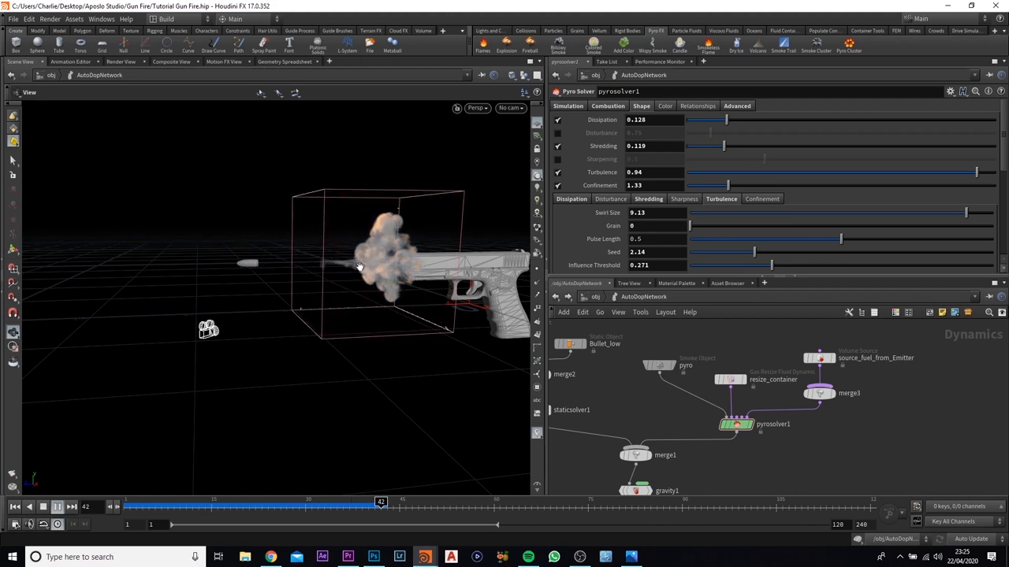
left_click(57, 507)
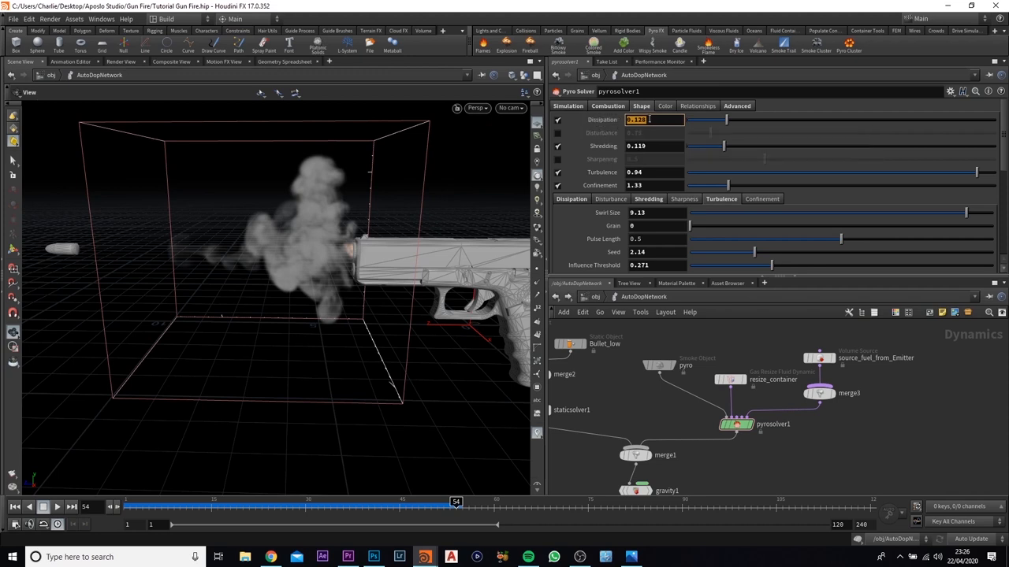
mouse_move(346, 126)
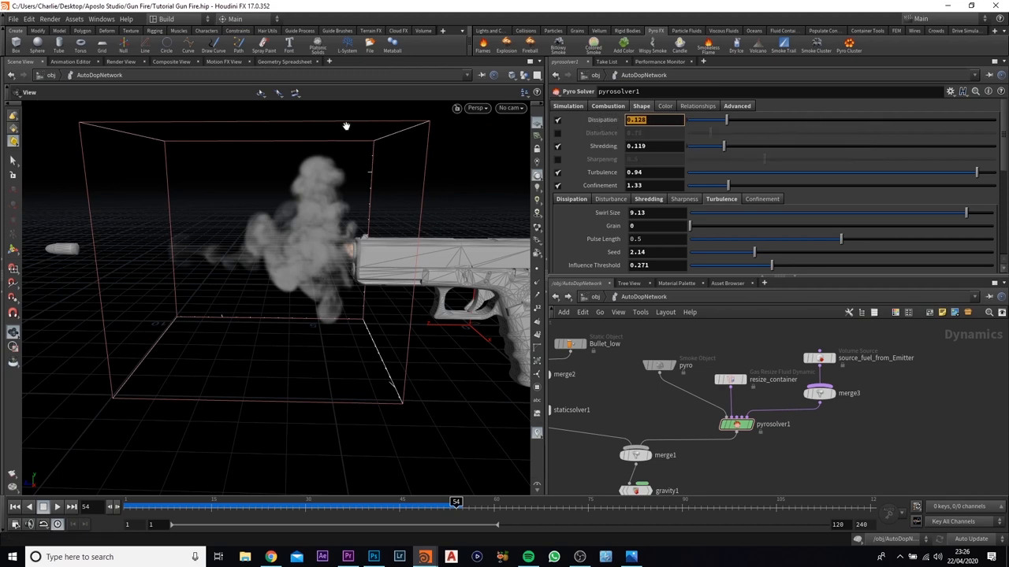
mouse_move(332, 309)
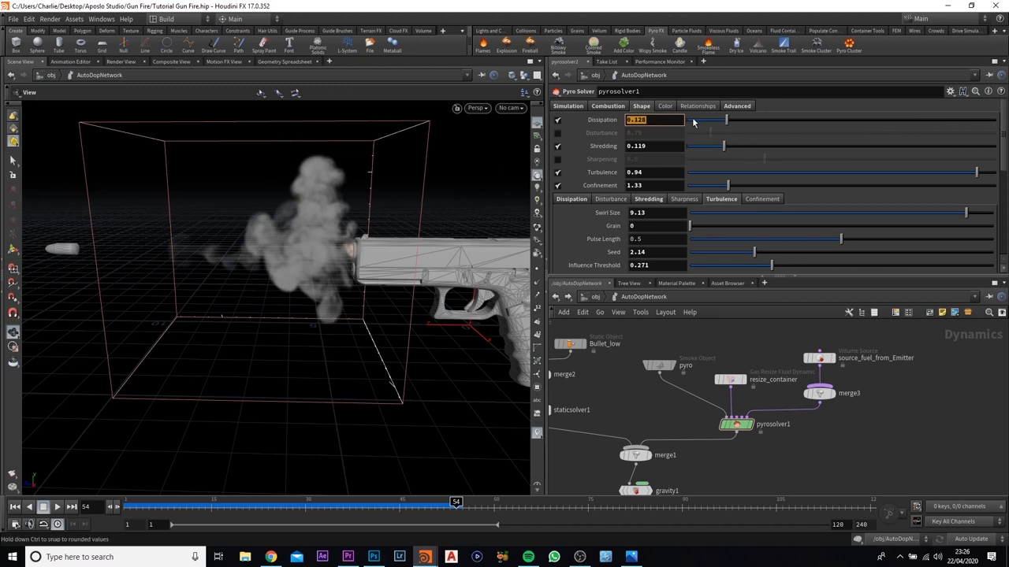
mouse_move(317, 246)
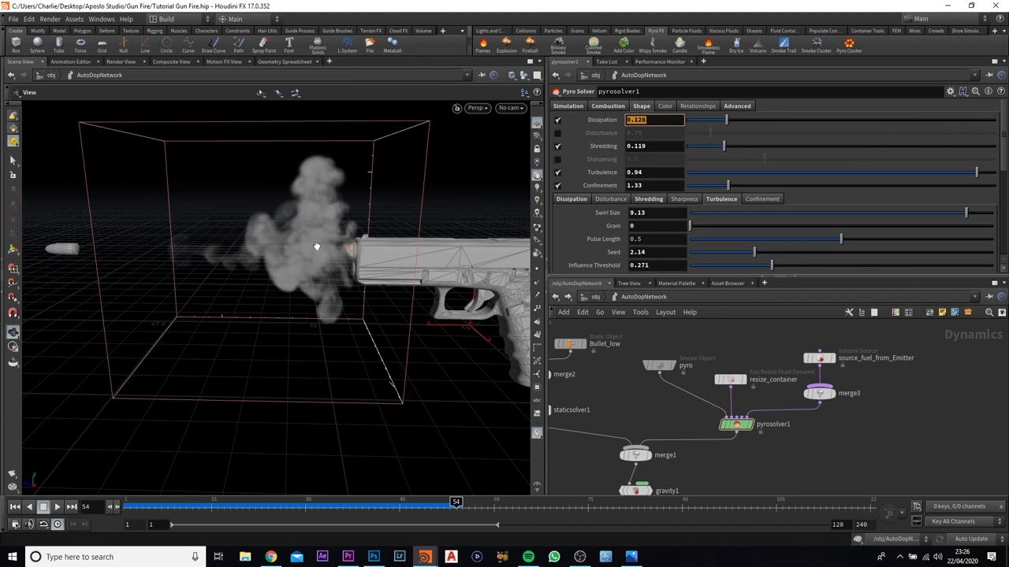
mouse_move(265, 233)
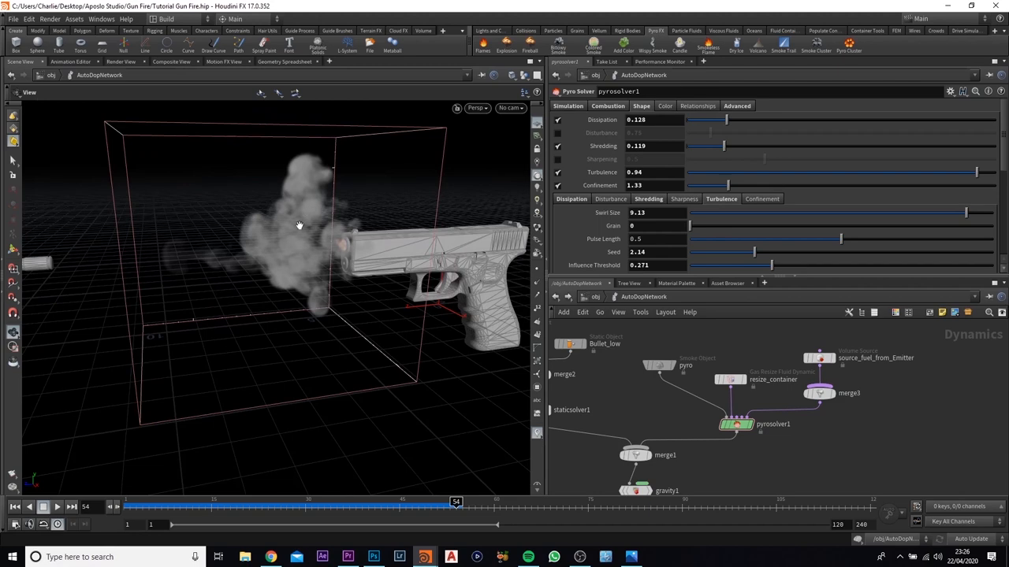
mouse_move(270, 134)
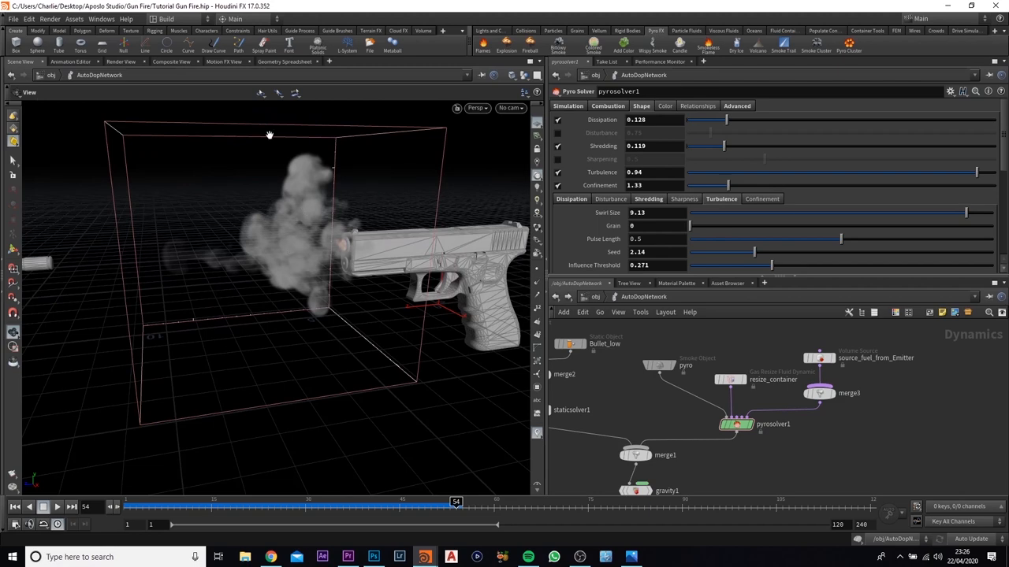
- Orbit the viewport around the gun to inspect the smoke blast from both sides
left_click_drag(270, 134, 498, 207)
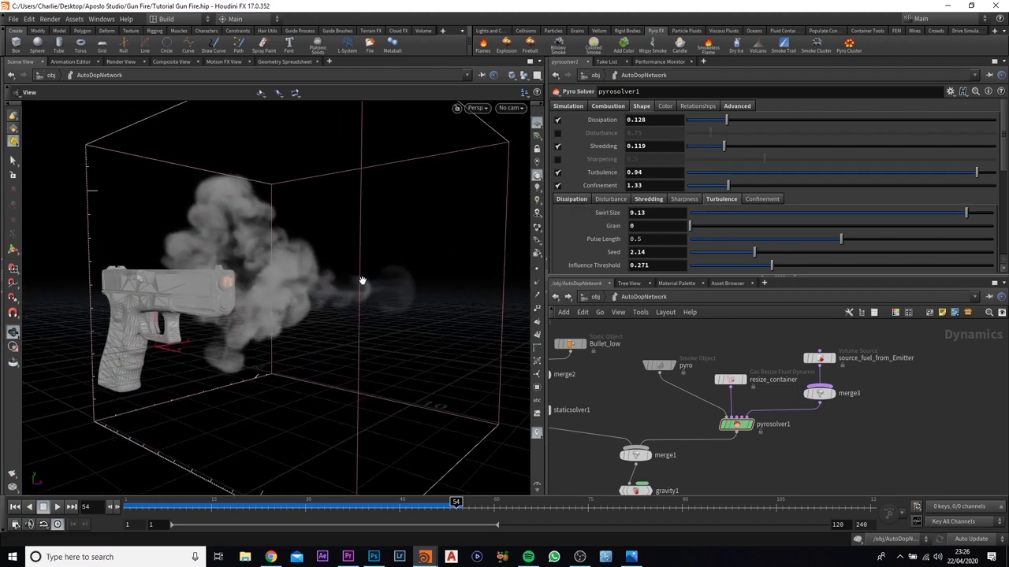
left_click_drag(363, 280, 350, 285)
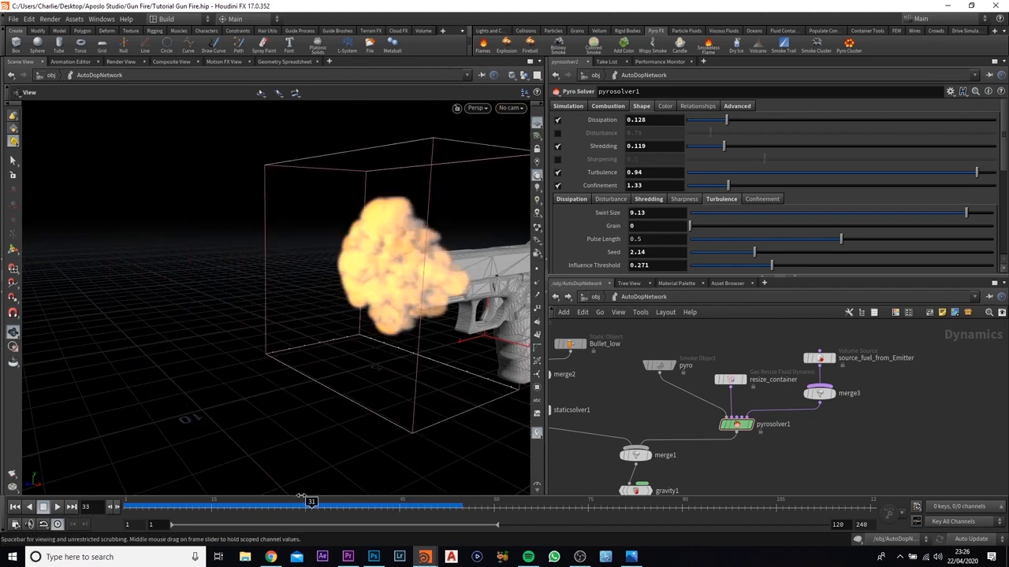
left_click_drag(312, 501, 268, 501)
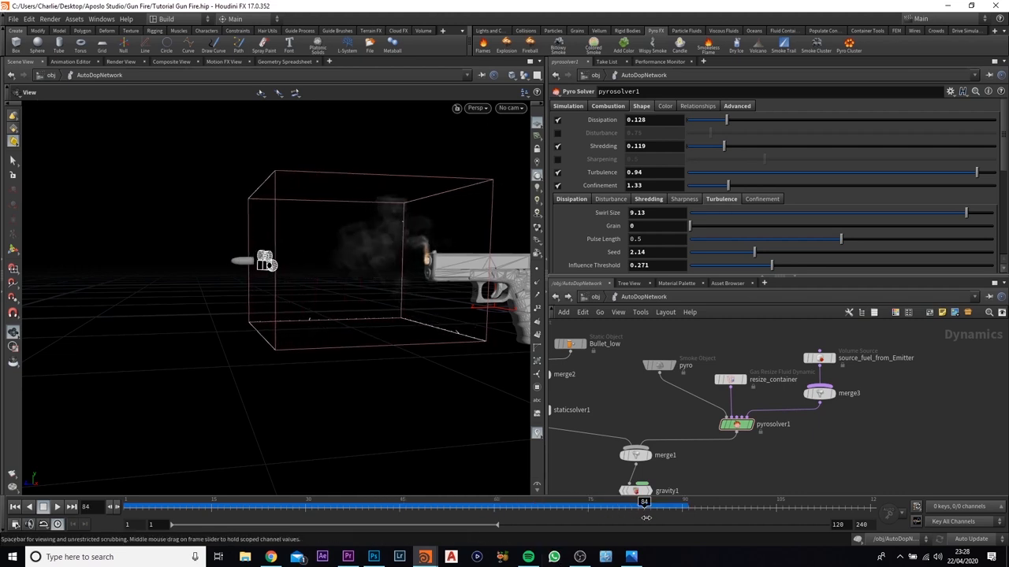
left_click_drag(644, 501, 554, 501)
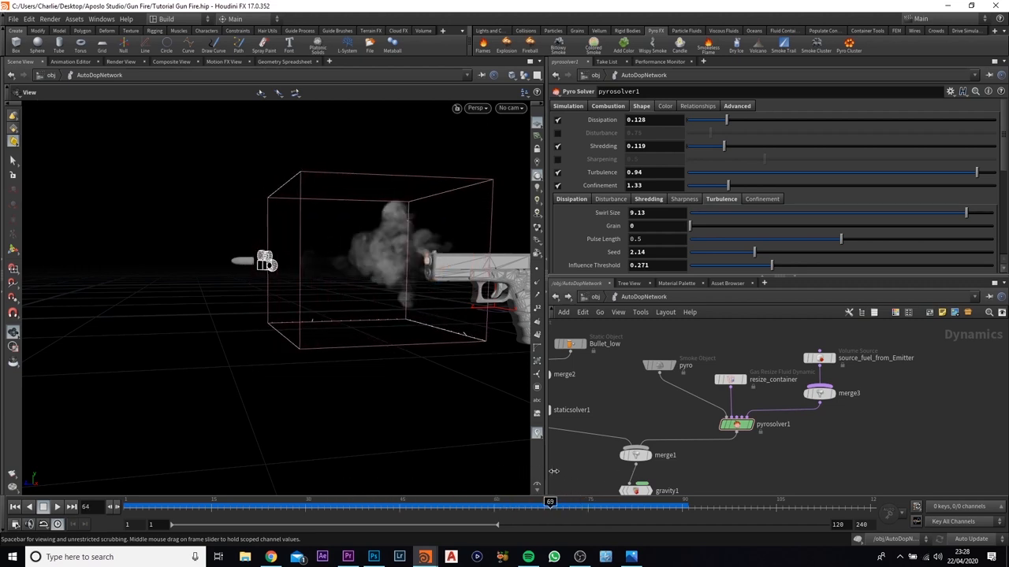
left_click_drag(550, 501, 199, 501)
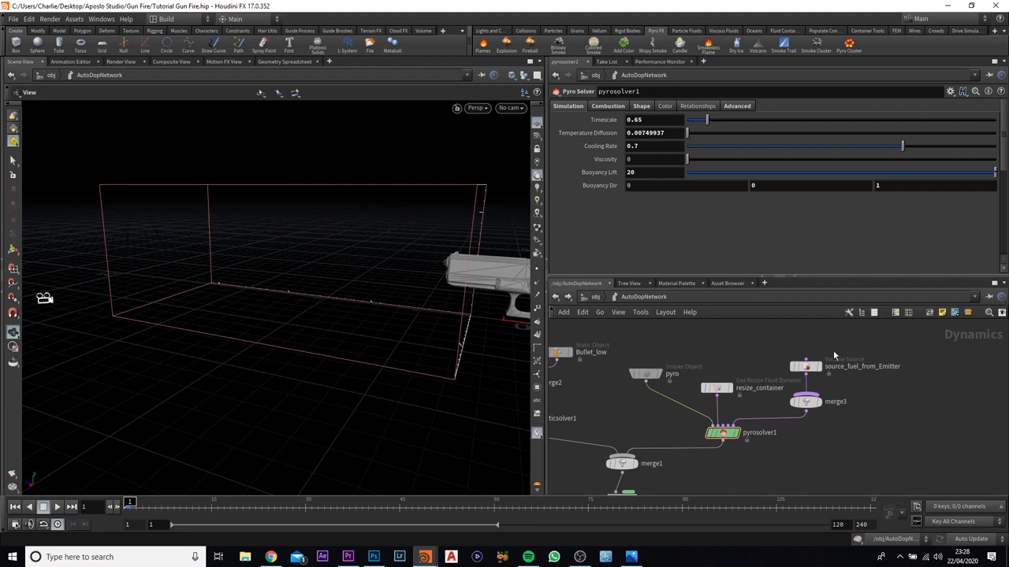
mouse_move(681, 350)
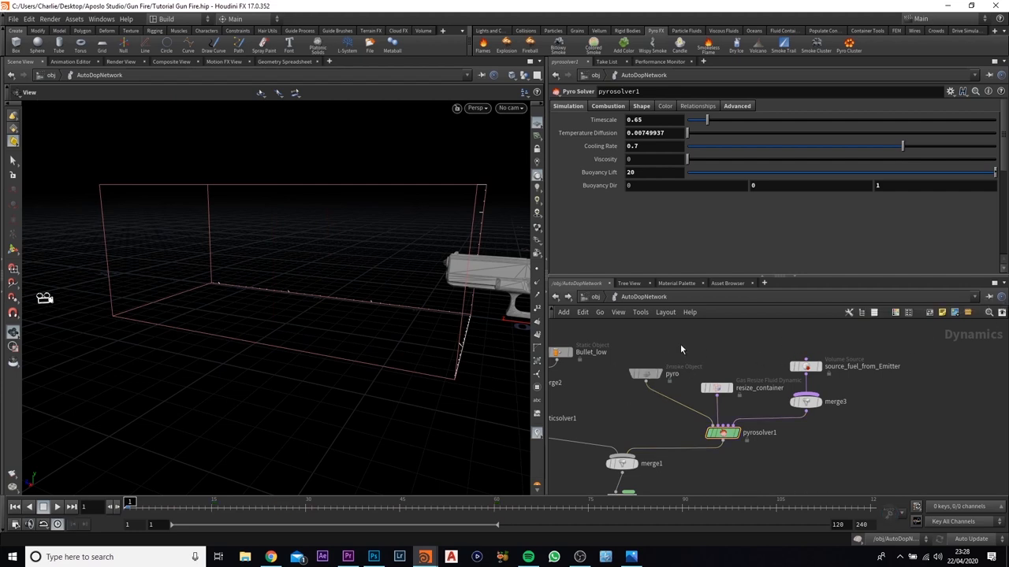
- Set the pyro Smoke Object's Division Size from 0.06 to 0.02
left_click(645, 373)
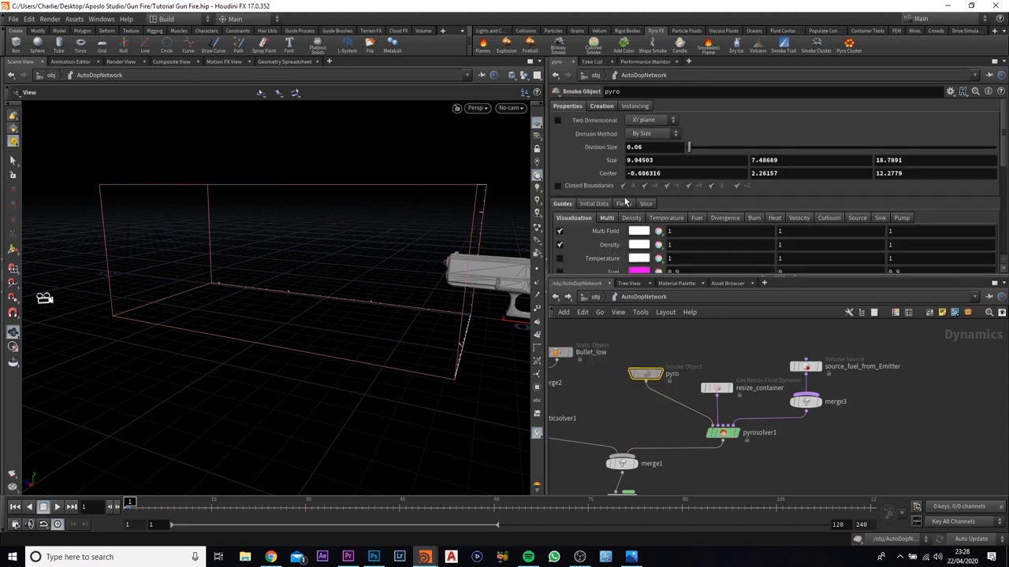
left_click(654, 148)
type("0.02")
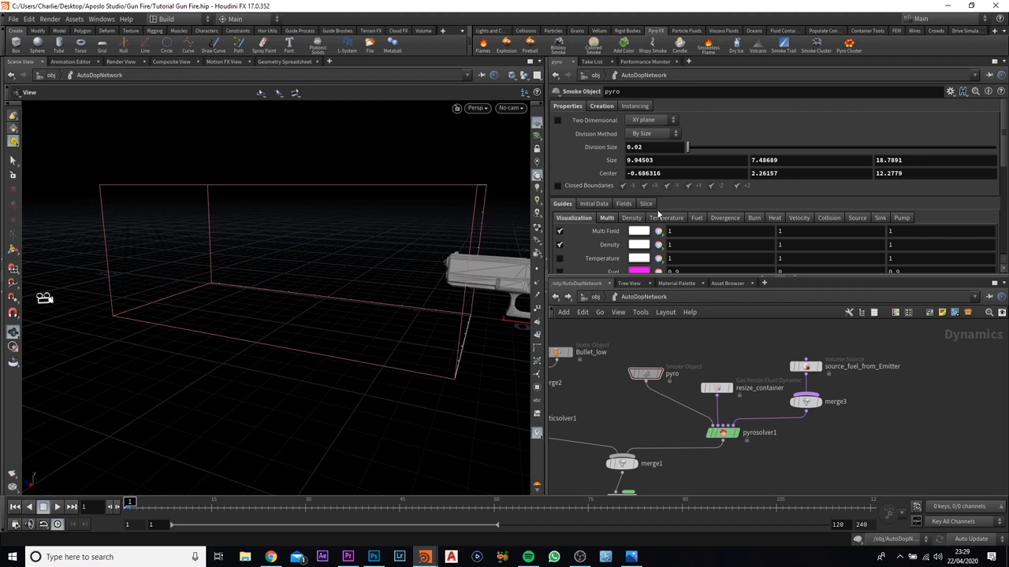
mouse_move(596, 298)
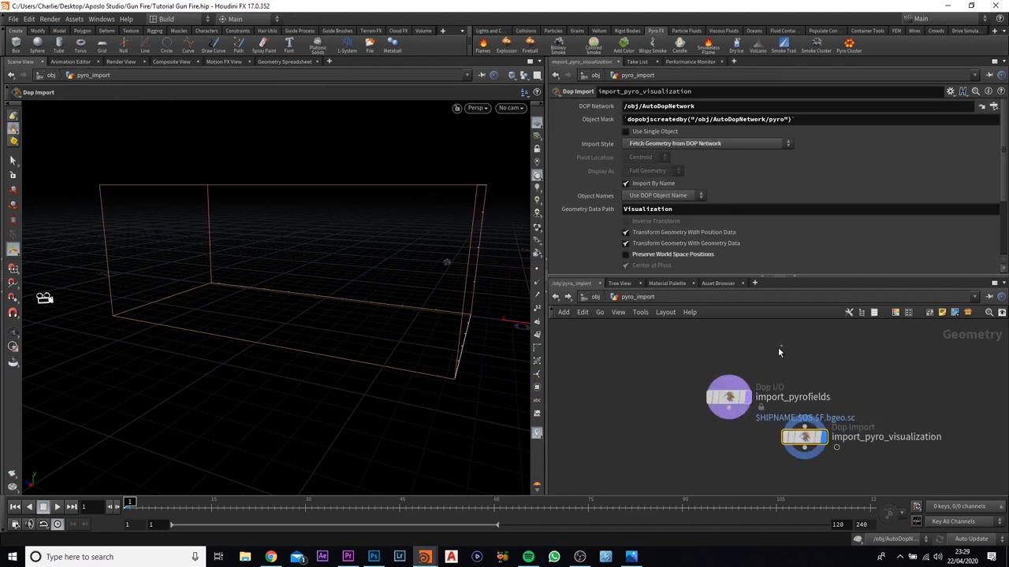
- Select import_pyrofields to set its Save to File end frame to 120
left_click(728, 397)
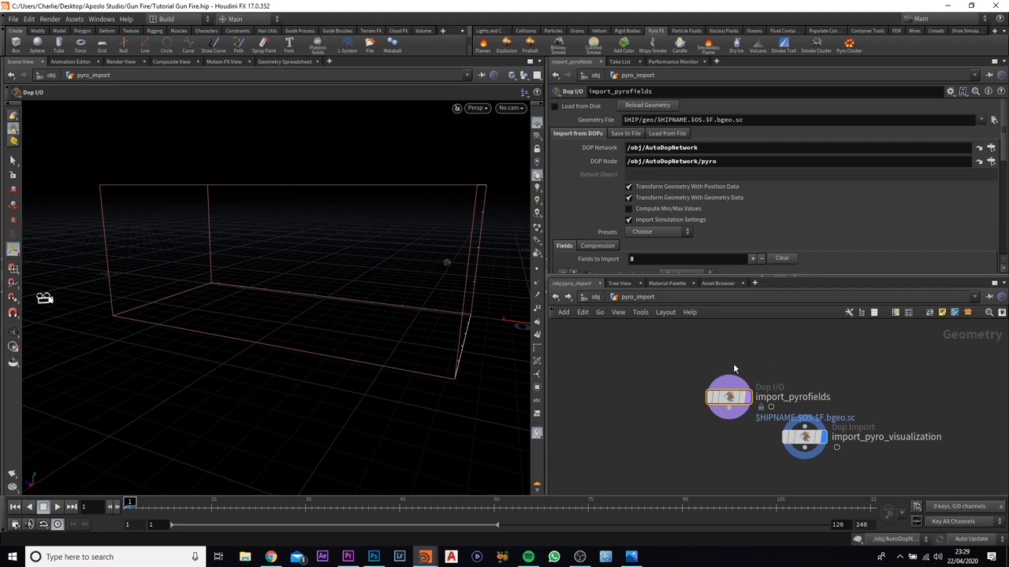
mouse_move(627, 133)
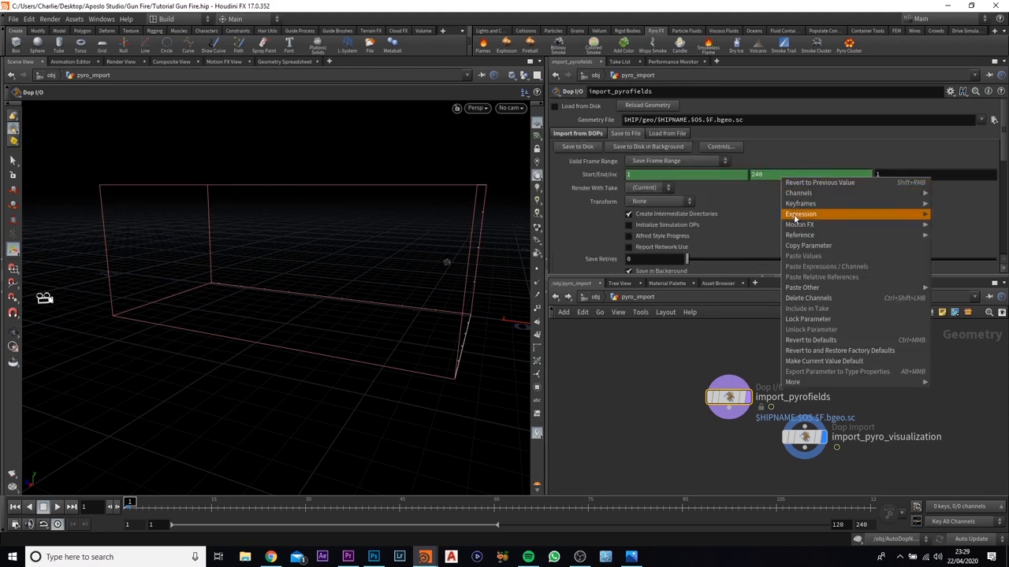
mouse_move(807, 246)
type("120")
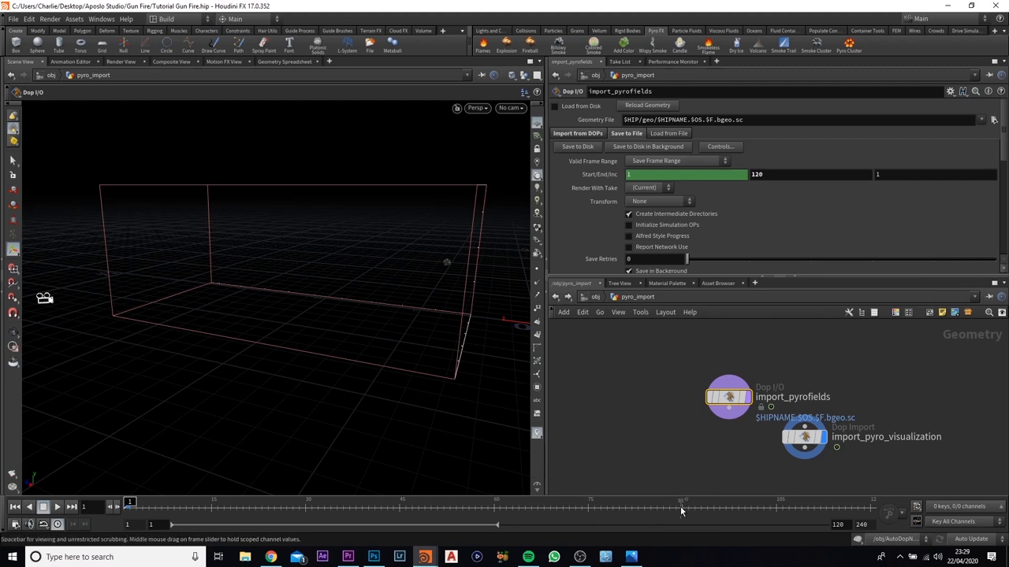
mouse_move(707, 507)
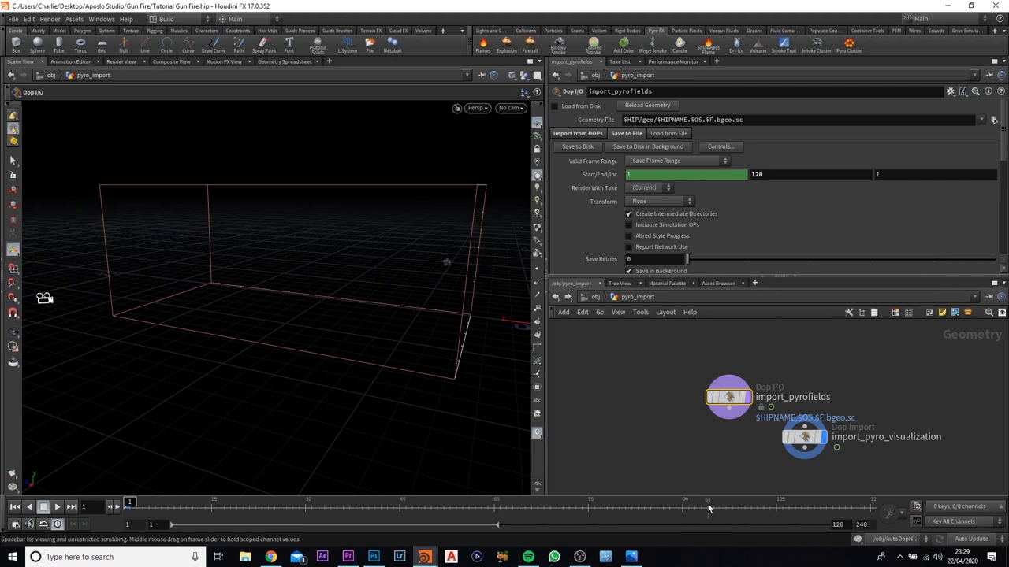
mouse_move(799, 467)
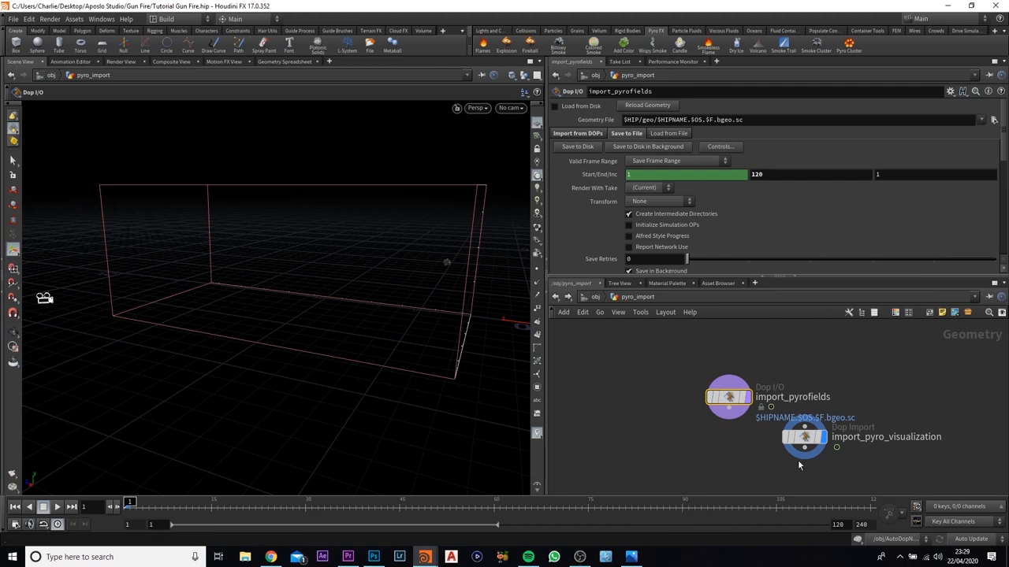
mouse_move(741, 196)
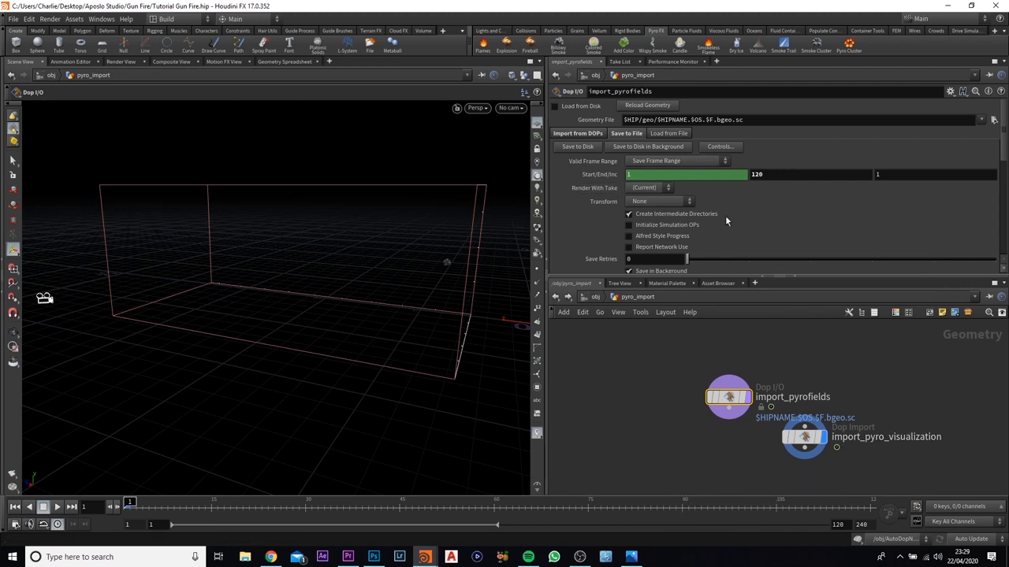
mouse_move(792, 118)
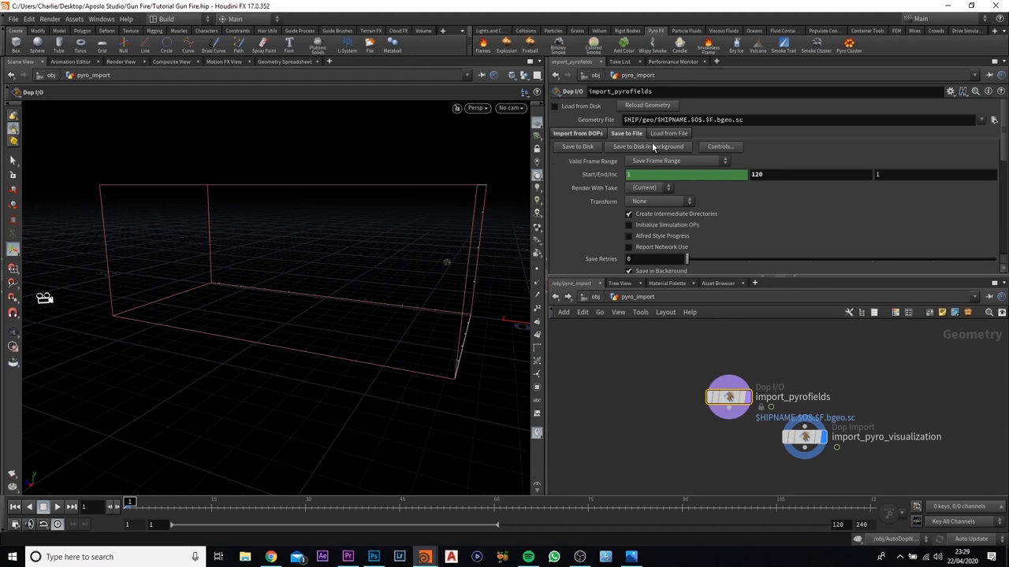
- Confirm the Geometry File path $HIP/geo/$HIPNAME.$OS.$F.bgeo.sc via the file chooser
left_click(800, 120)
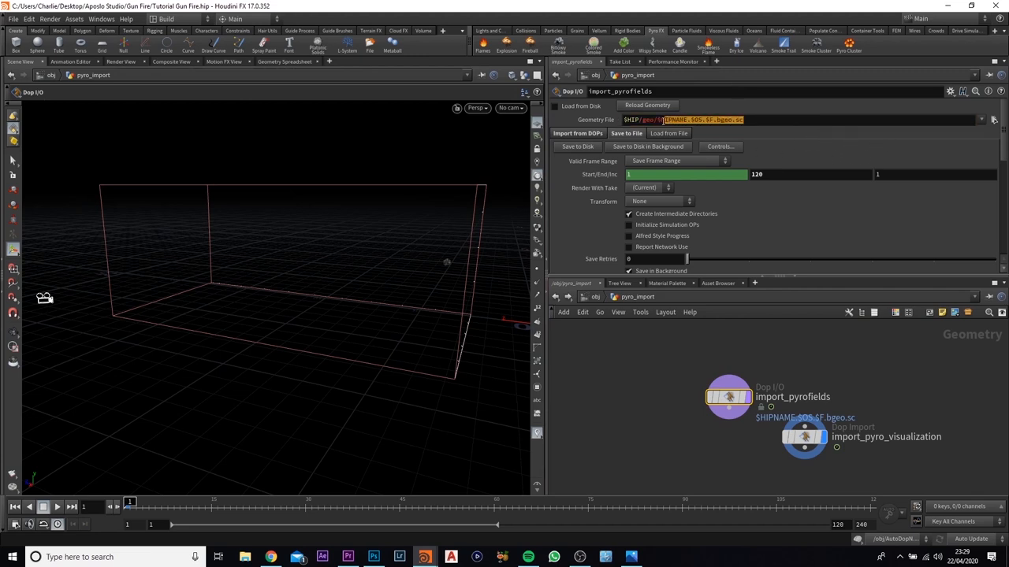
triple_click(684, 119)
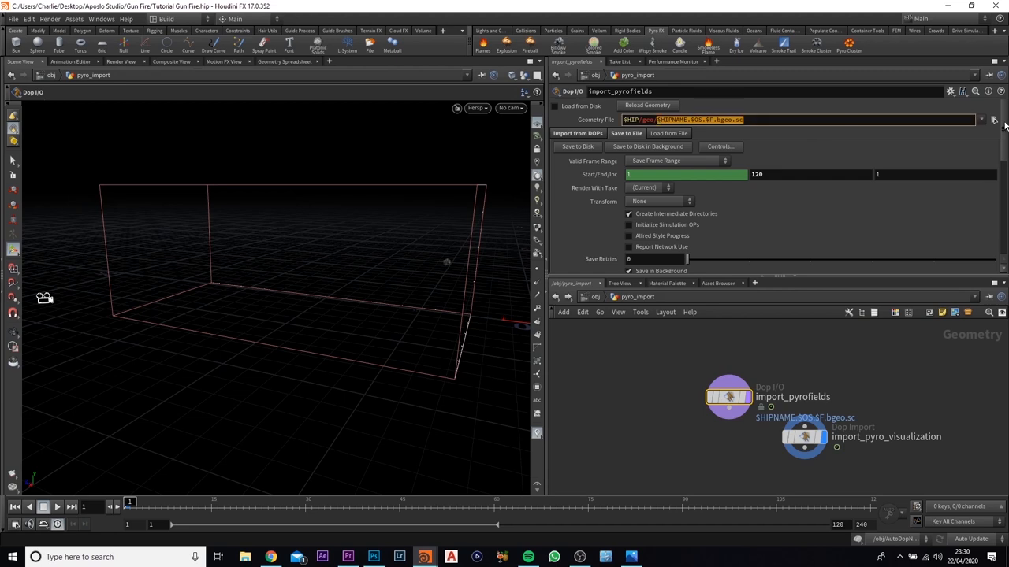
left_click(992, 120)
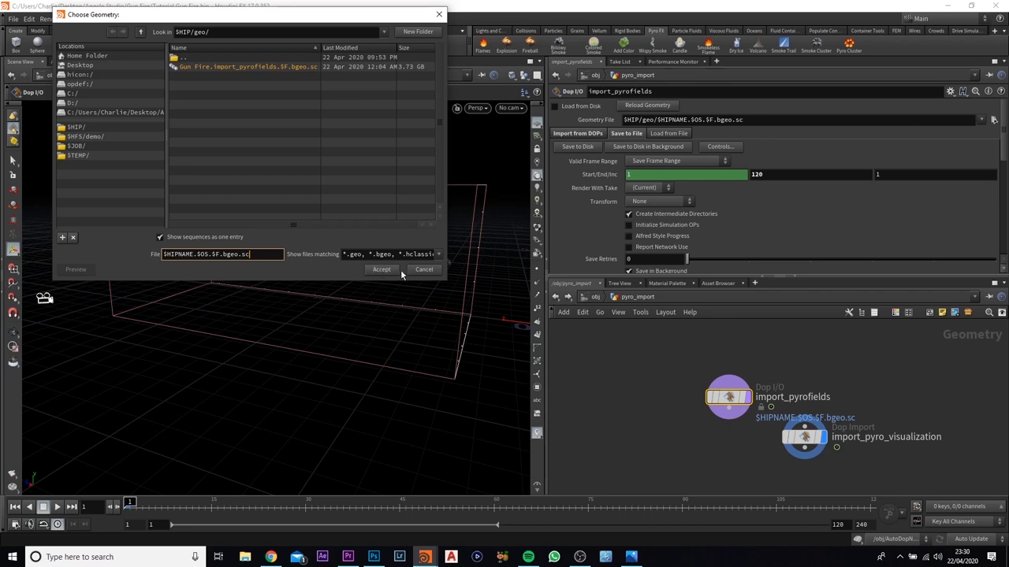
left_click(382, 268)
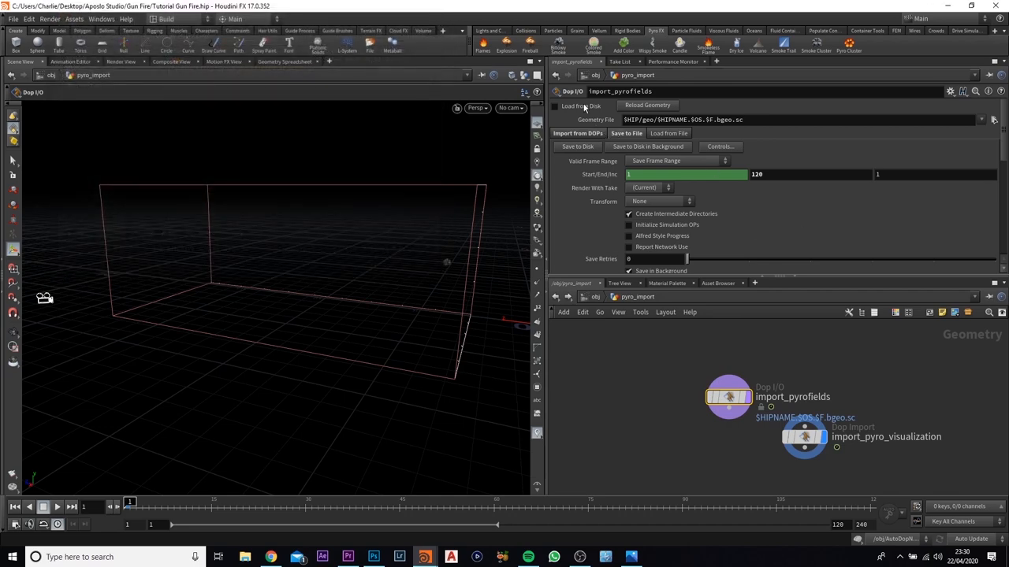
mouse_move(643, 156)
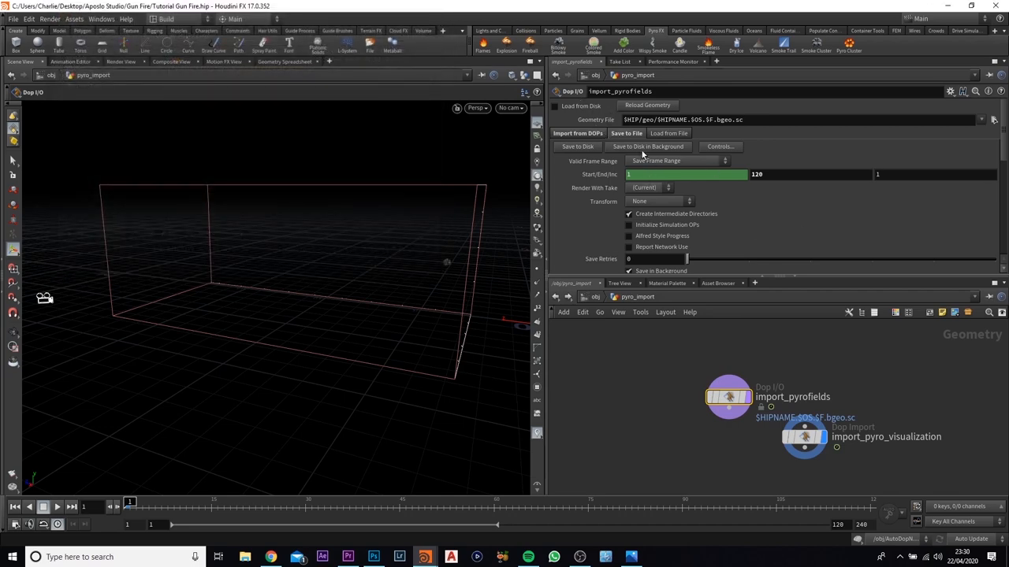
mouse_move(599, 151)
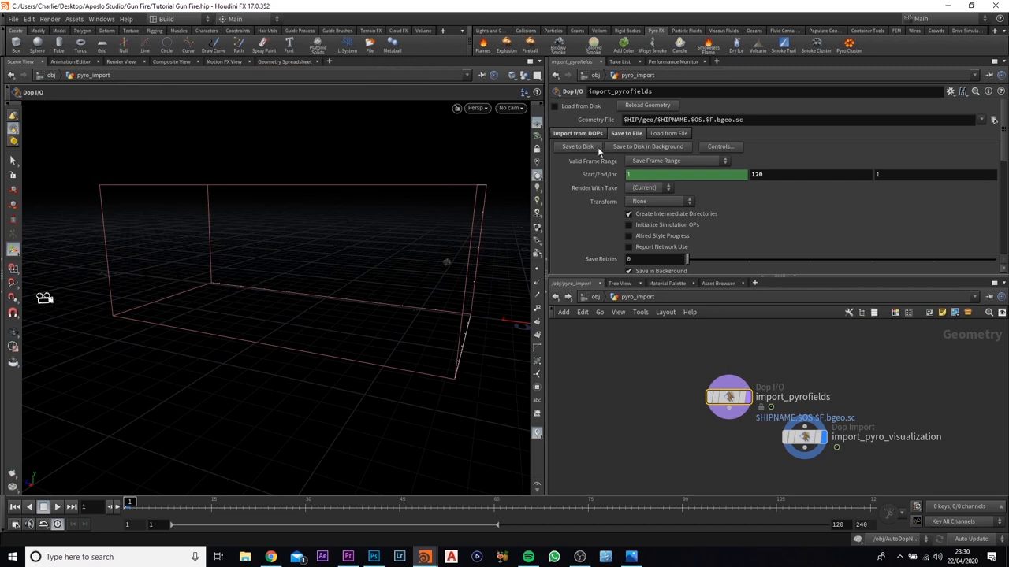
mouse_move(648, 146)
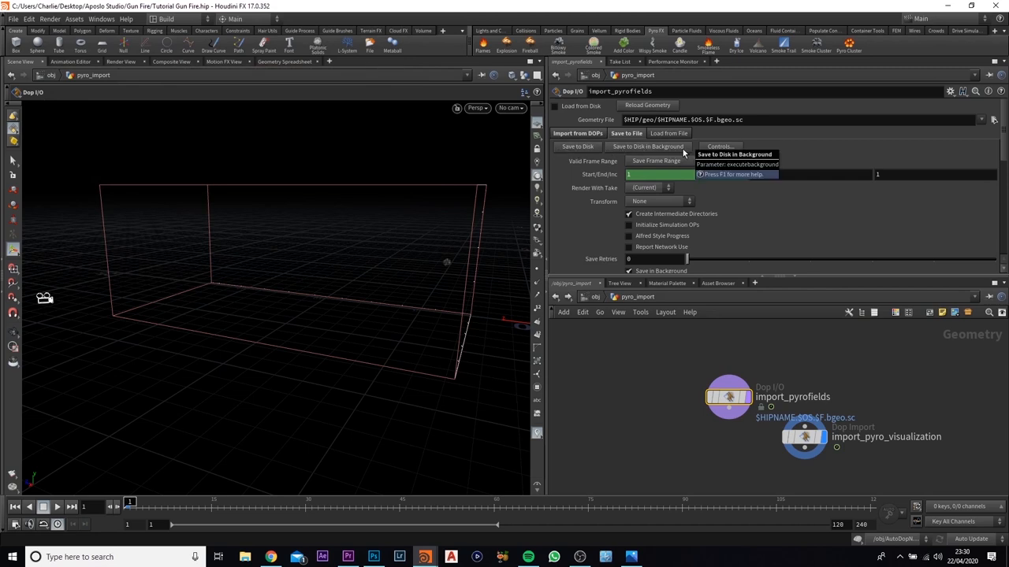